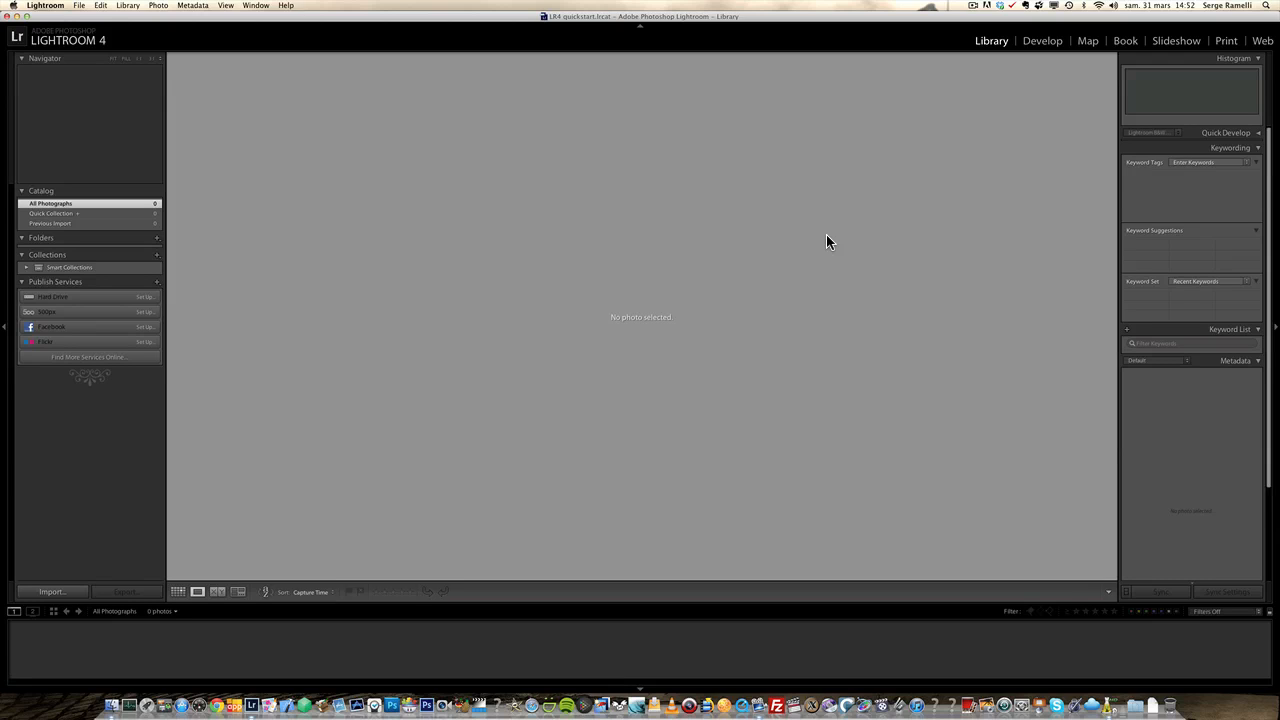
{"action": "mouse_move", "coordinate": [42, 184]}
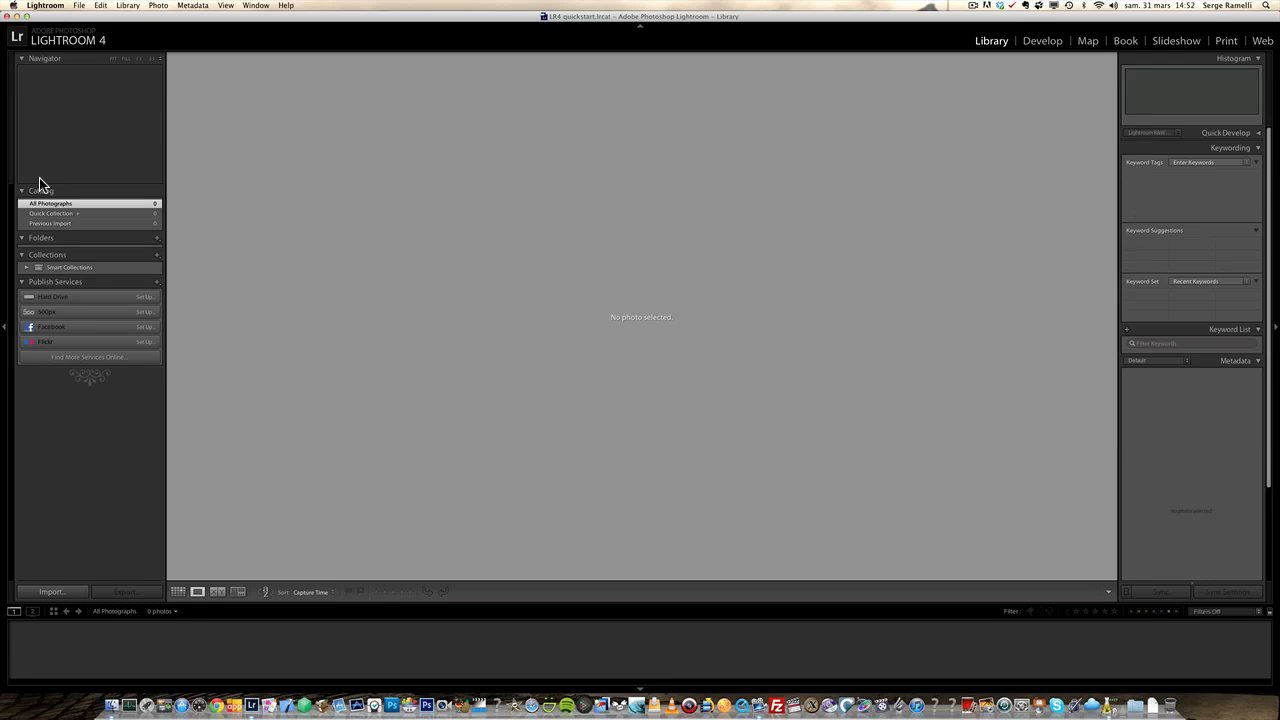
Start a New Catalog from the File menu, then cancel without creating it.
{"action": "left_click", "coordinate": [80, 4]}
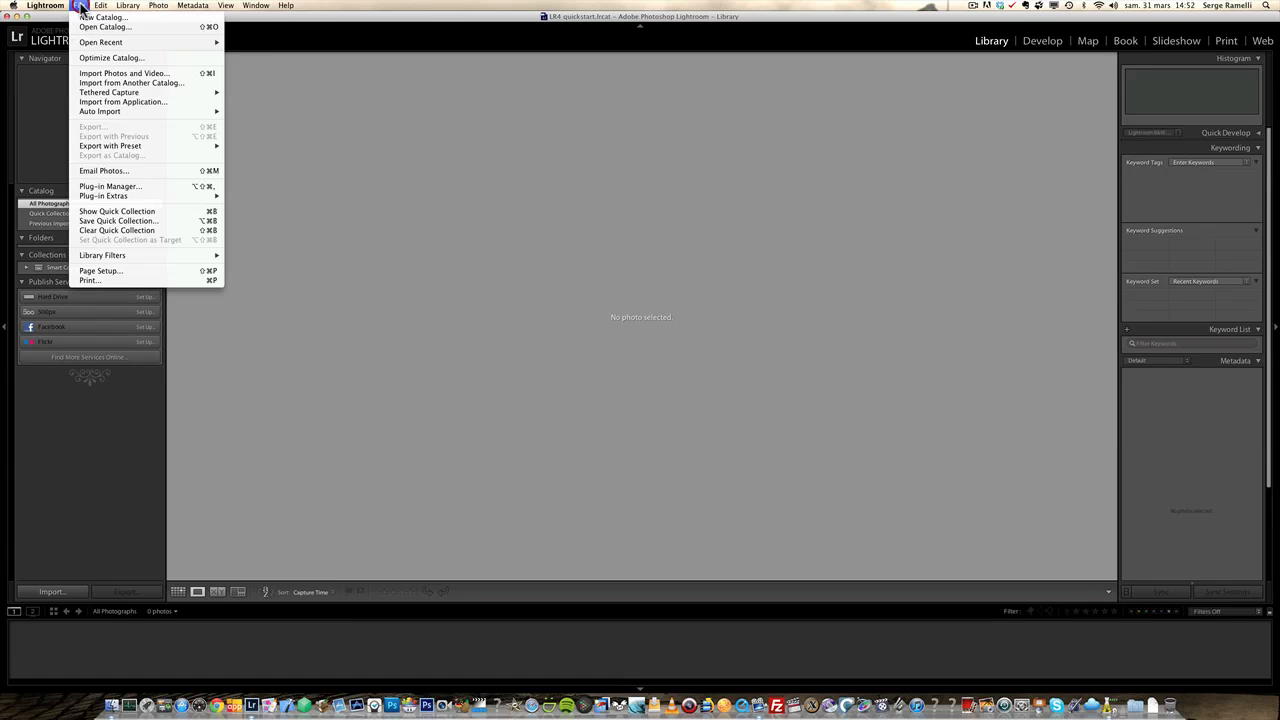
{"action": "left_click", "coordinate": [80, 6]}
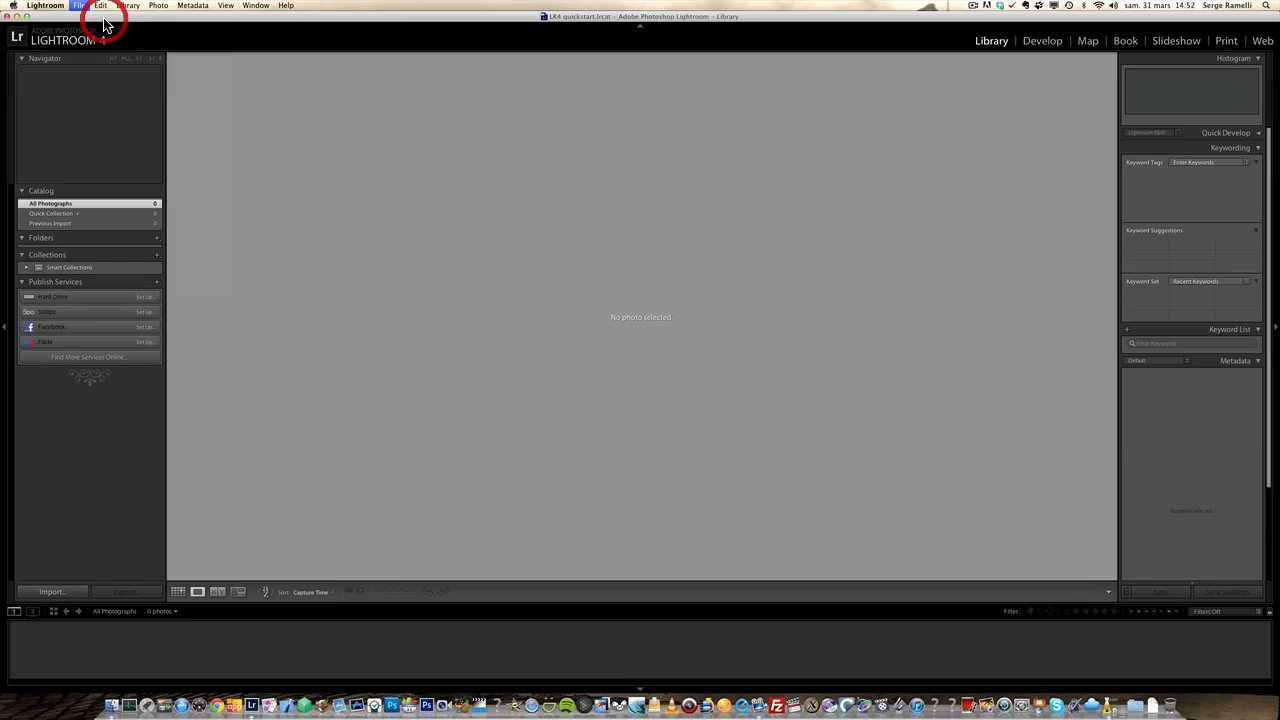
{"action": "left_click", "coordinate": [80, 4]}
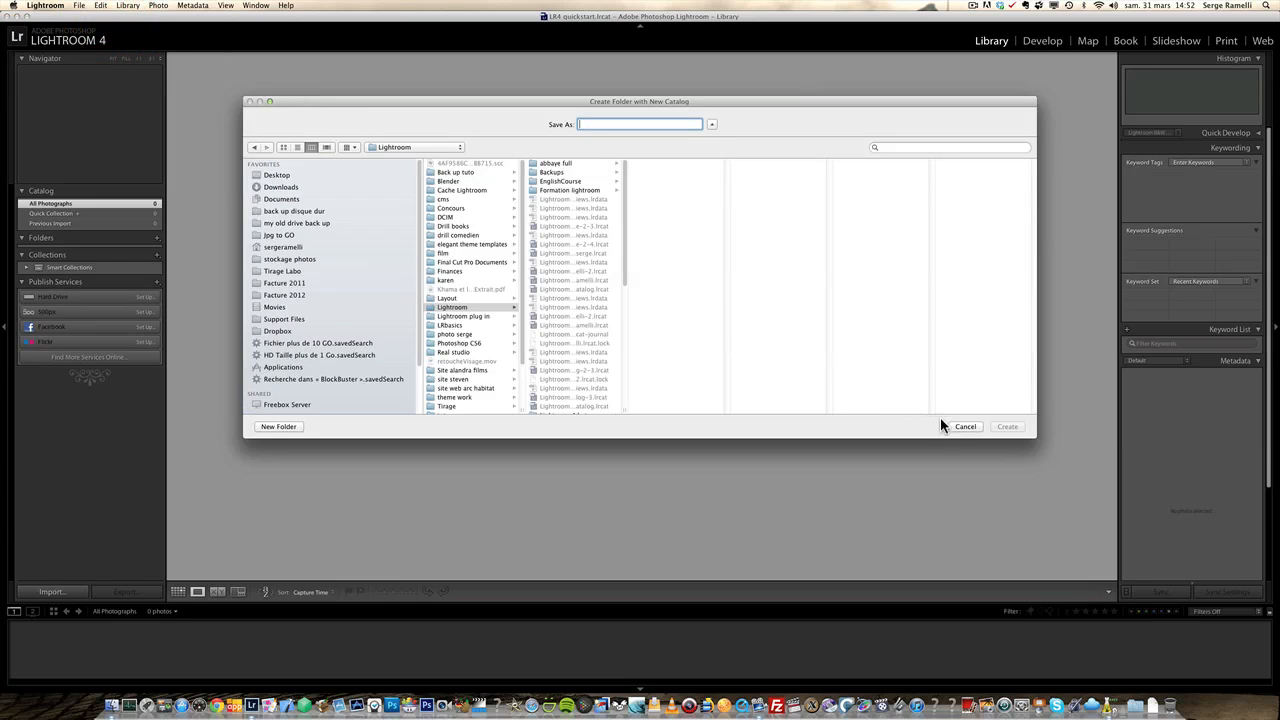
{"action": "left_click", "coordinate": [964, 426]}
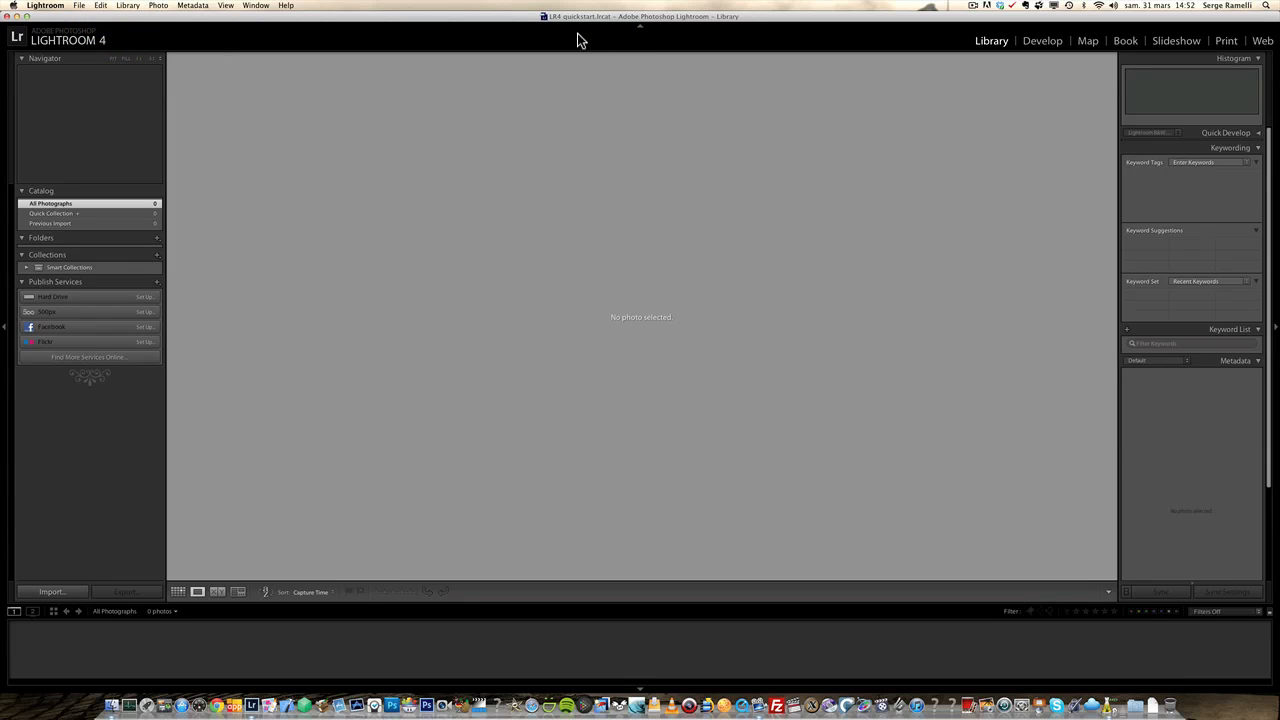
{"action": "mouse_move", "coordinate": [604, 24]}
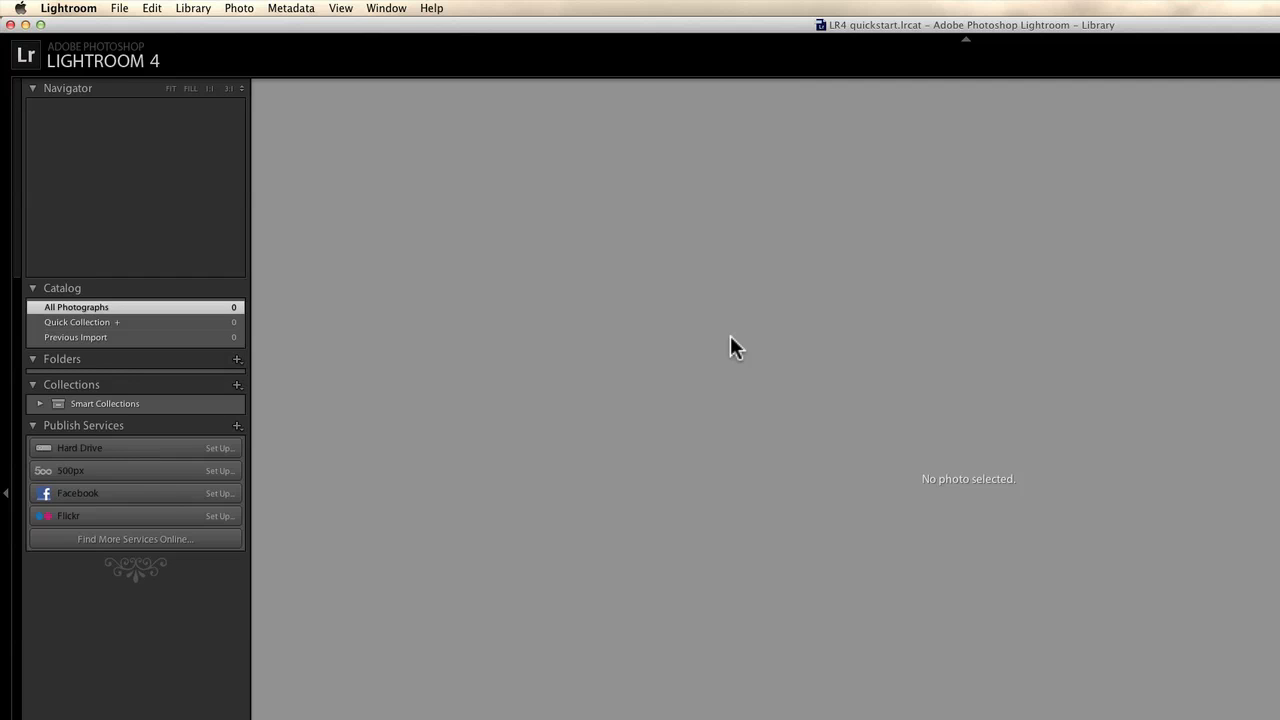
{"action": "mouse_move", "coordinate": [1036, 576]}
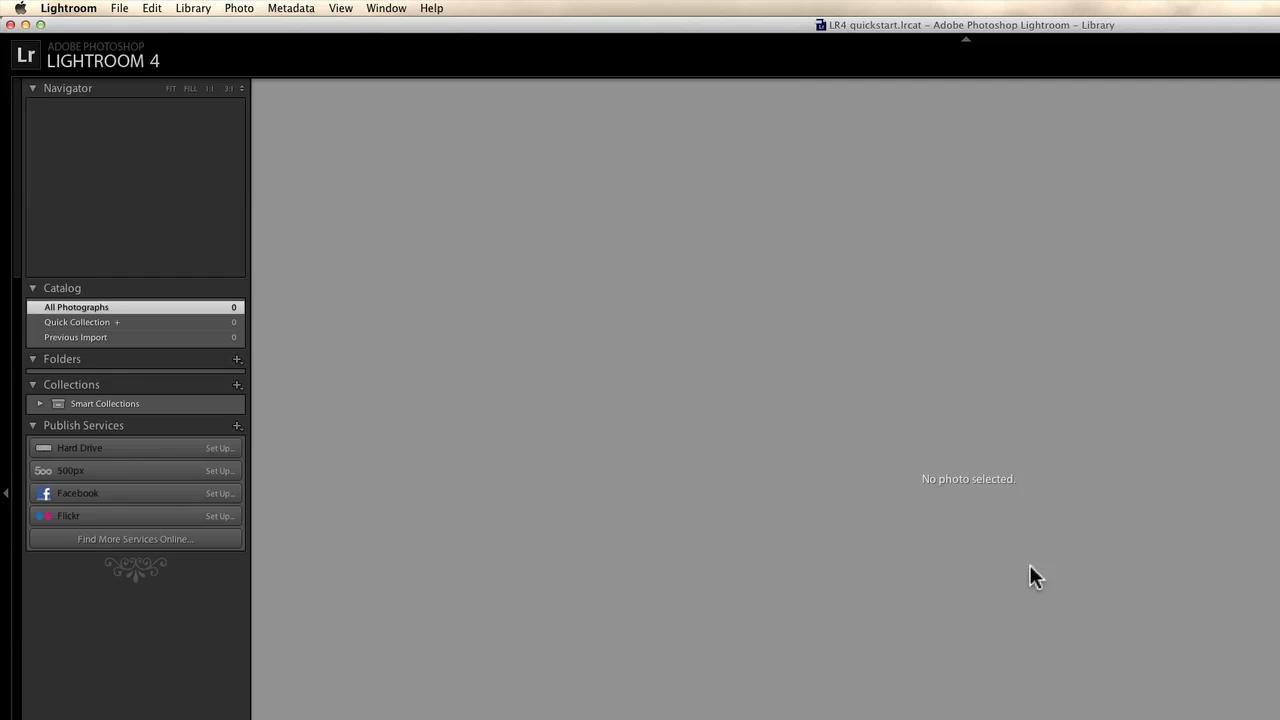
{"action": "mouse_move", "coordinate": [408, 624]}
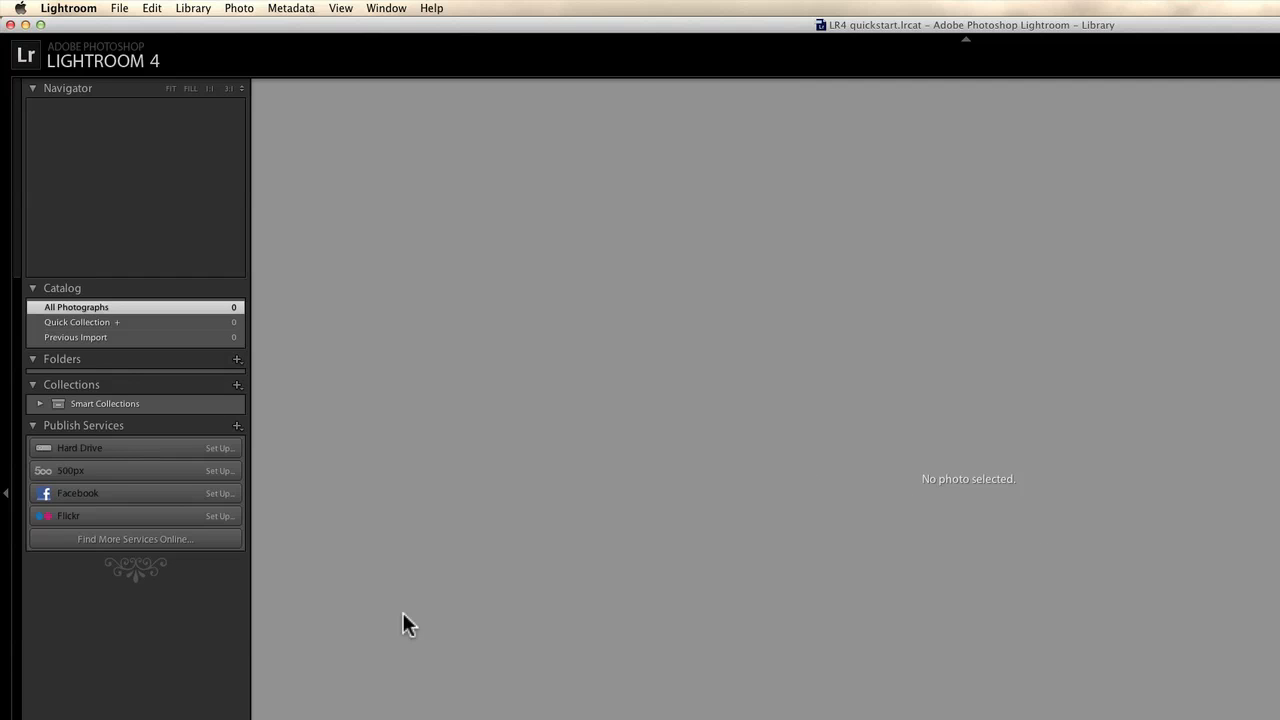
Launch Import Photos and Video and pick the EOS_DIGITAL card as the source.
{"action": "left_click", "coordinate": [120, 8]}
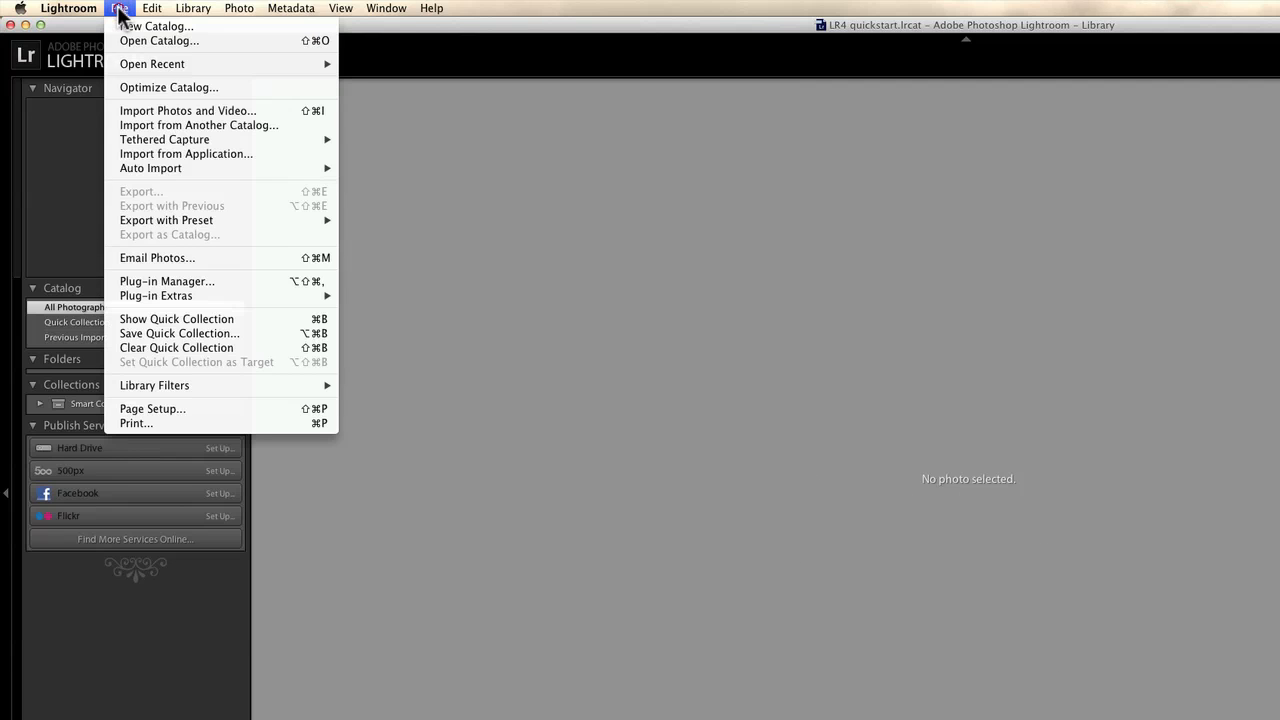
{"action": "mouse_move", "coordinate": [188, 110]}
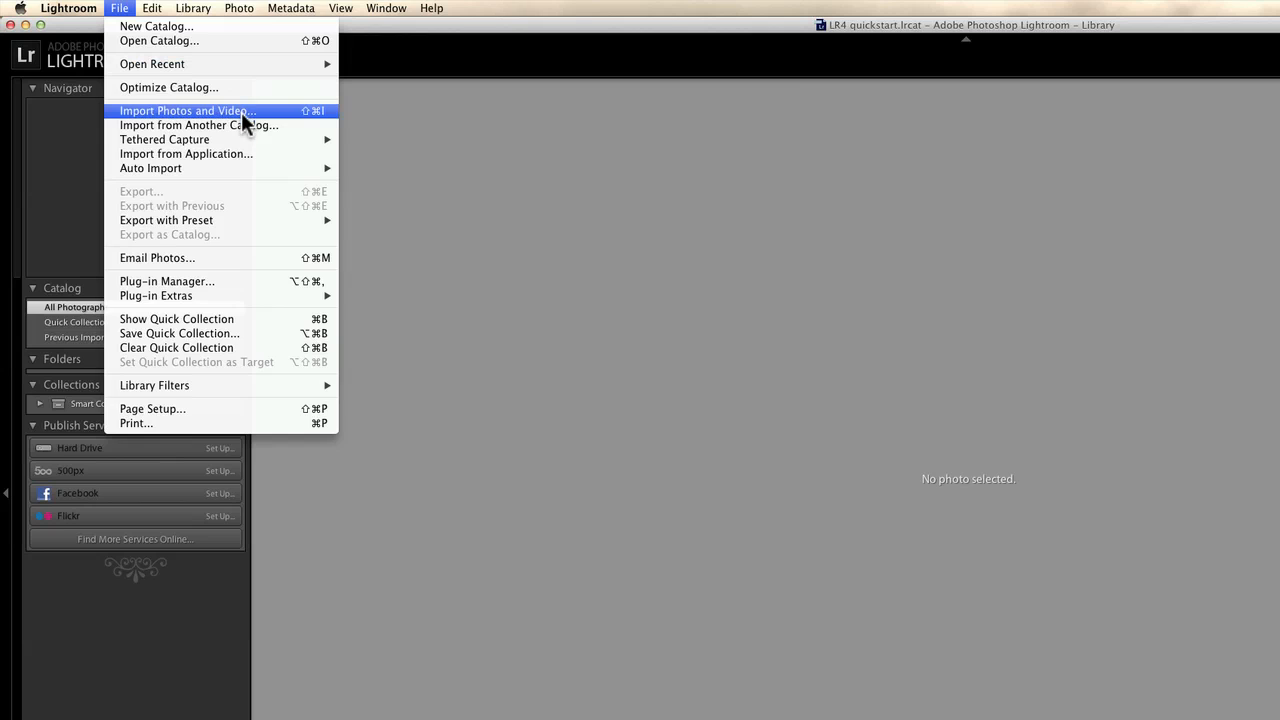
{"action": "left_click", "coordinate": [186, 110]}
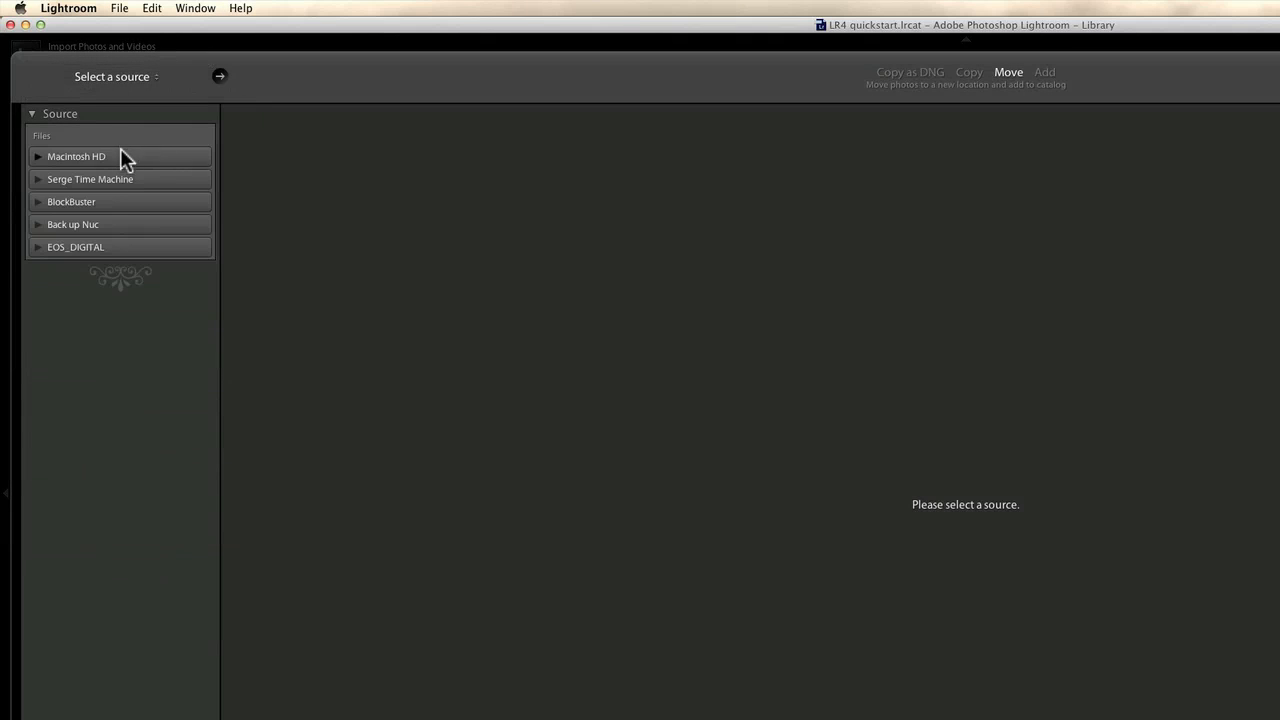
{"action": "mouse_move", "coordinate": [84, 270]}
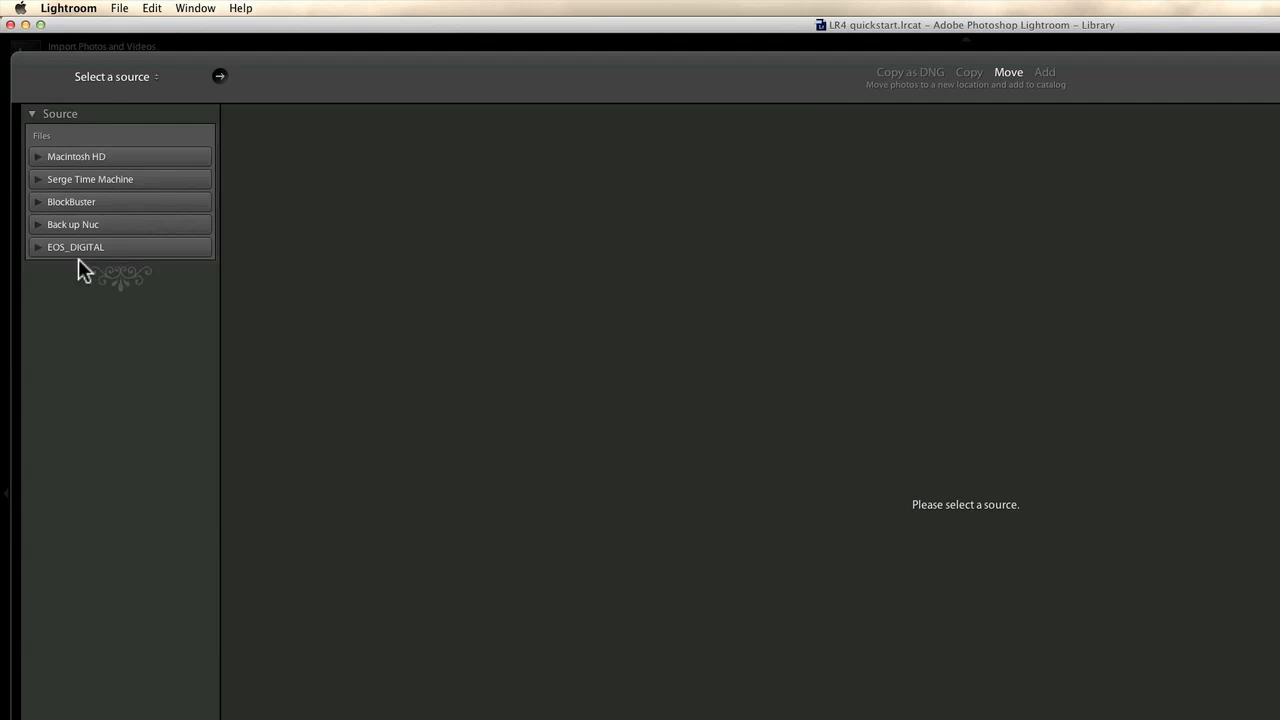
{"action": "mouse_move", "coordinate": [176, 252]}
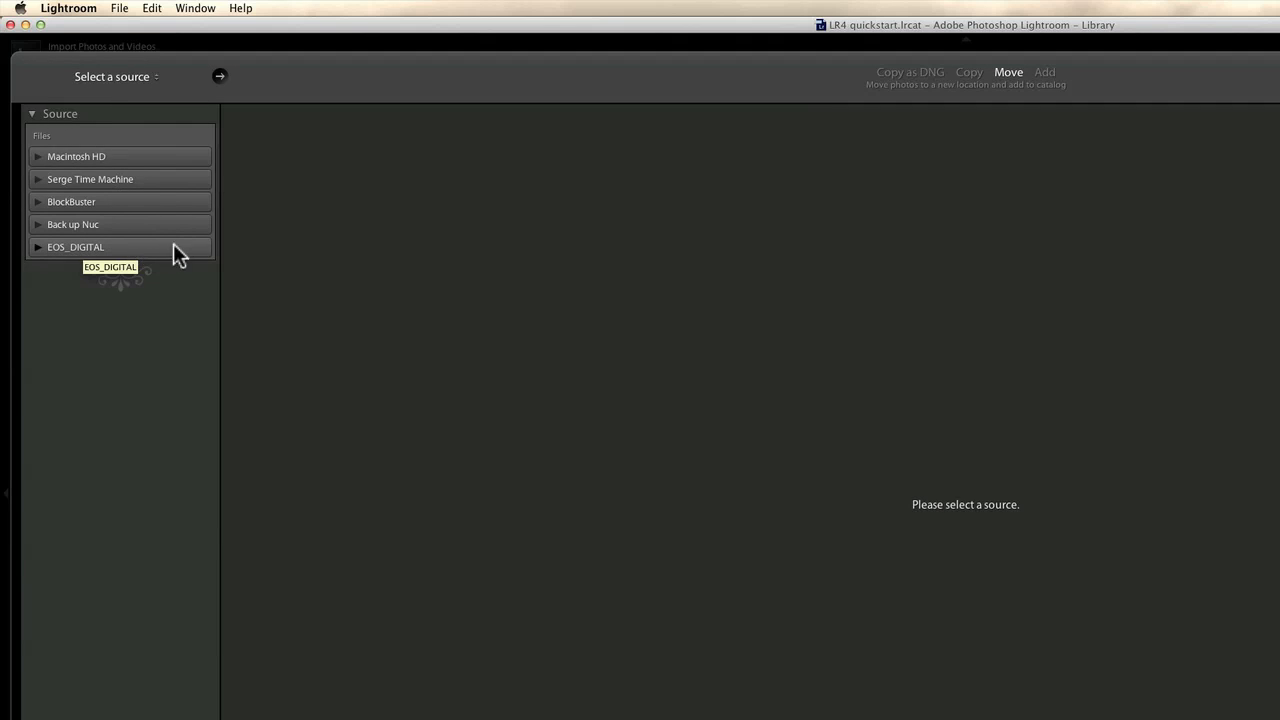
{"action": "left_click", "coordinate": [38, 248]}
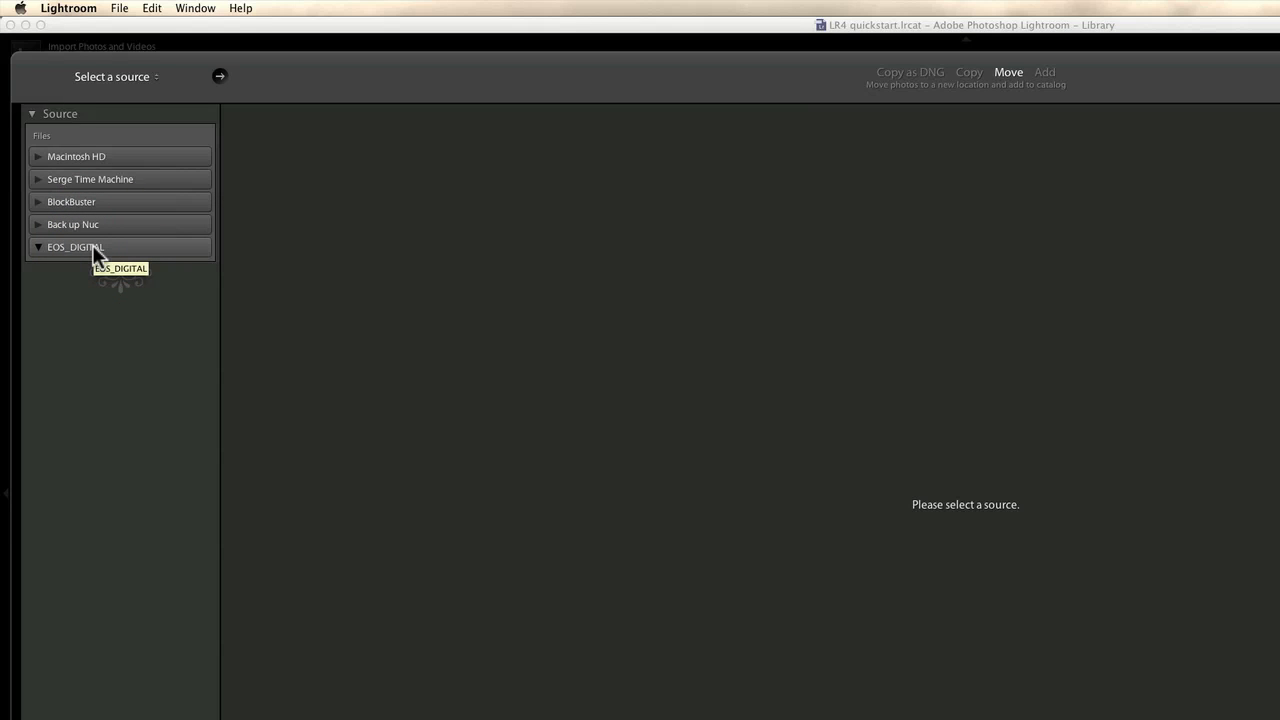
{"action": "left_click", "coordinate": [76, 248]}
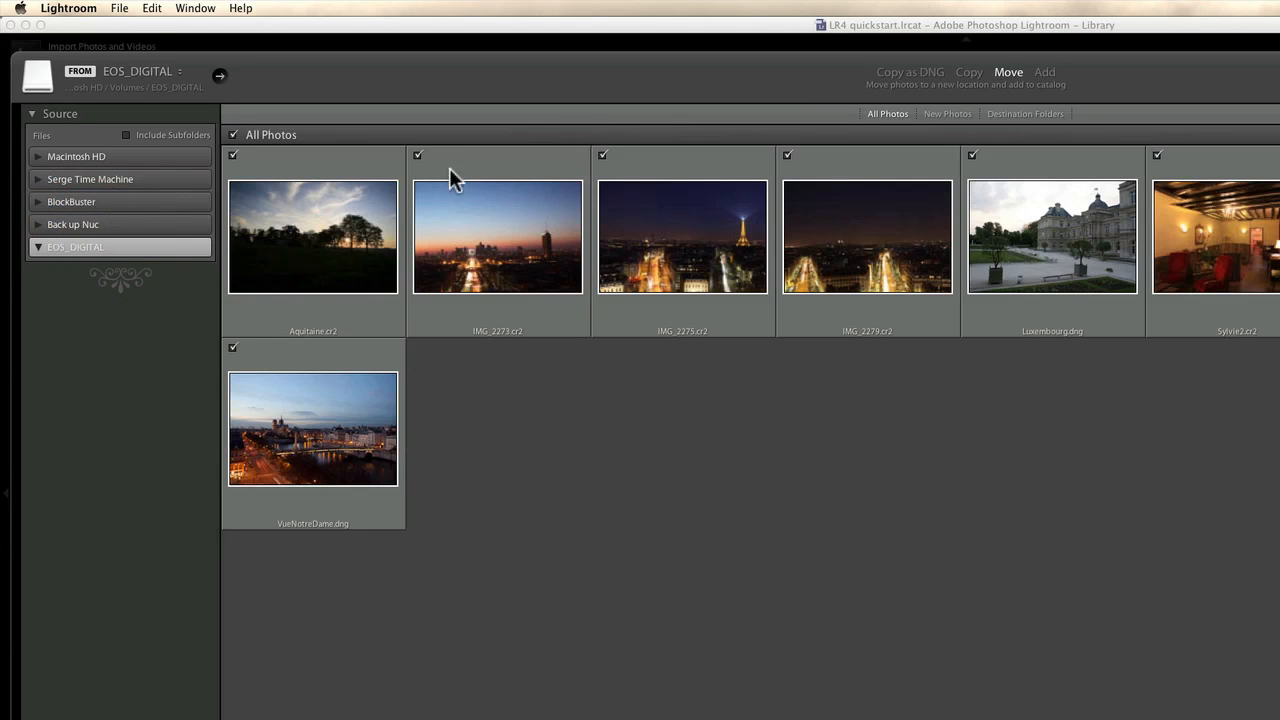
{"action": "mouse_move", "coordinate": [680, 236]}
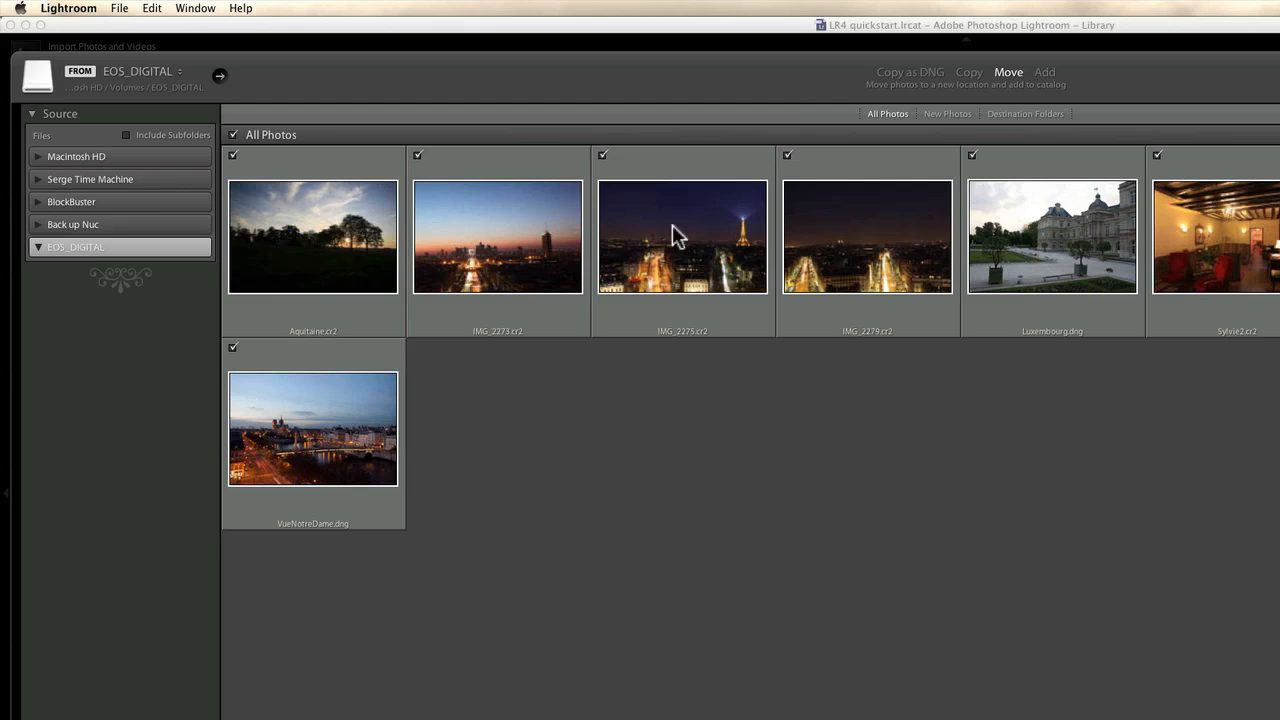
{"action": "mouse_move", "coordinate": [1016, 136]}
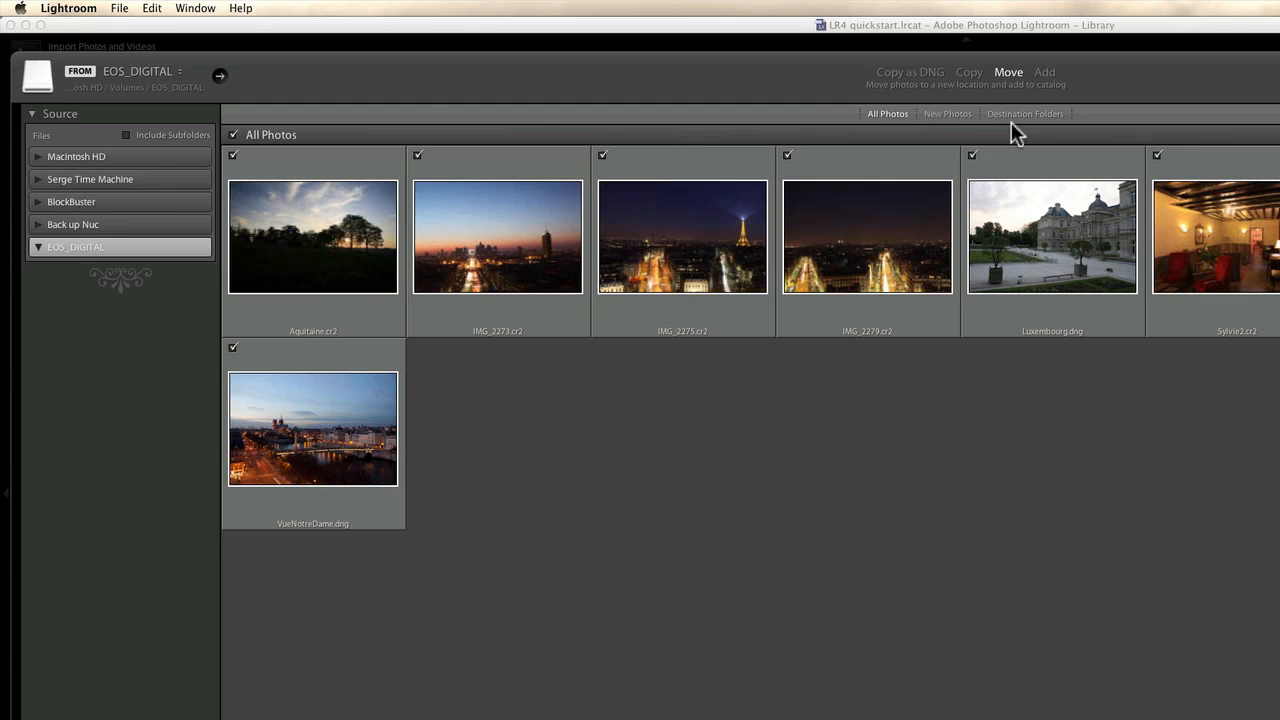
{"action": "mouse_move", "coordinate": [920, 430]}
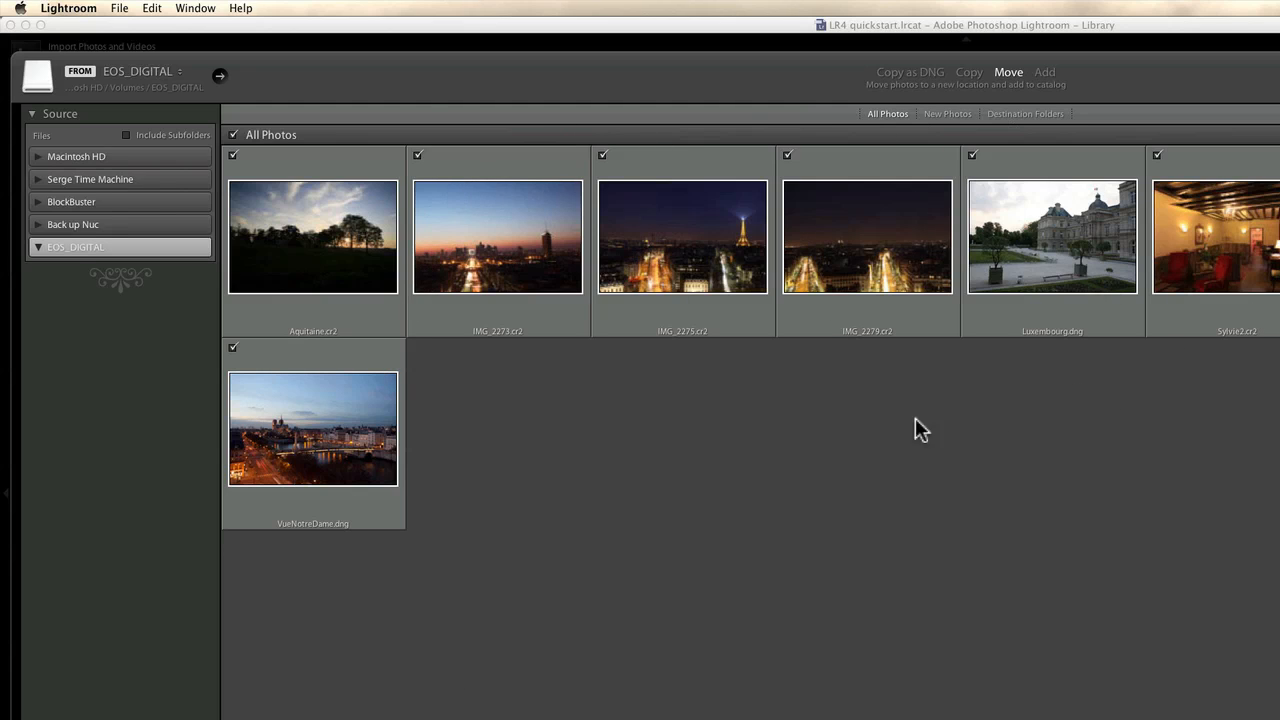
{"action": "mouse_move", "coordinate": [1218, 212]}
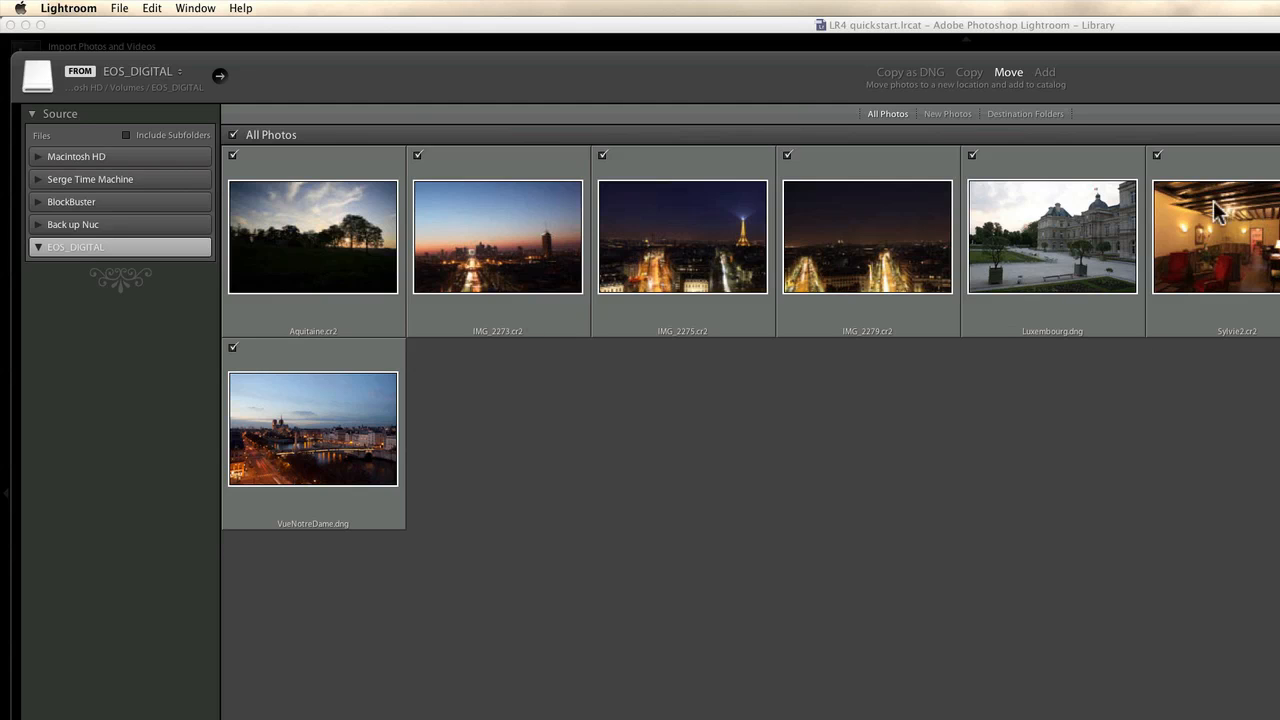
{"action": "mouse_move", "coordinate": [98, 224]}
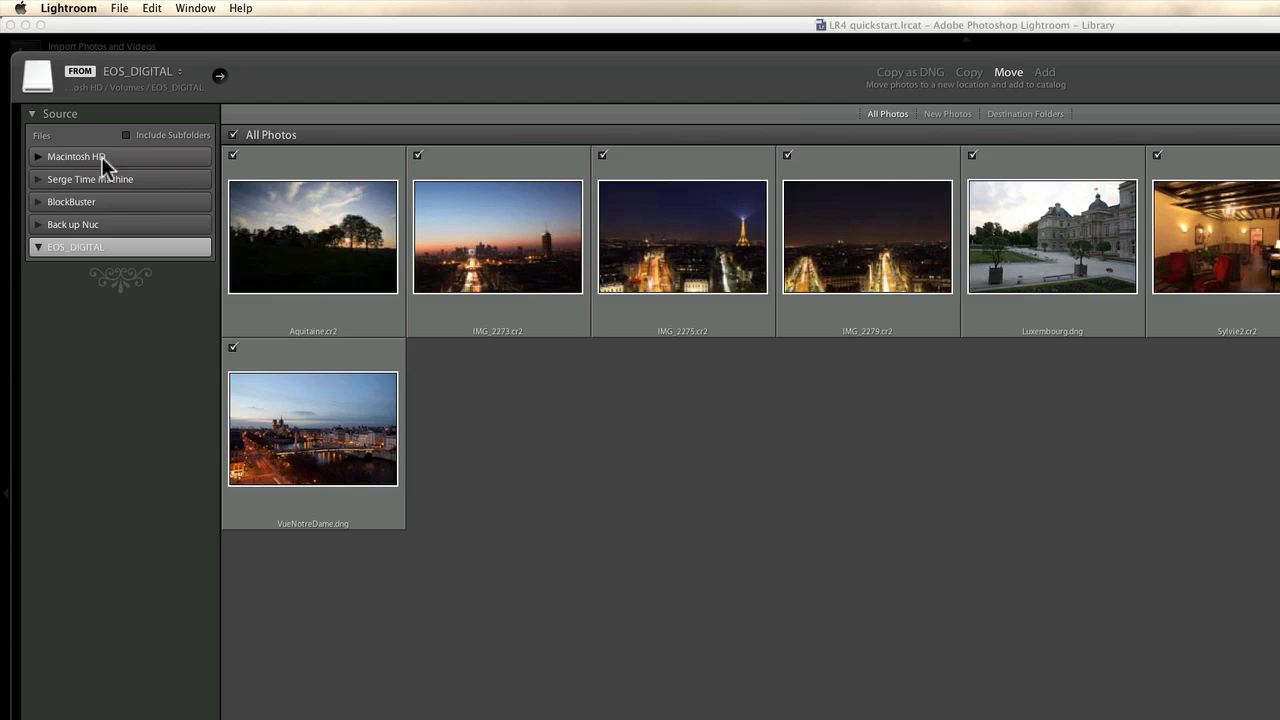
{"action": "mouse_move", "coordinate": [104, 248]}
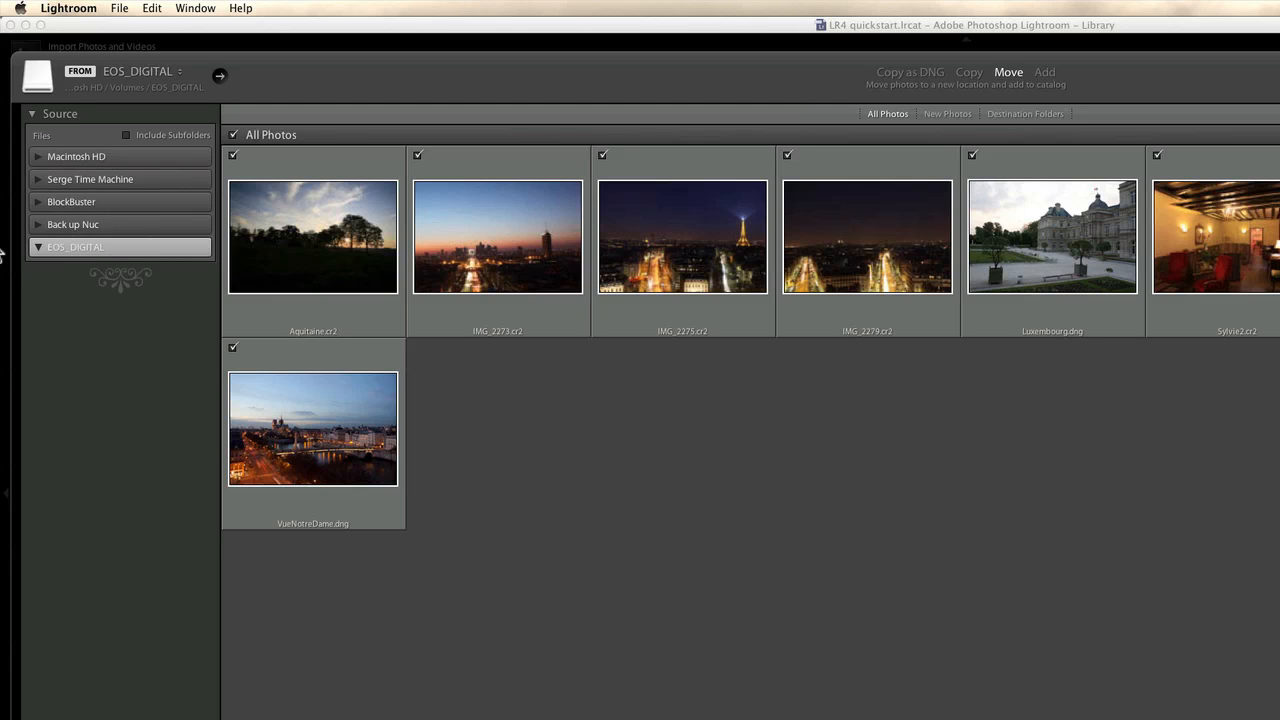
{"action": "mouse_move", "coordinate": [44, 274]}
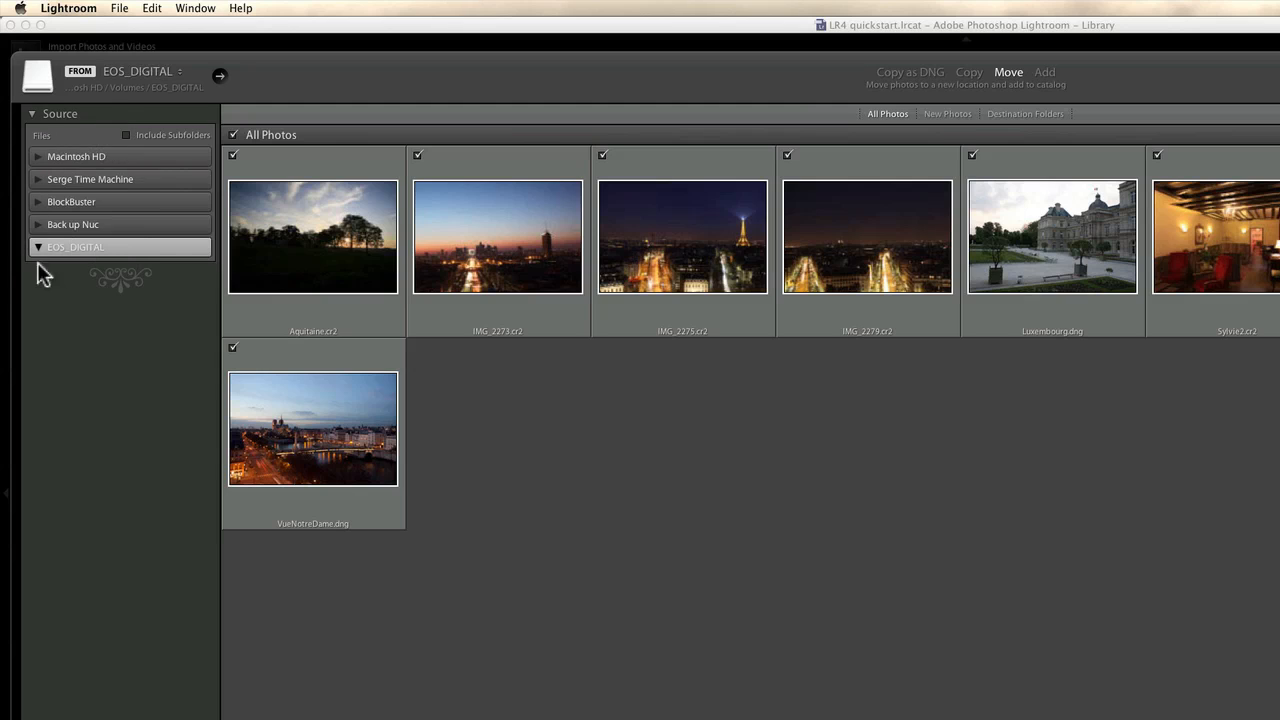
{"action": "mouse_move", "coordinate": [88, 276]}
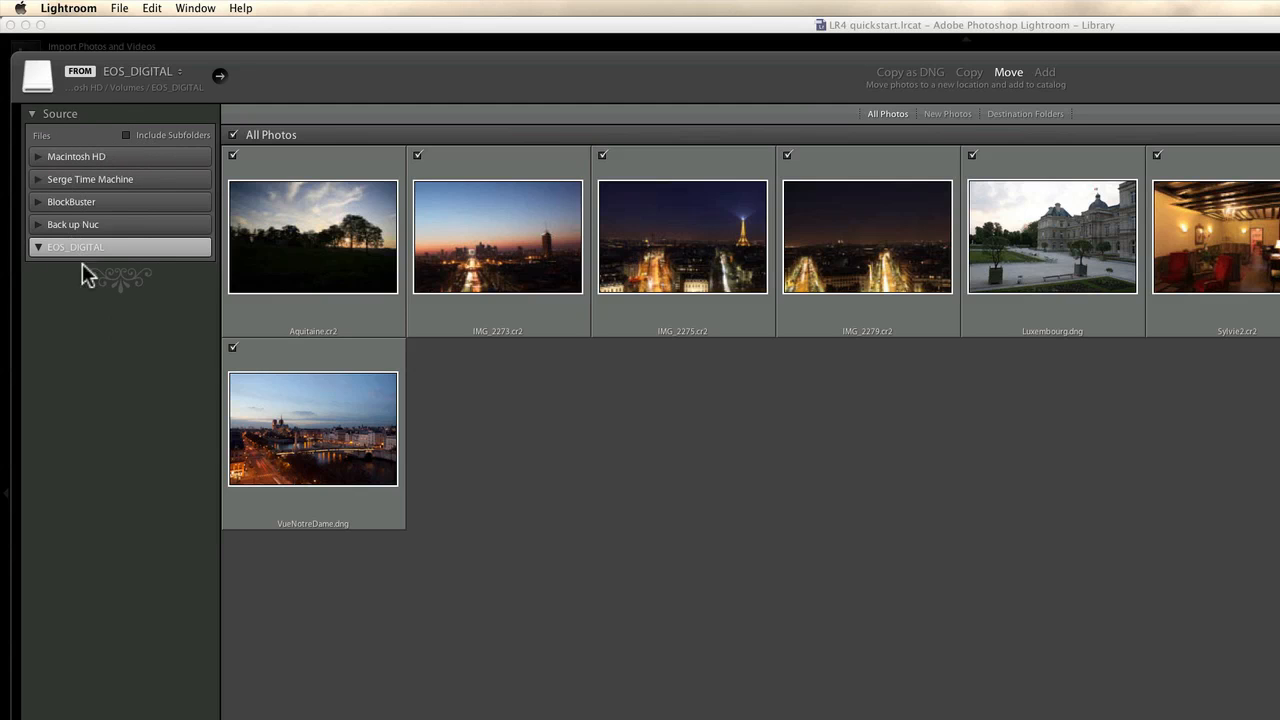
{"action": "mouse_move", "coordinate": [100, 236]}
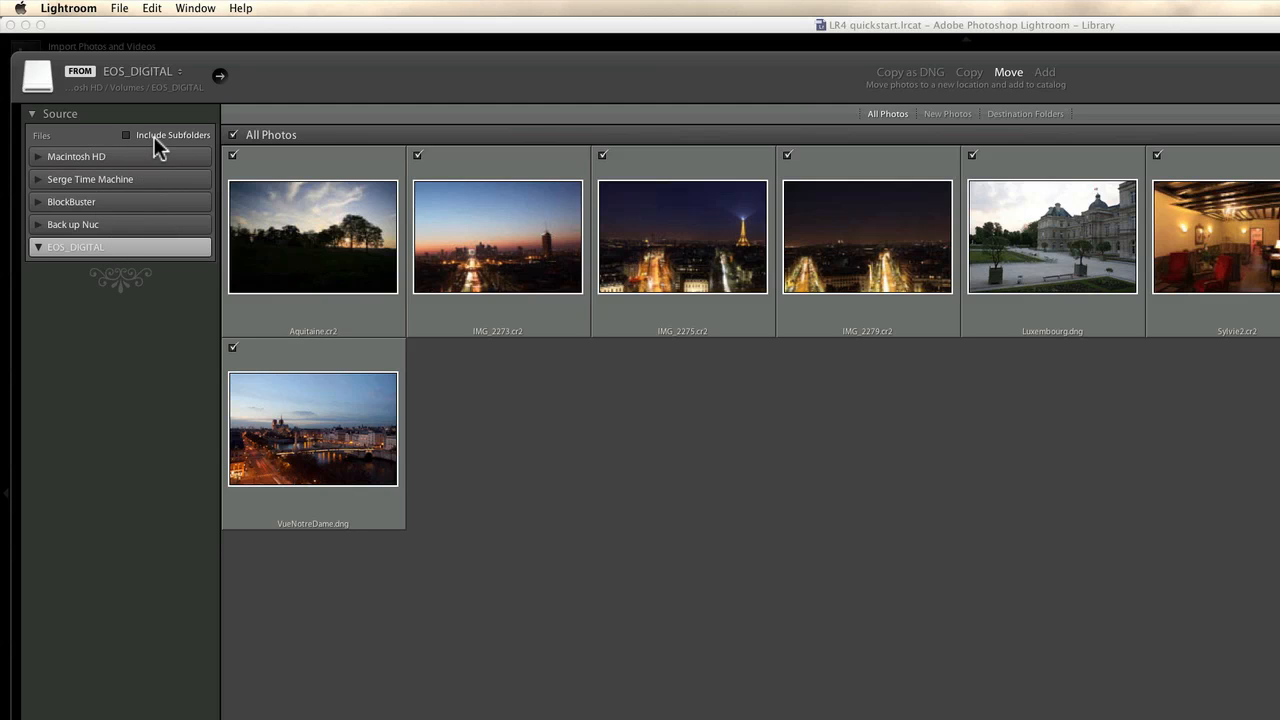
{"action": "left_click", "coordinate": [128, 136]}
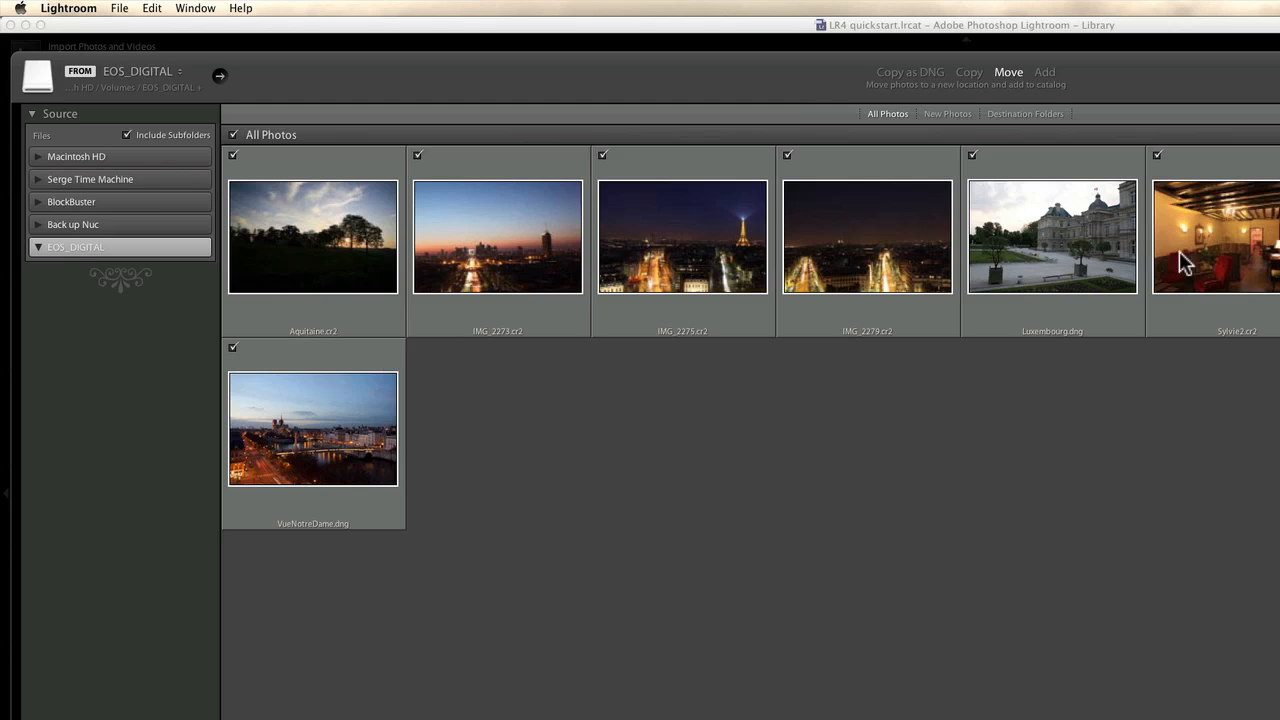
{"action": "mouse_move", "coordinate": [204, 264]}
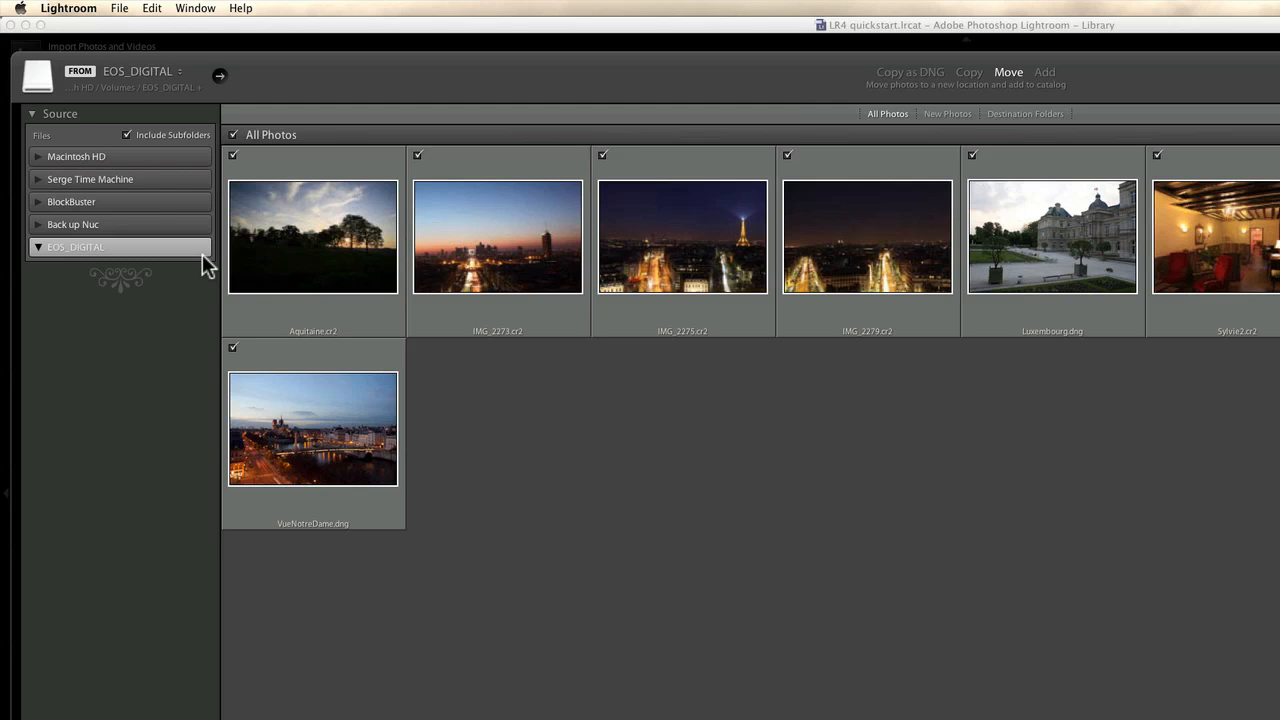
{"action": "mouse_move", "coordinate": [528, 196]}
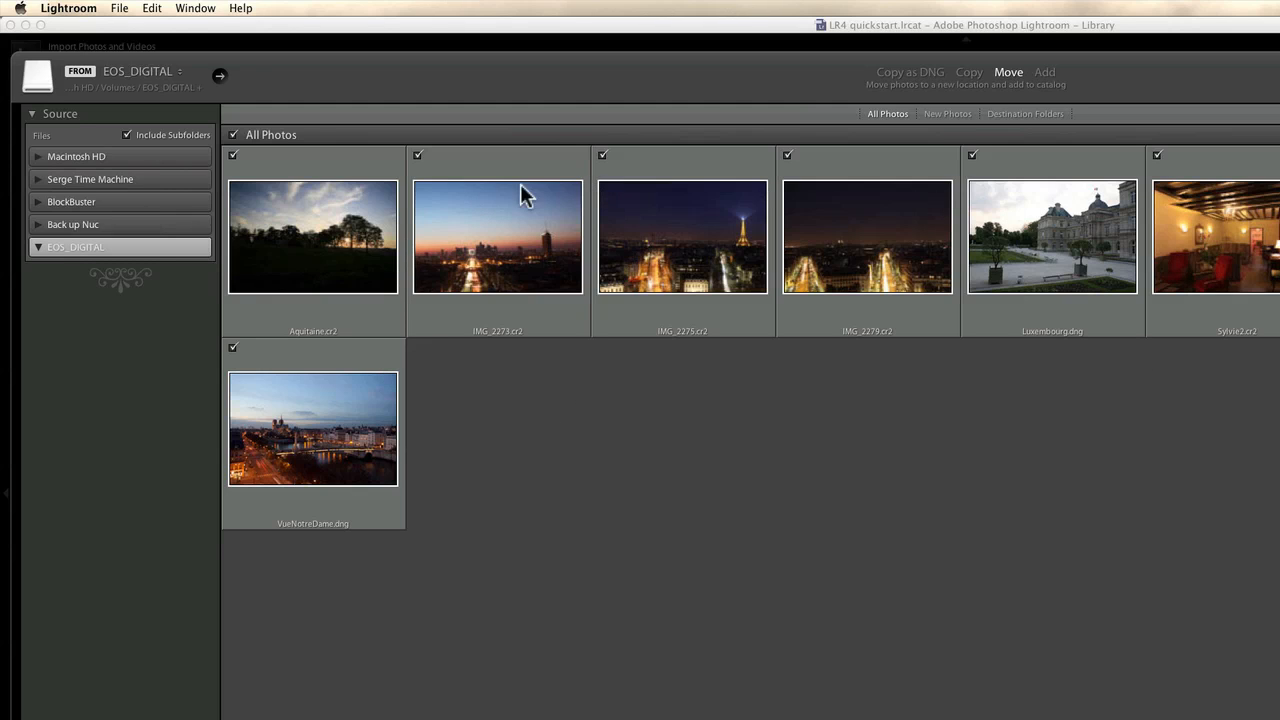
{"action": "mouse_move", "coordinate": [176, 144]}
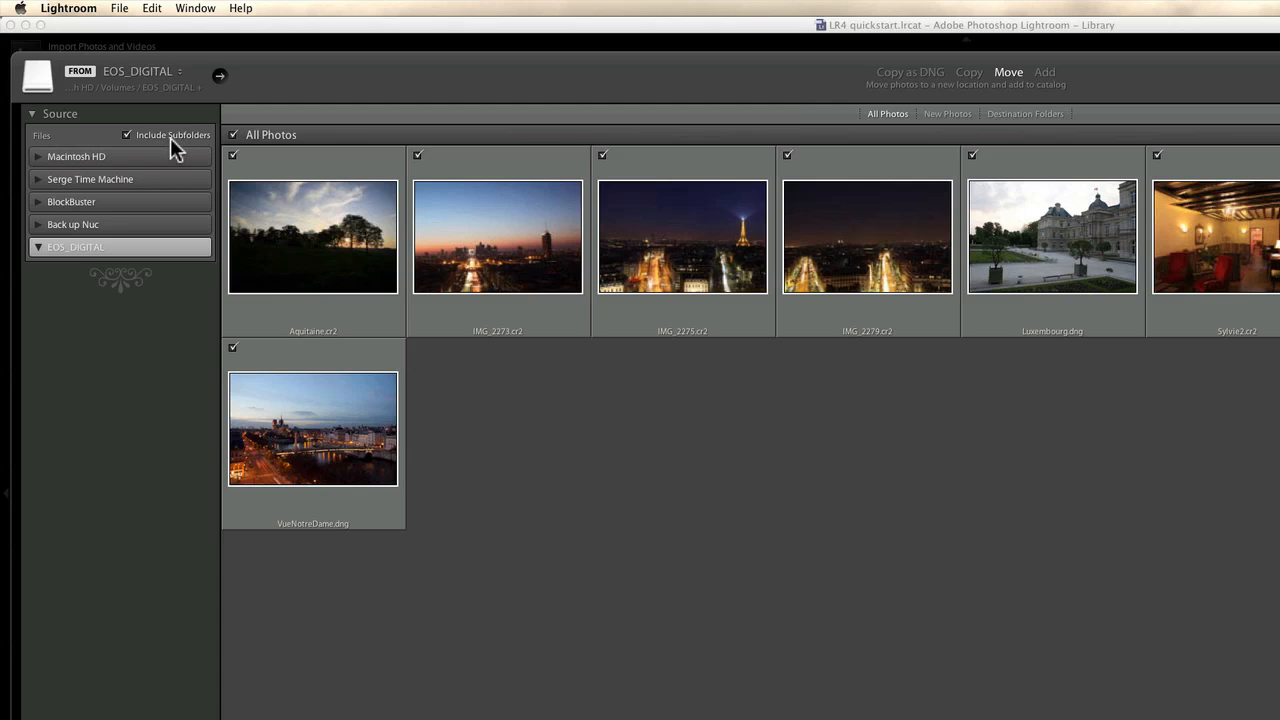
{"action": "mouse_move", "coordinate": [692, 248]}
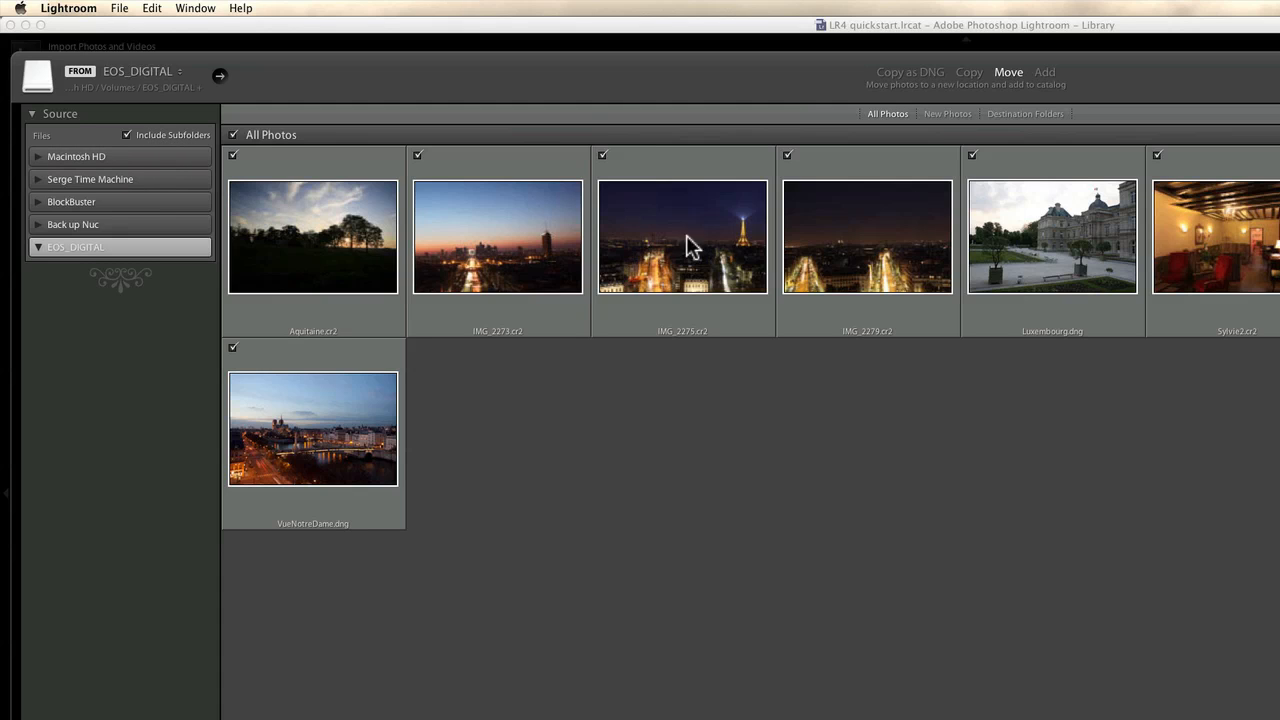
{"action": "mouse_move", "coordinate": [388, 400]}
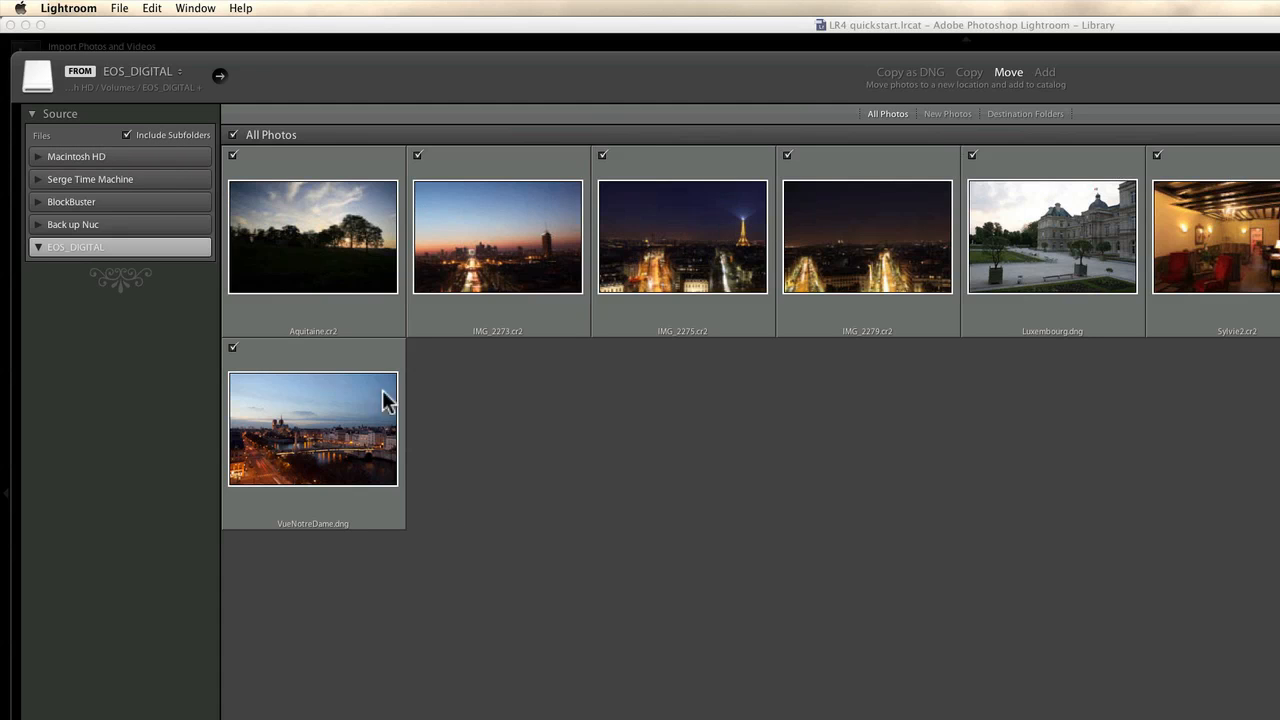
{"action": "mouse_move", "coordinate": [462, 380]}
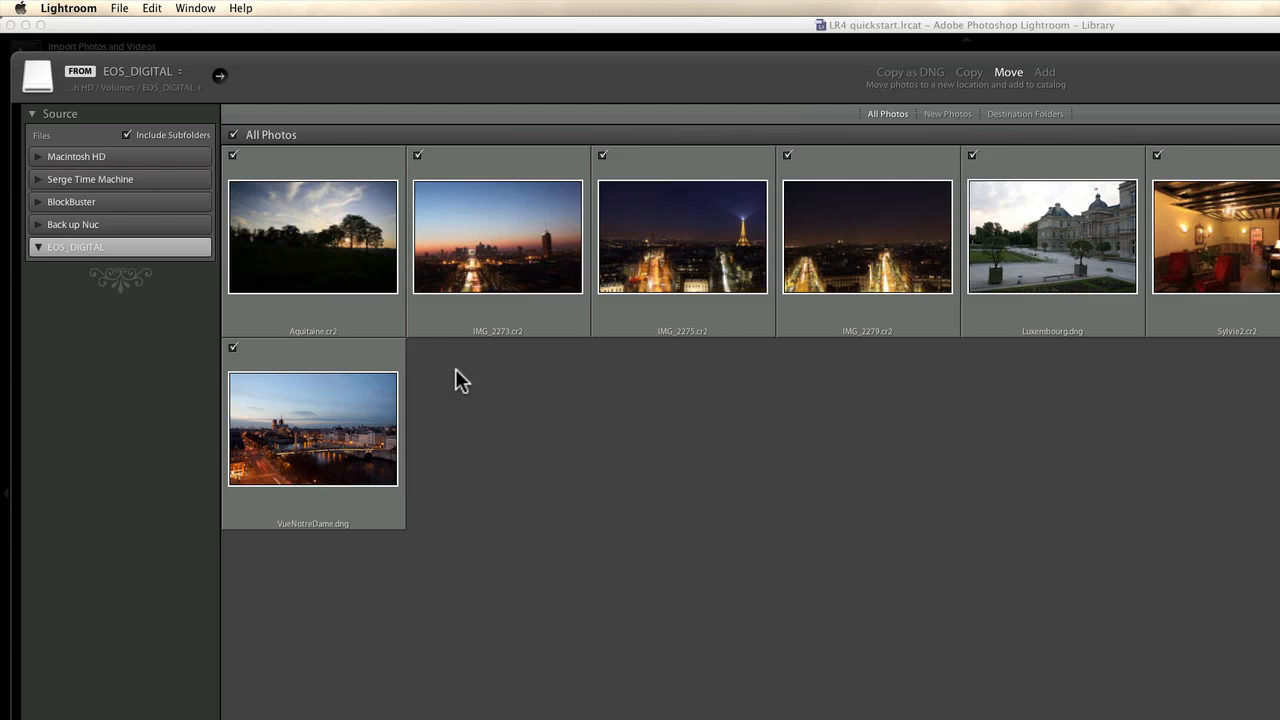
{"action": "mouse_move", "coordinate": [512, 380]}
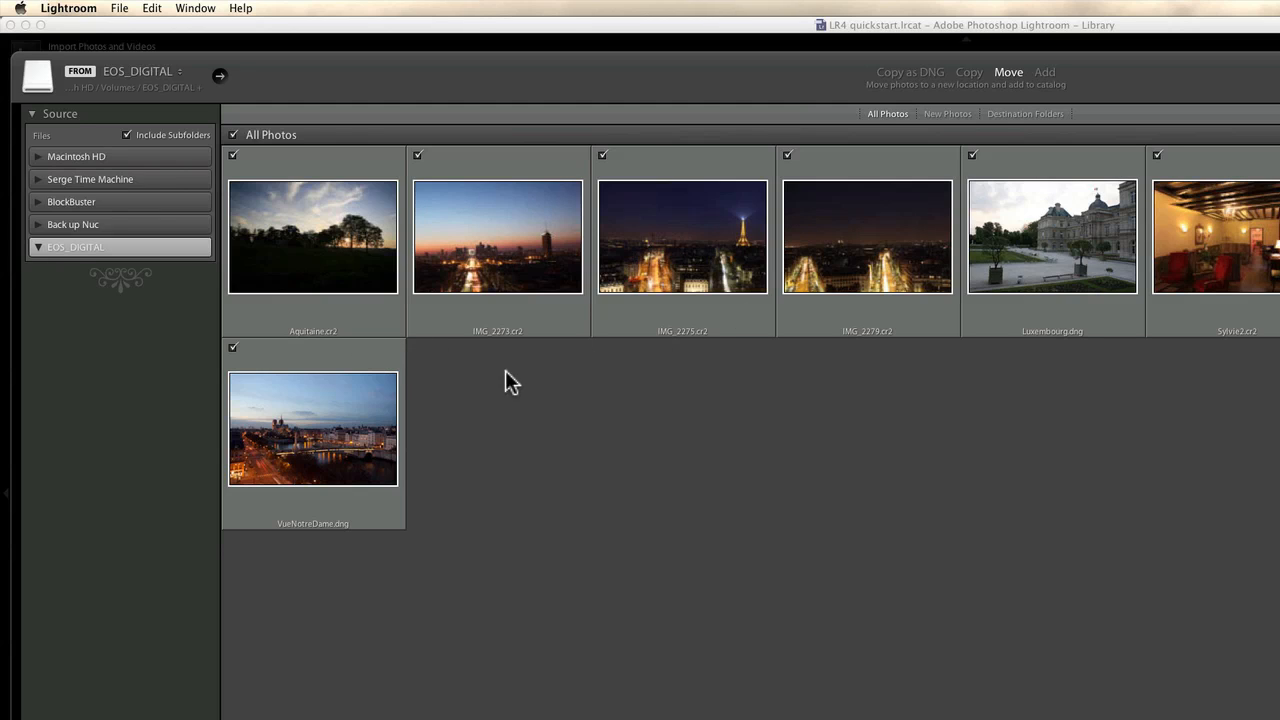
{"action": "mouse_move", "coordinate": [332, 344]}
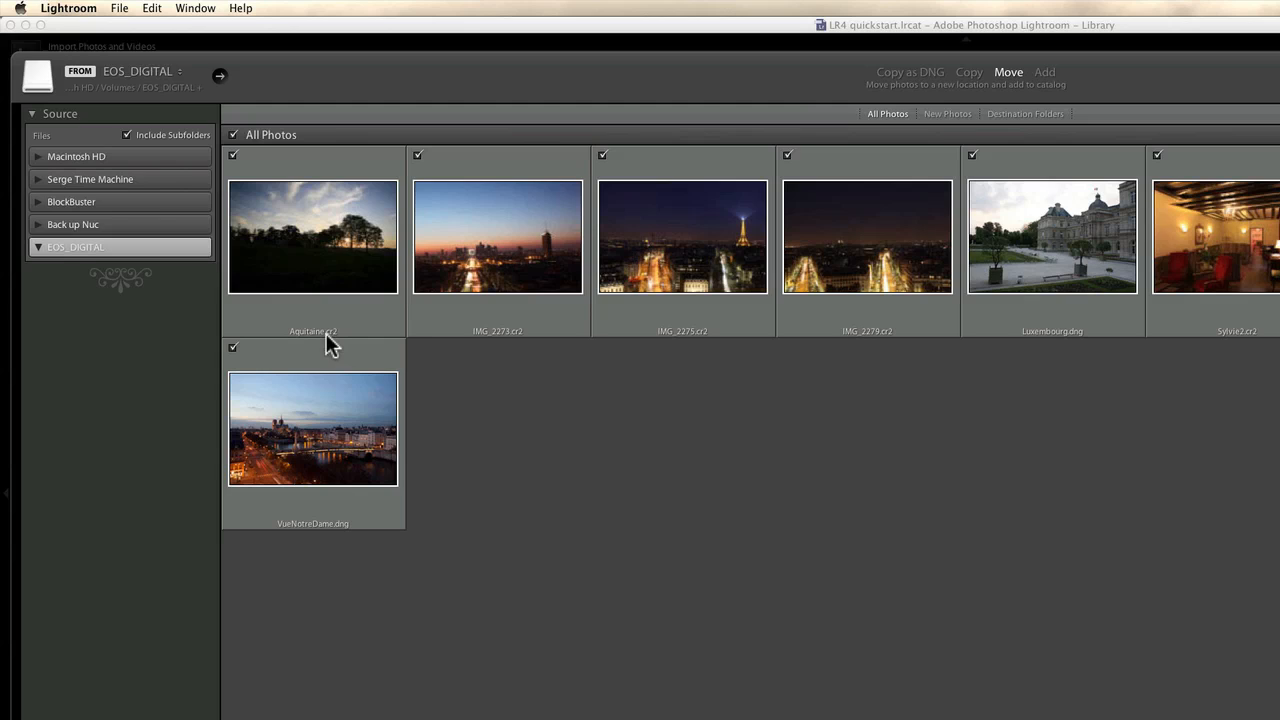
{"action": "mouse_move", "coordinate": [488, 388]}
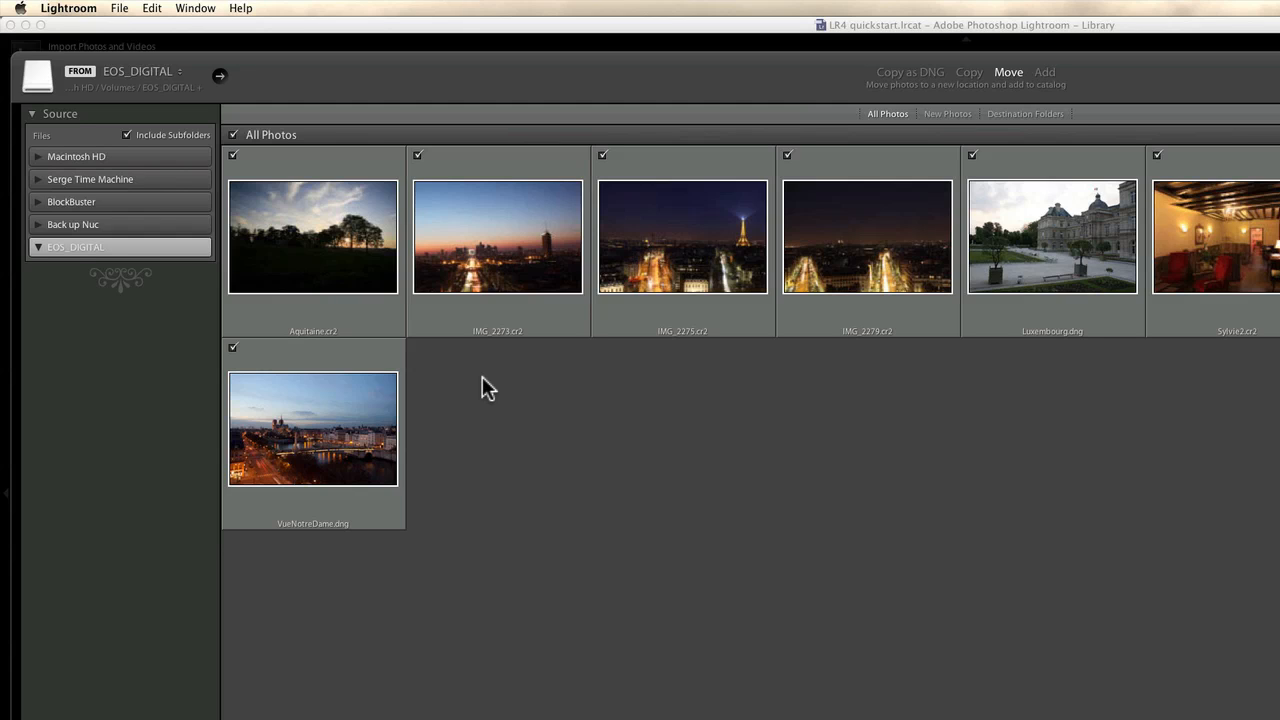
{"action": "mouse_move", "coordinate": [1044, 78]}
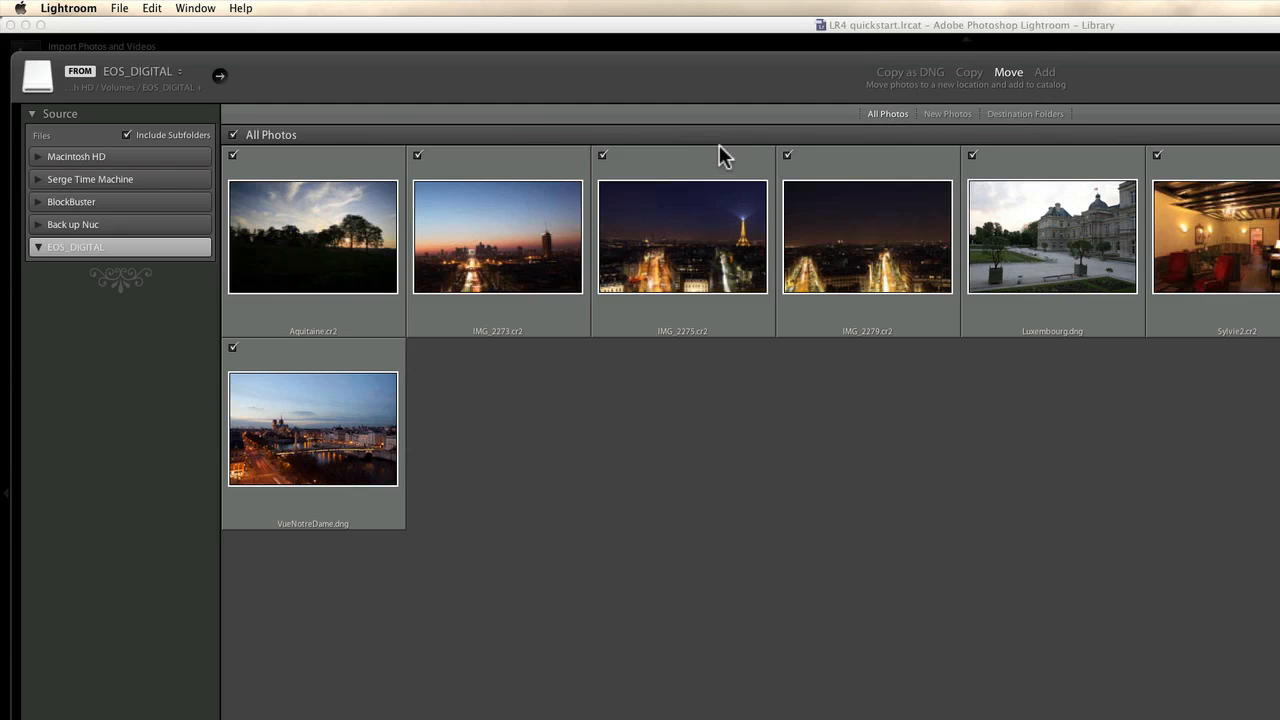
{"action": "mouse_move", "coordinate": [908, 92]}
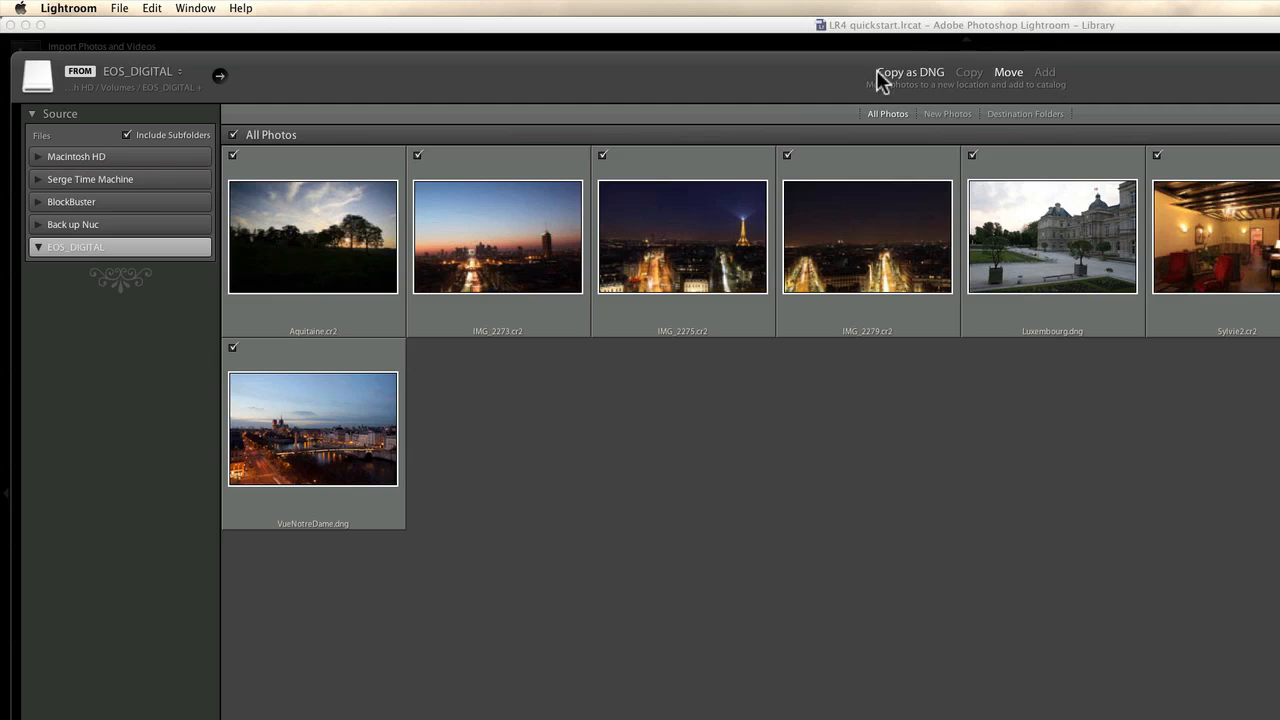
{"action": "mouse_move", "coordinate": [920, 140]}
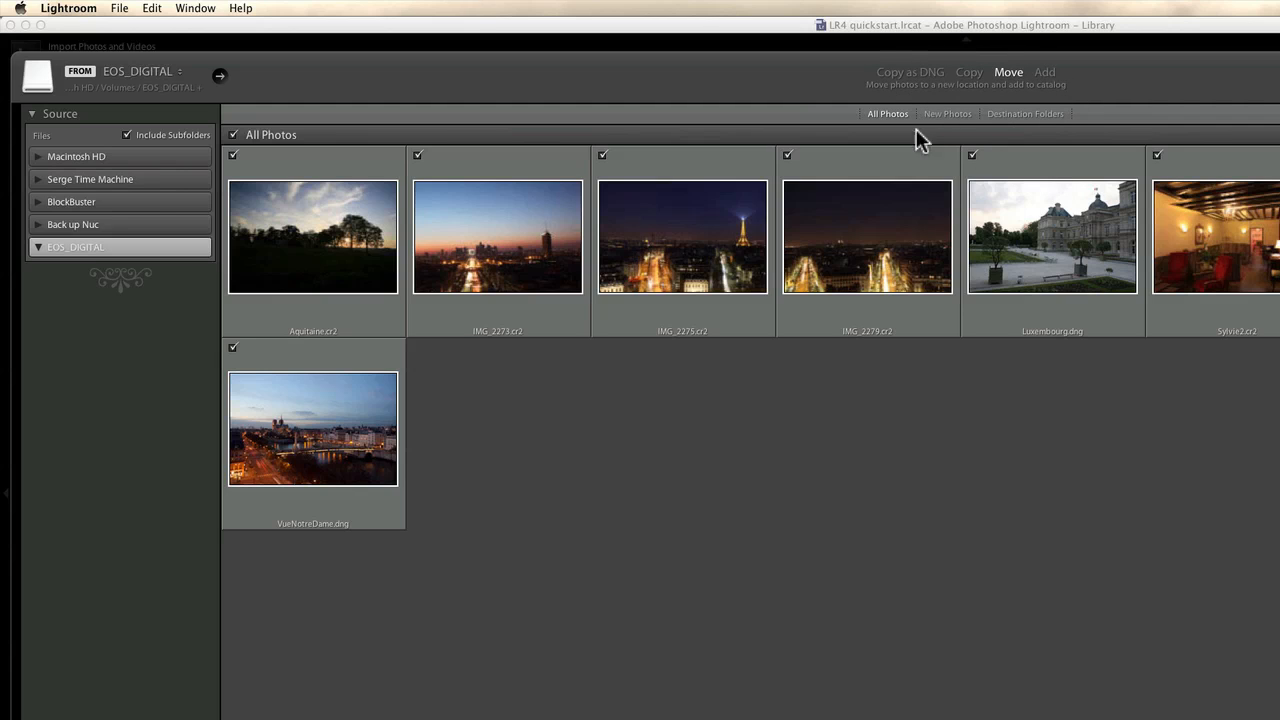
Switch the import method to Copy as DNG for the seven card photos.
{"action": "left_click", "coordinate": [908, 72]}
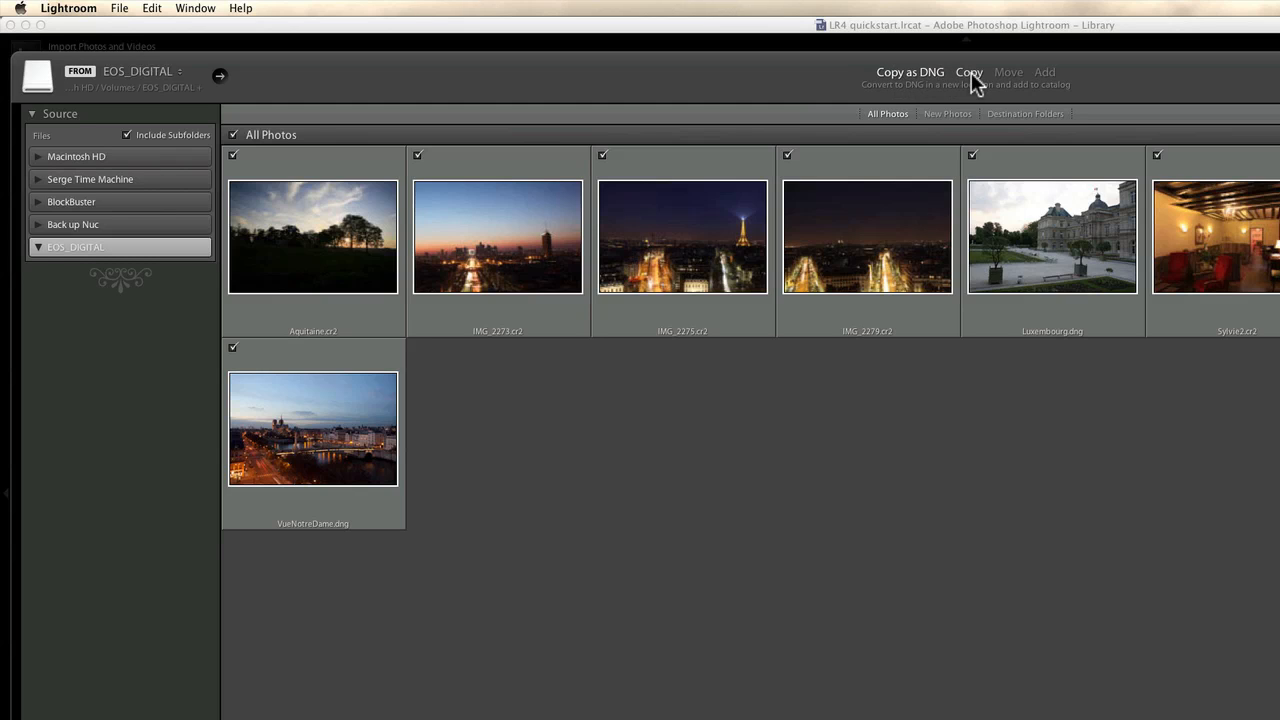
Compare the Move and Copy methods, then settle on Add to catalog photos in place.
{"action": "left_click", "coordinate": [1008, 72]}
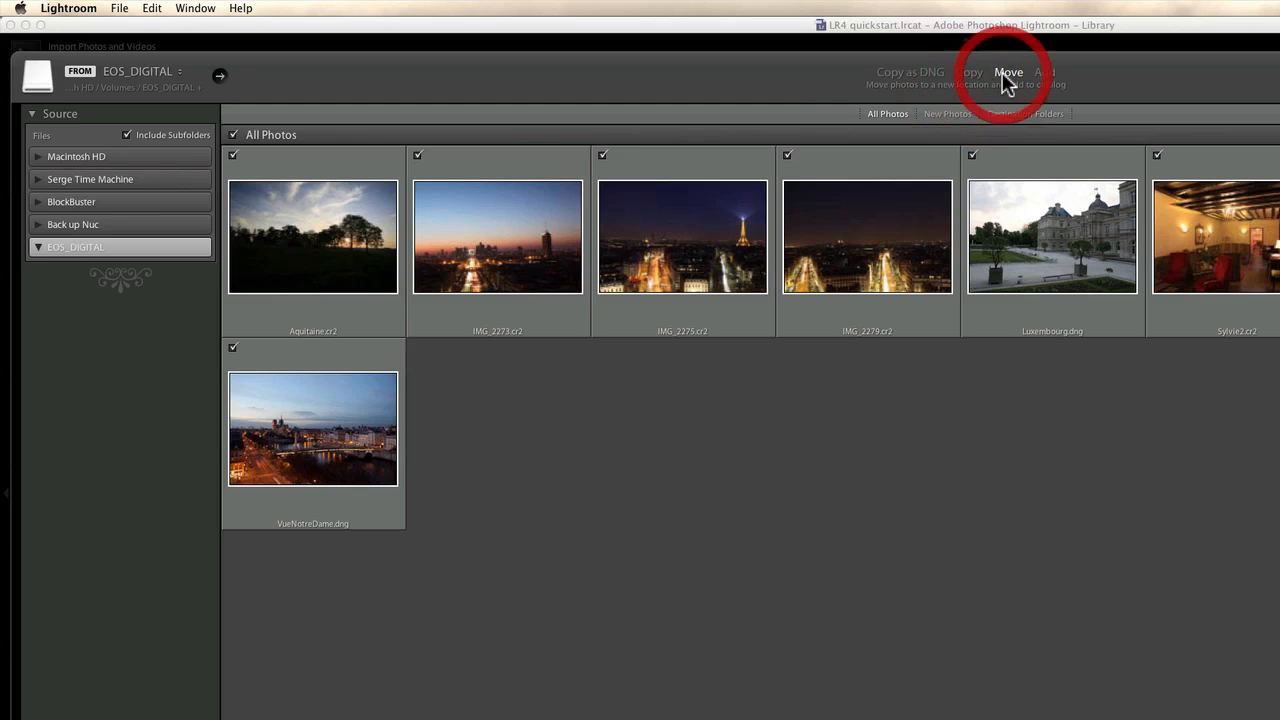
{"action": "left_click", "coordinate": [968, 72]}
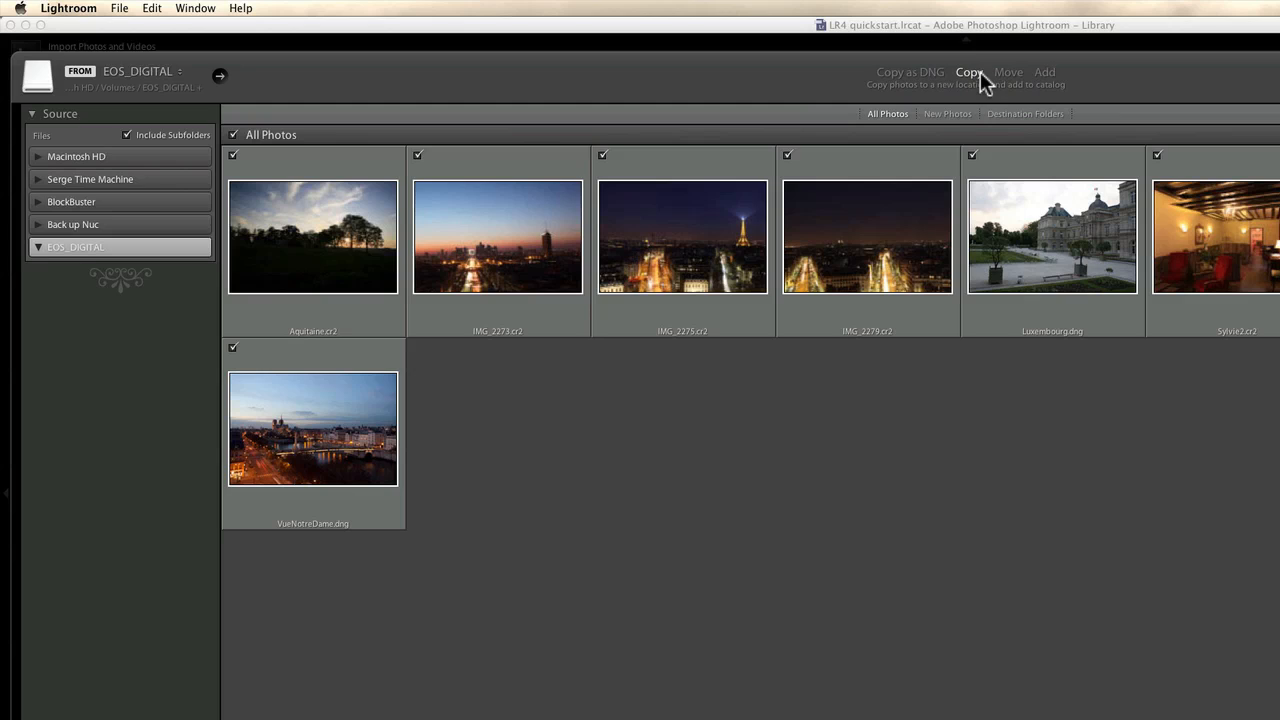
{"action": "left_click", "coordinate": [968, 72]}
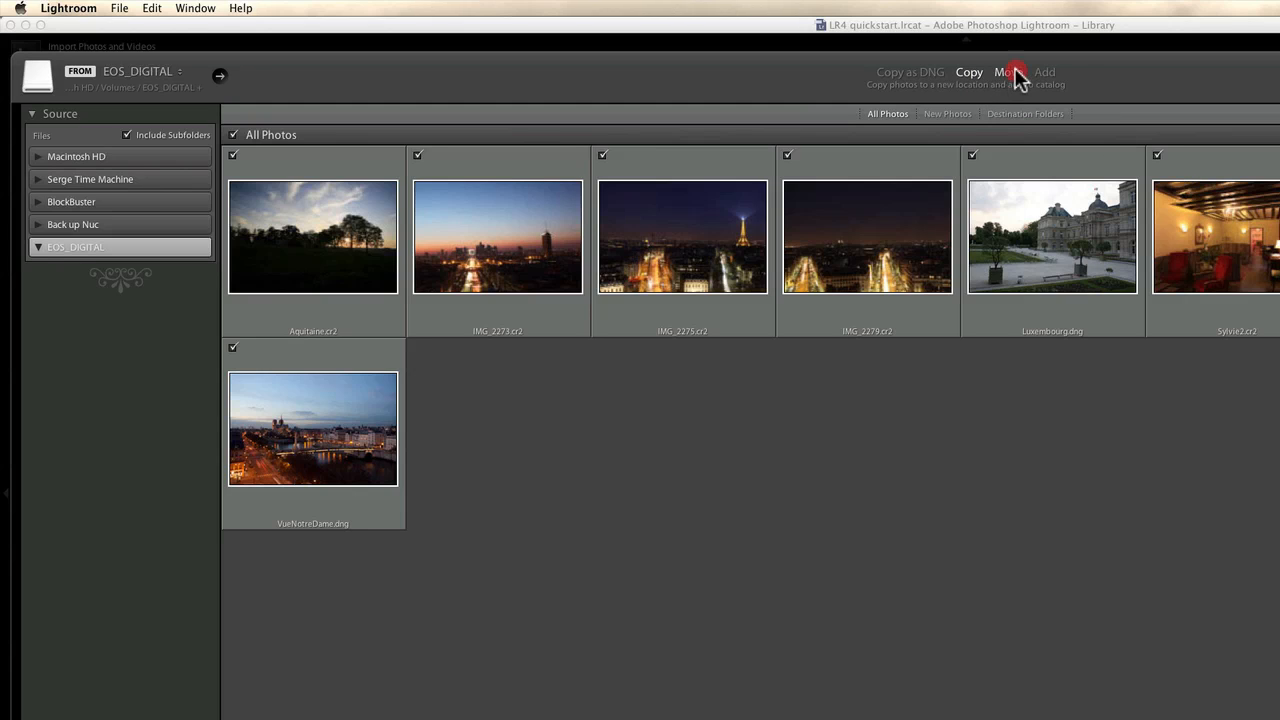
{"action": "left_click", "coordinate": [1008, 72]}
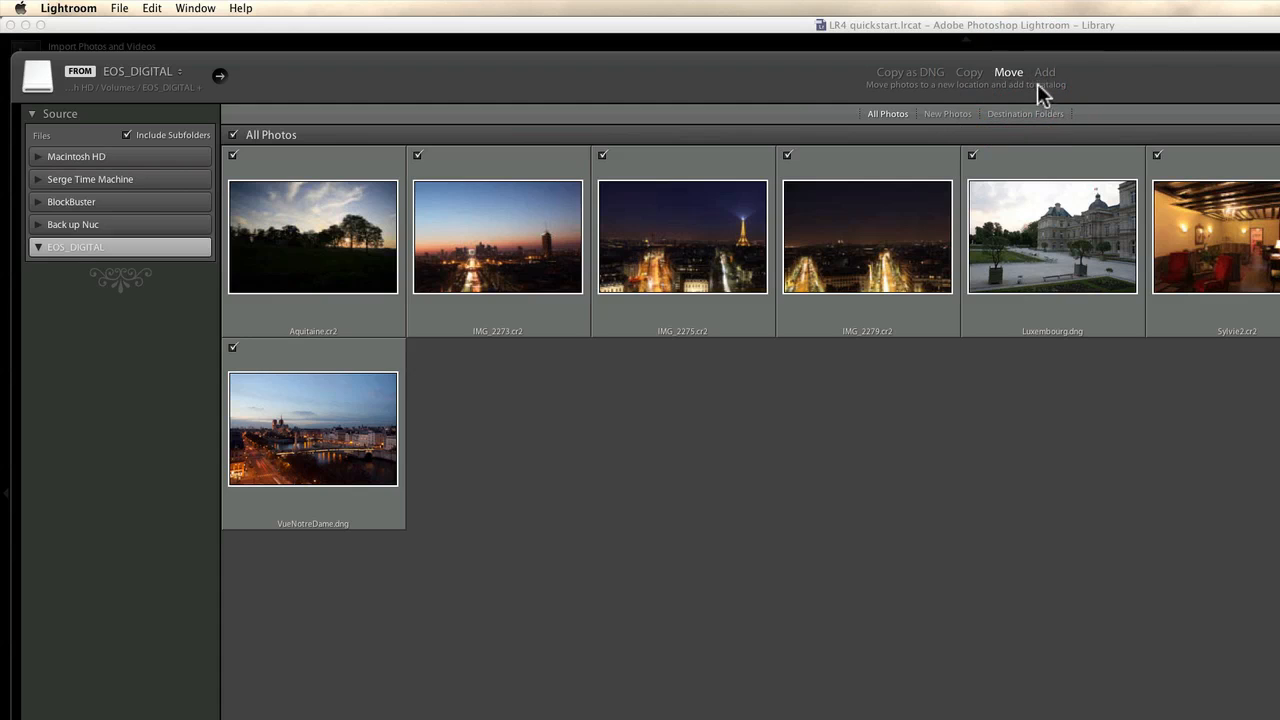
{"action": "mouse_move", "coordinate": [1060, 144]}
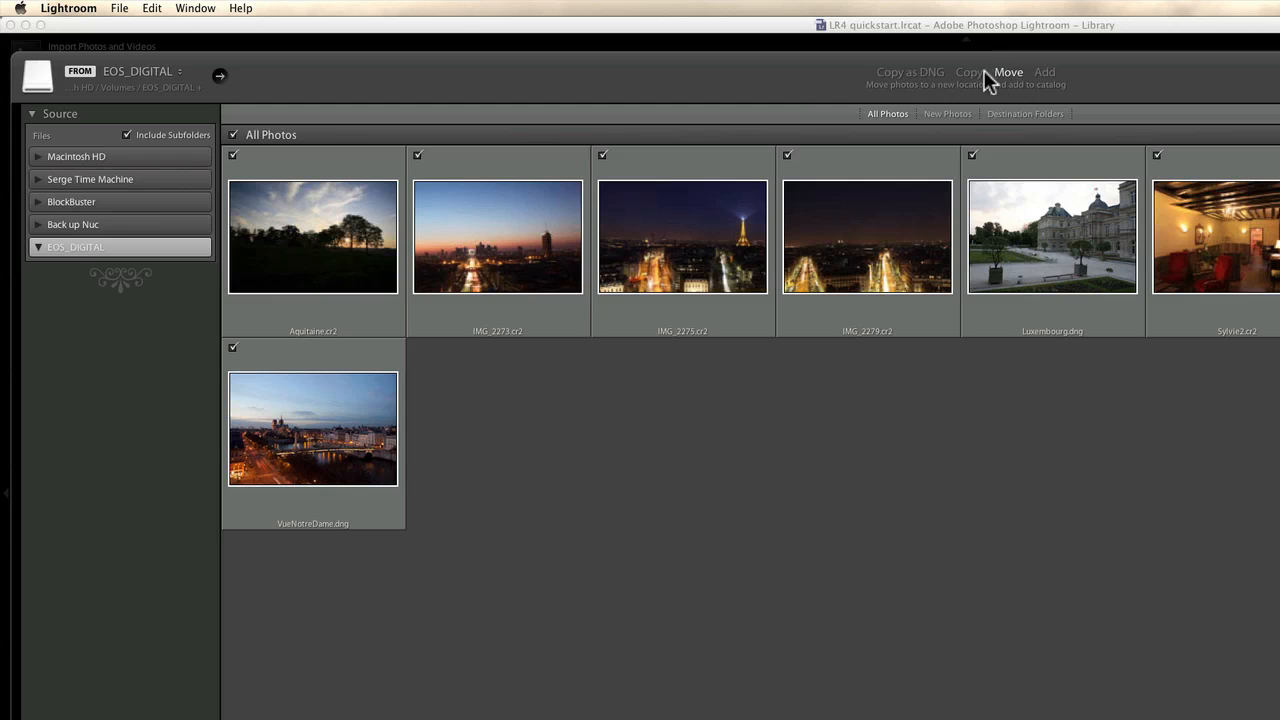
{"action": "left_click", "coordinate": [1008, 72]}
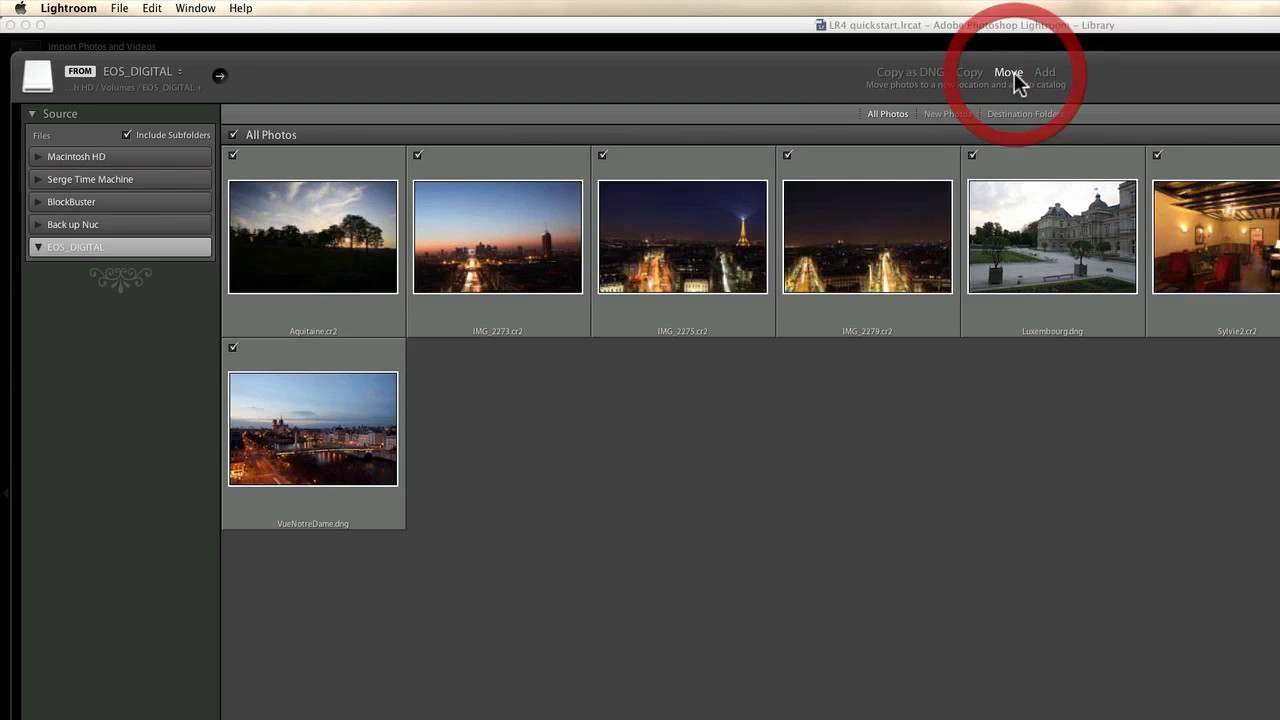
{"action": "left_click", "coordinate": [1044, 72]}
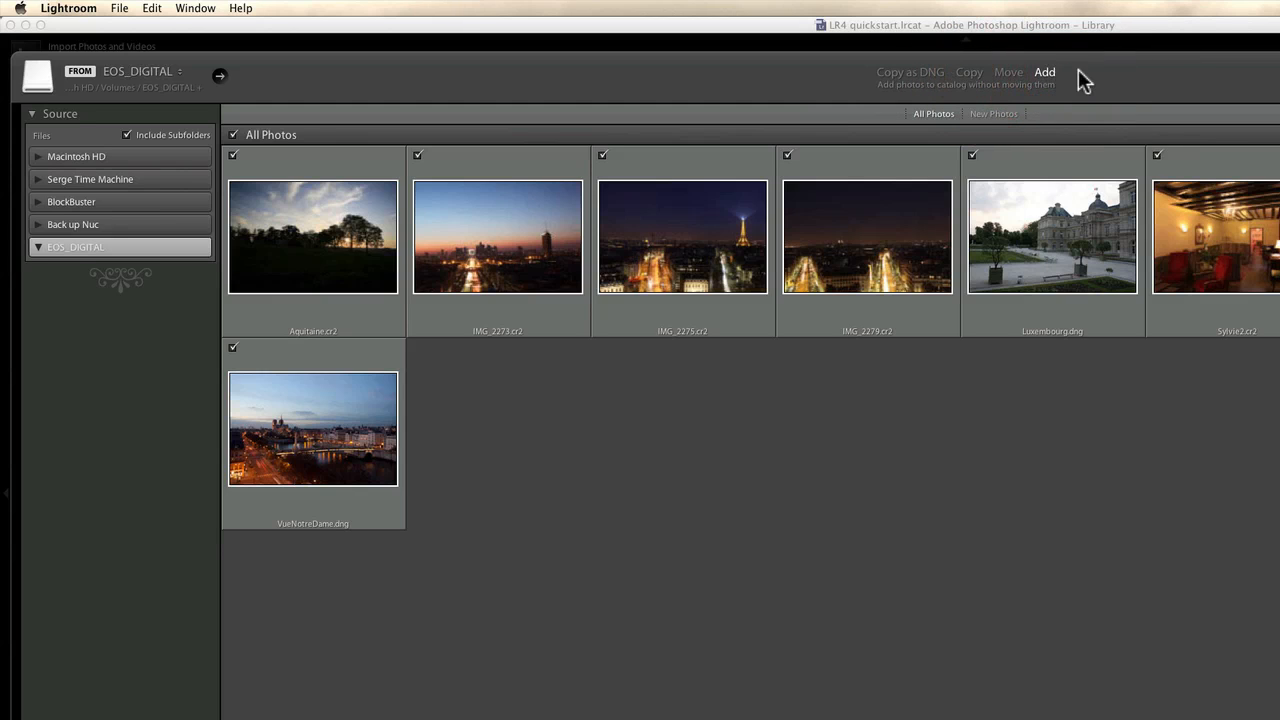
{"action": "mouse_move", "coordinate": [904, 96]}
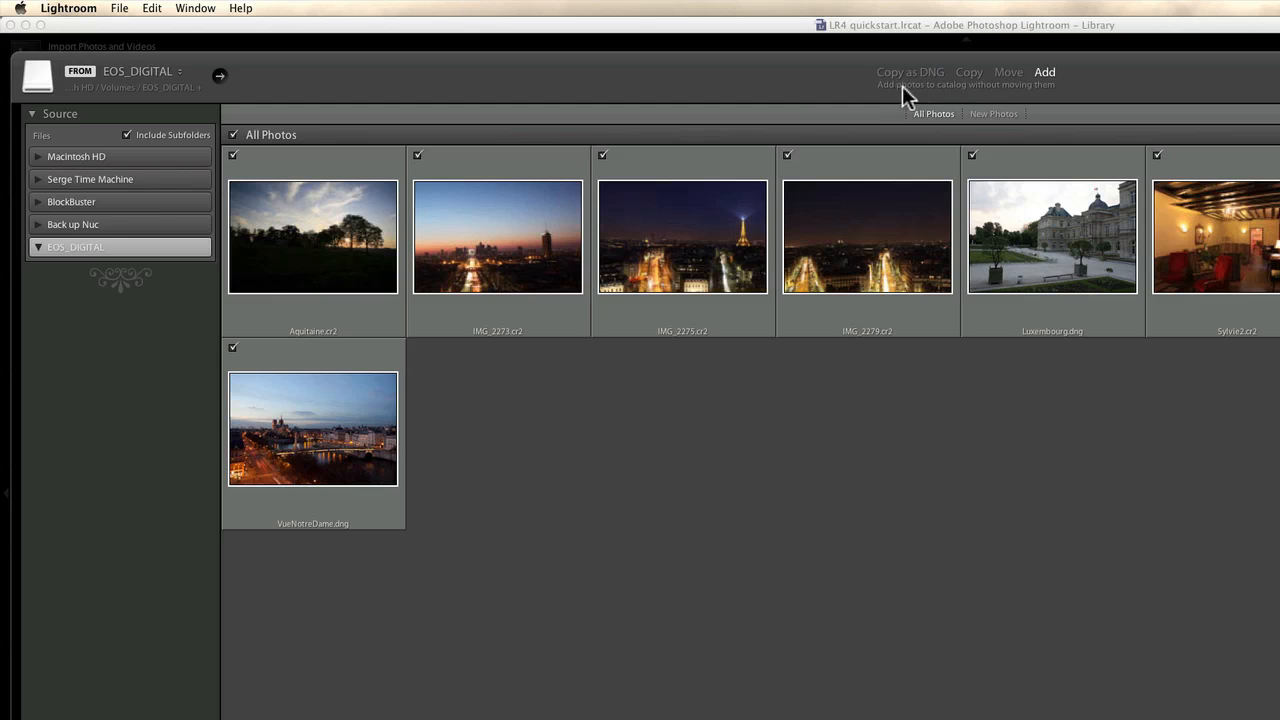
{"action": "mouse_move", "coordinate": [1056, 96]}
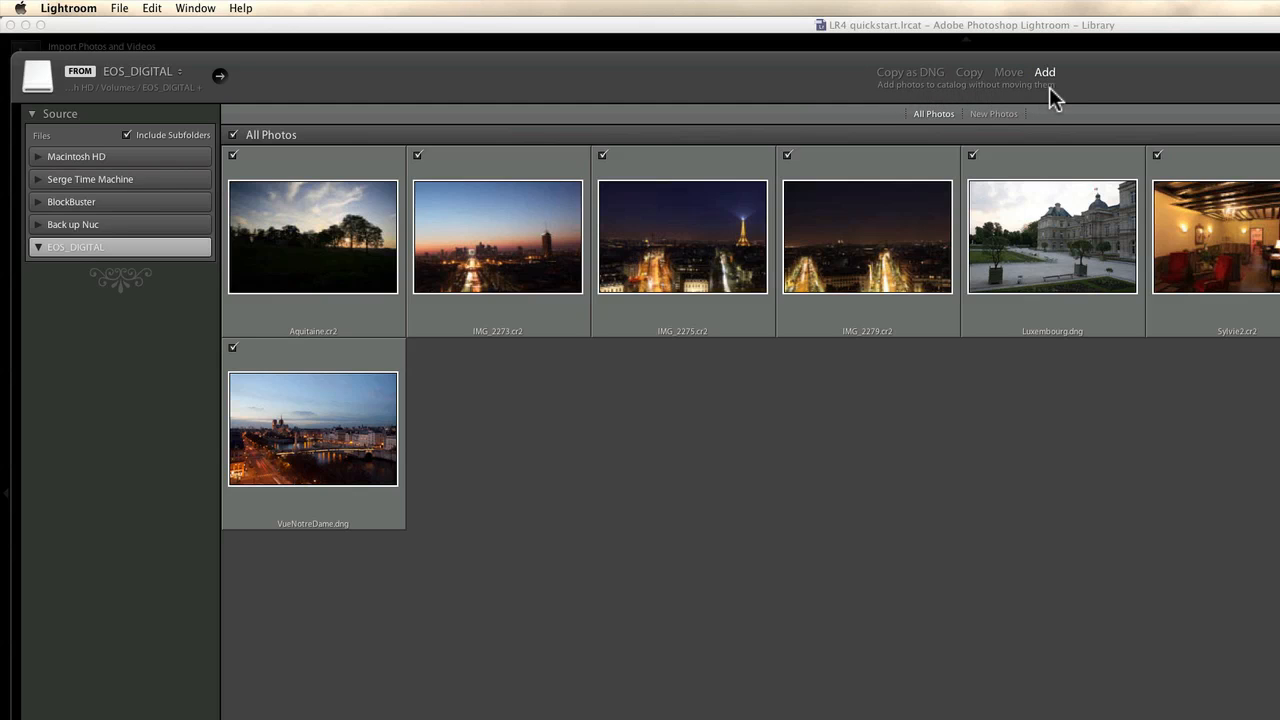
{"action": "mouse_move", "coordinate": [1050, 84]}
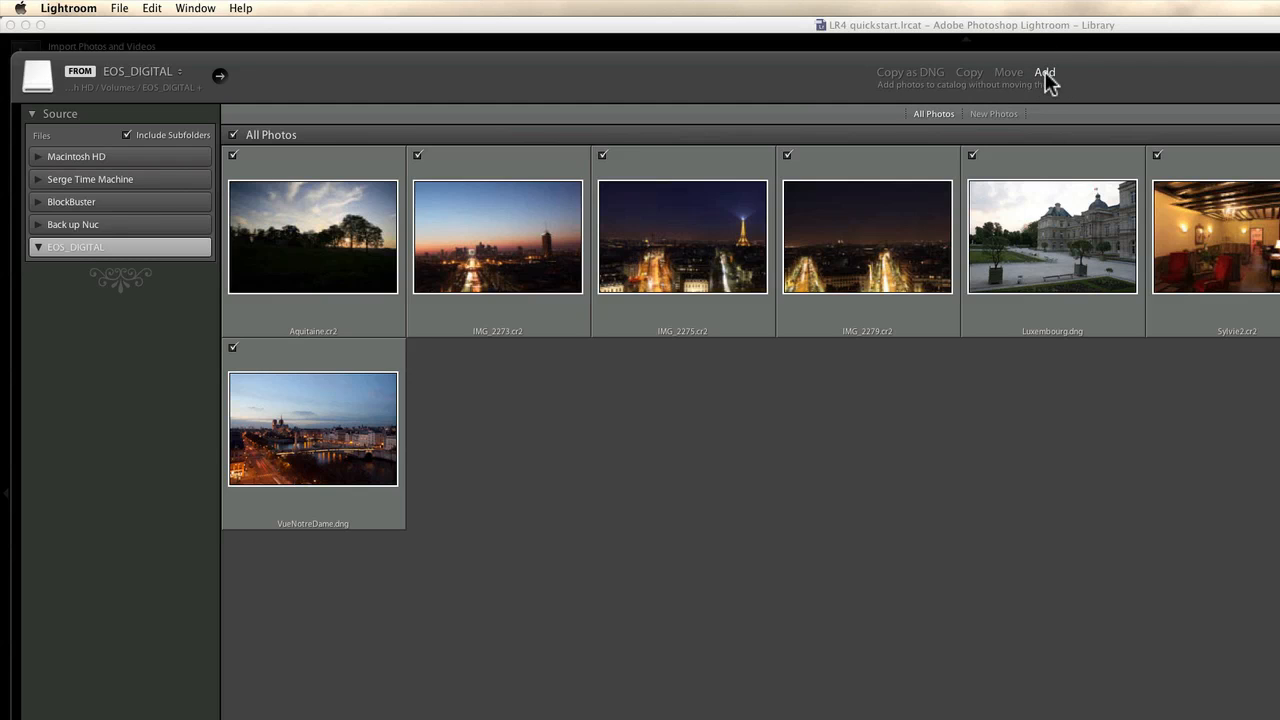
{"action": "mouse_move", "coordinate": [376, 408]}
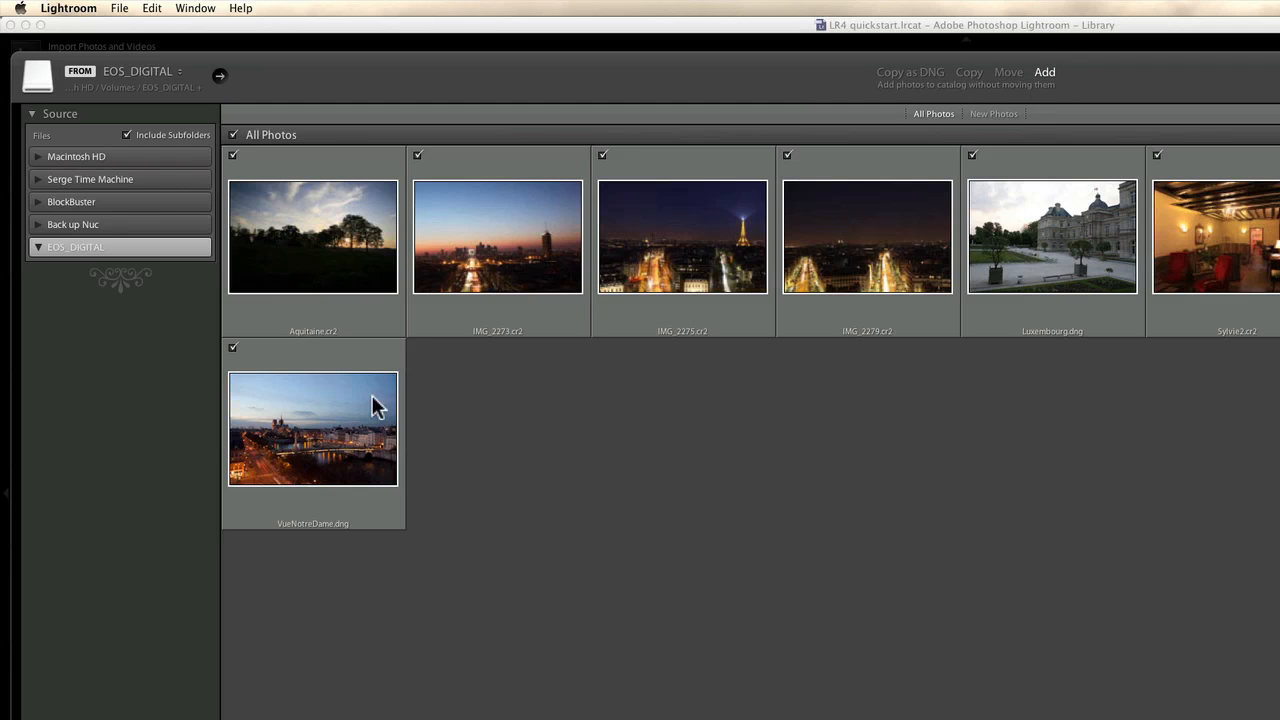
{"action": "mouse_move", "coordinate": [890, 332]}
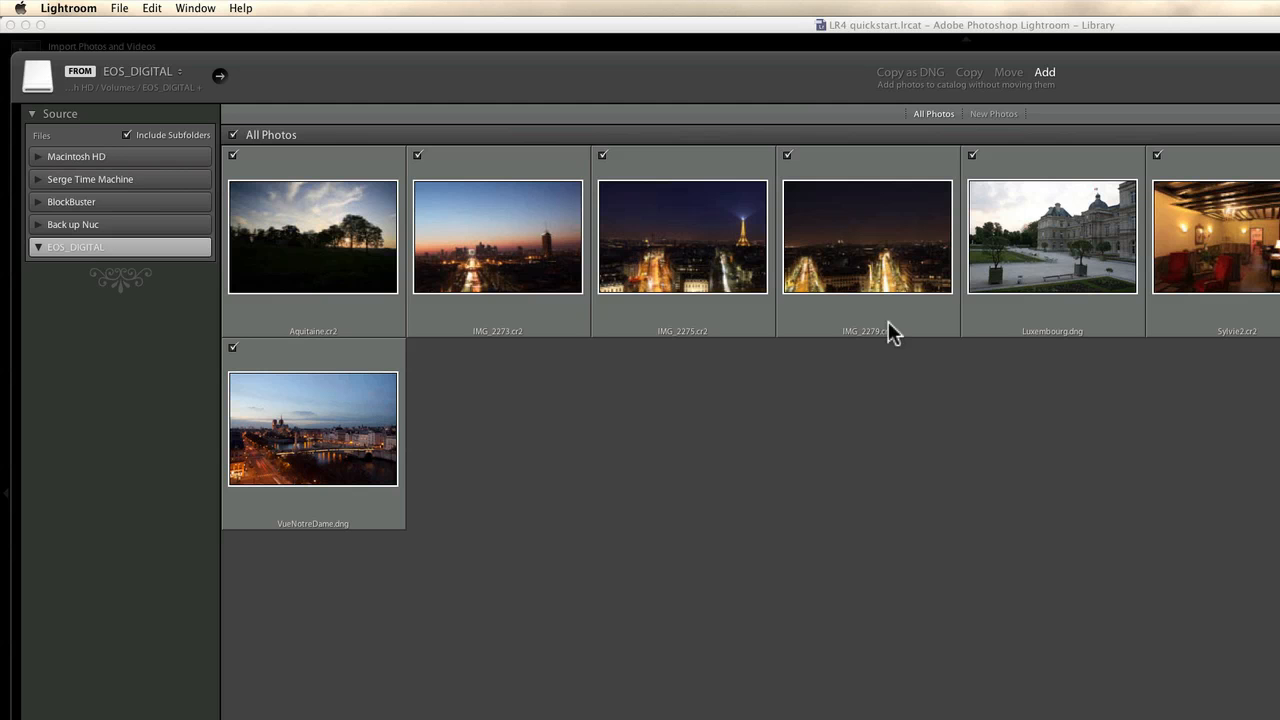
{"action": "mouse_move", "coordinate": [804, 356]}
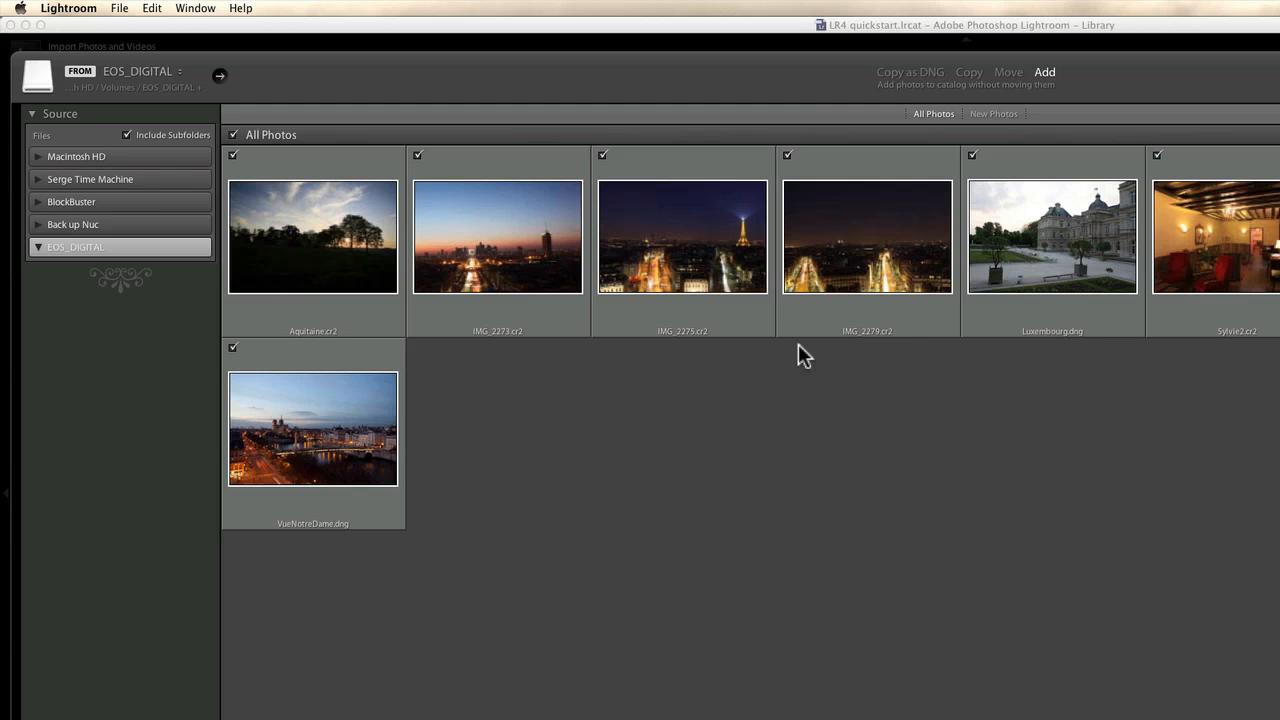
{"action": "mouse_move", "coordinate": [944, 348]}
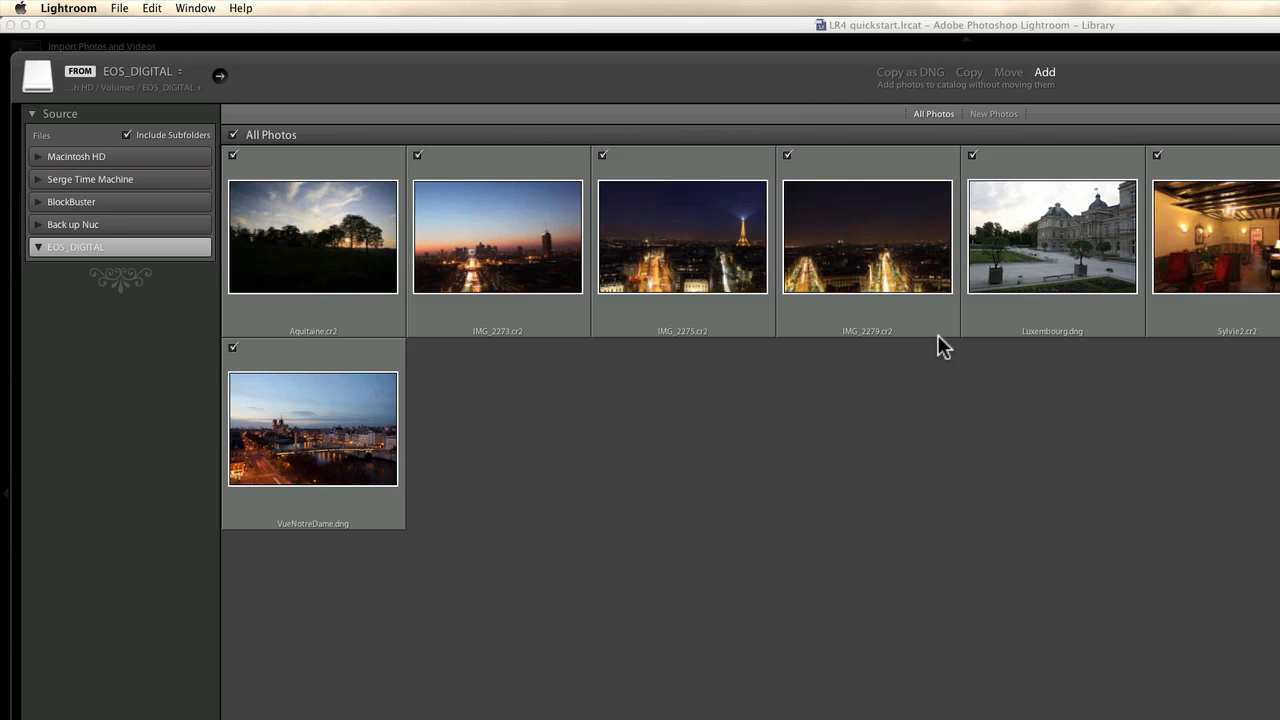
{"action": "mouse_move", "coordinate": [990, 210]}
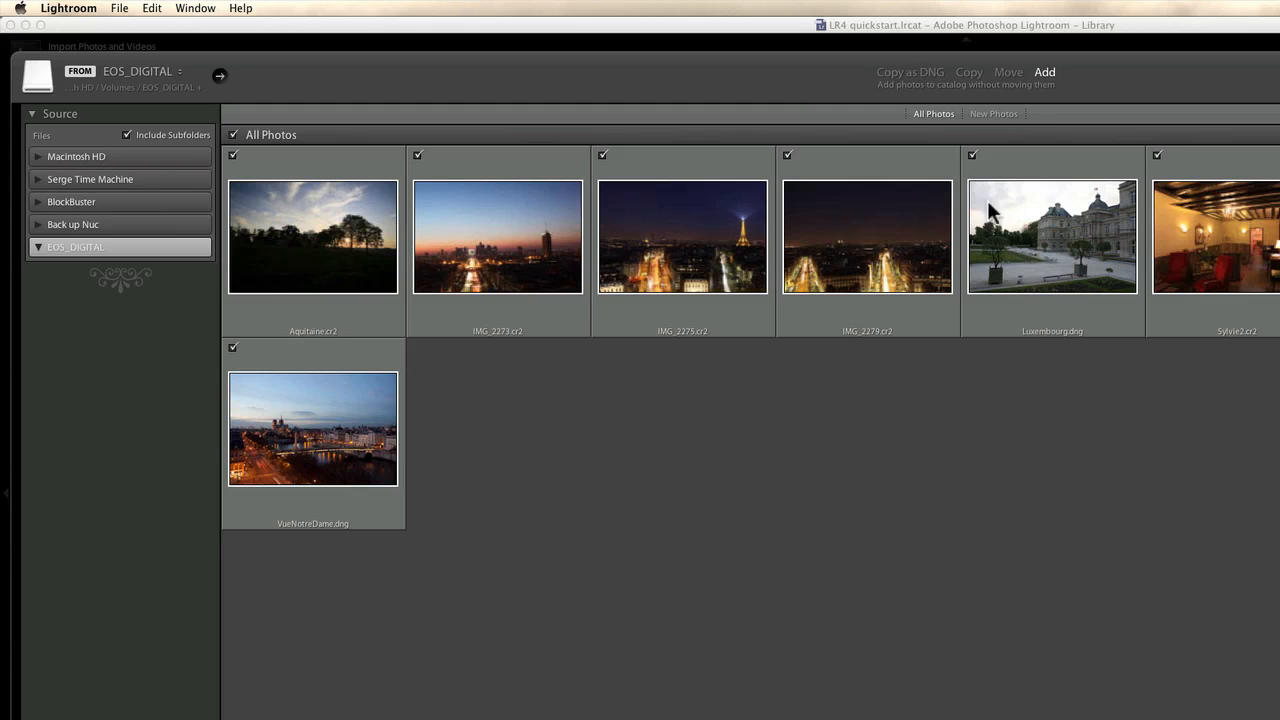
{"action": "left_click", "coordinate": [968, 72]}
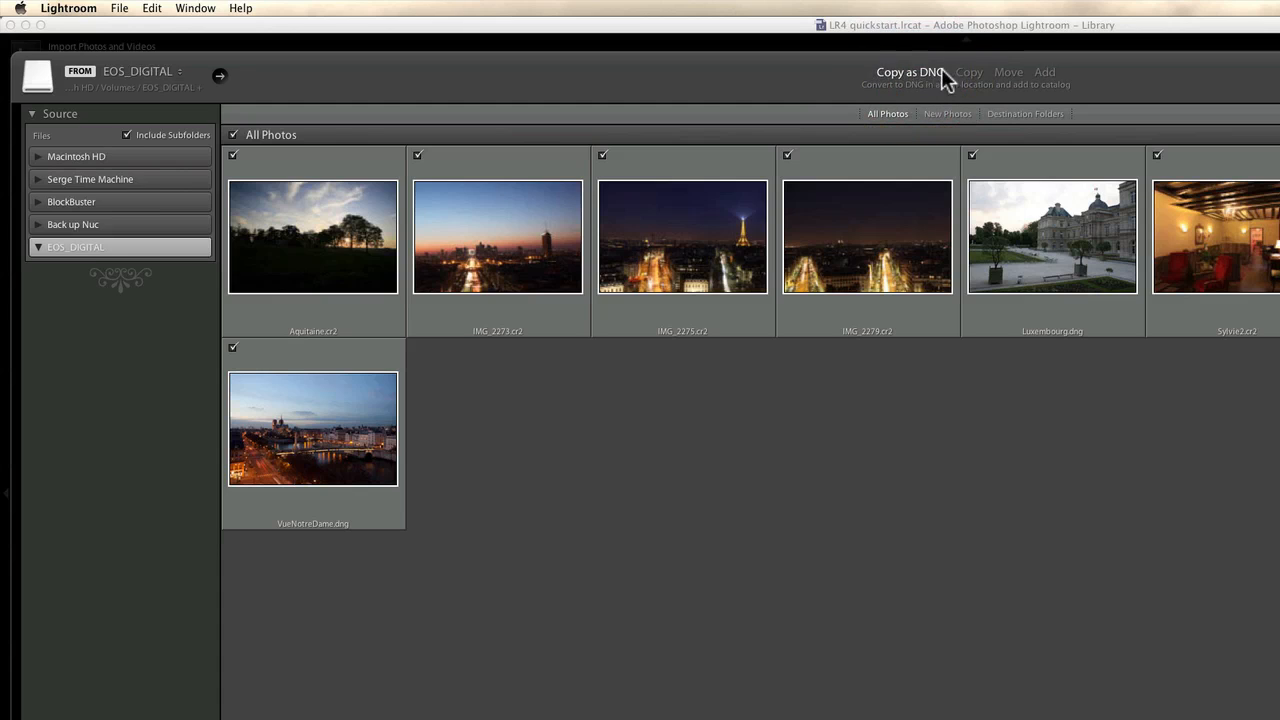
{"action": "mouse_move", "coordinate": [332, 204]}
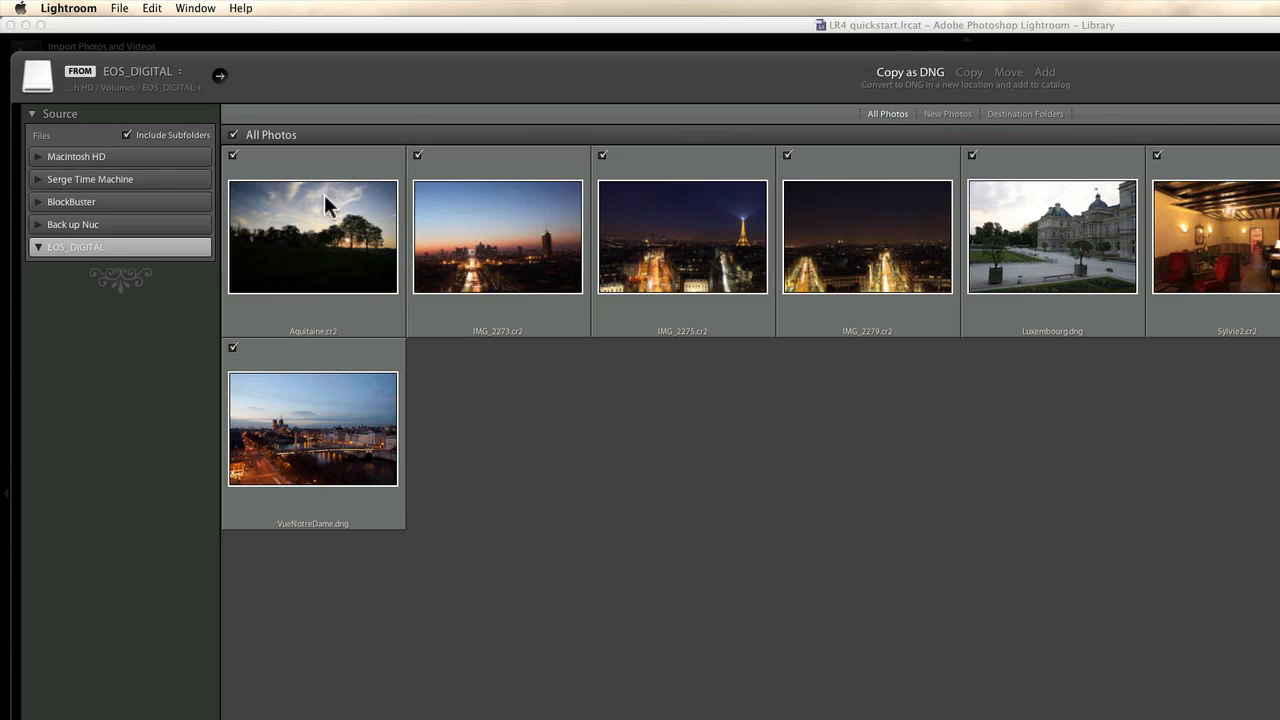
{"action": "mouse_move", "coordinate": [116, 436]}
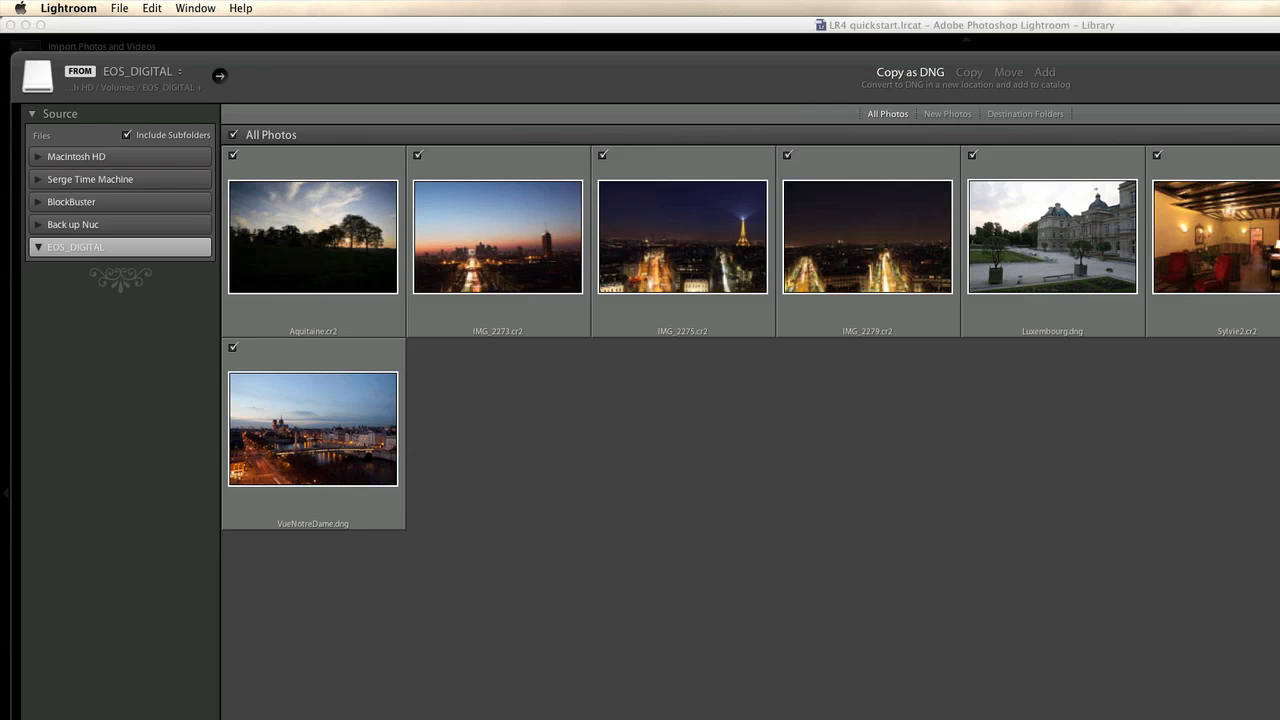
{"action": "mouse_move", "coordinate": [204, 180]}
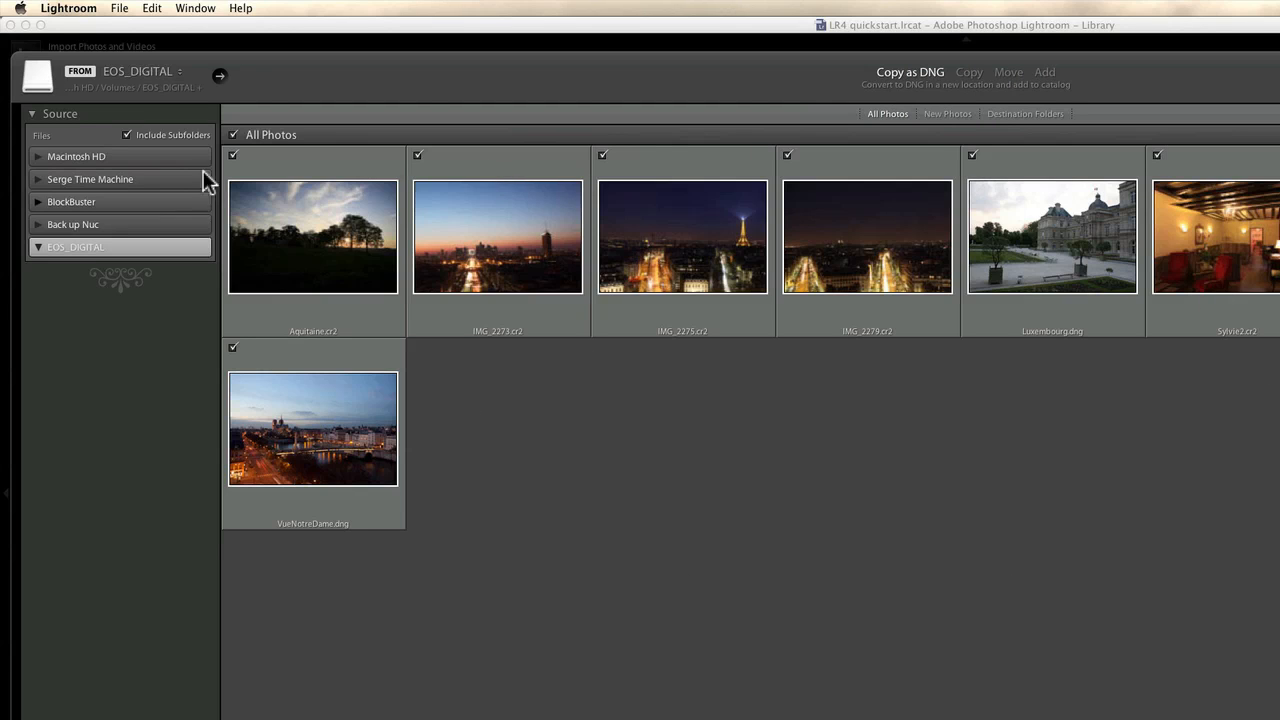
{"action": "mouse_move", "coordinate": [960, 244]}
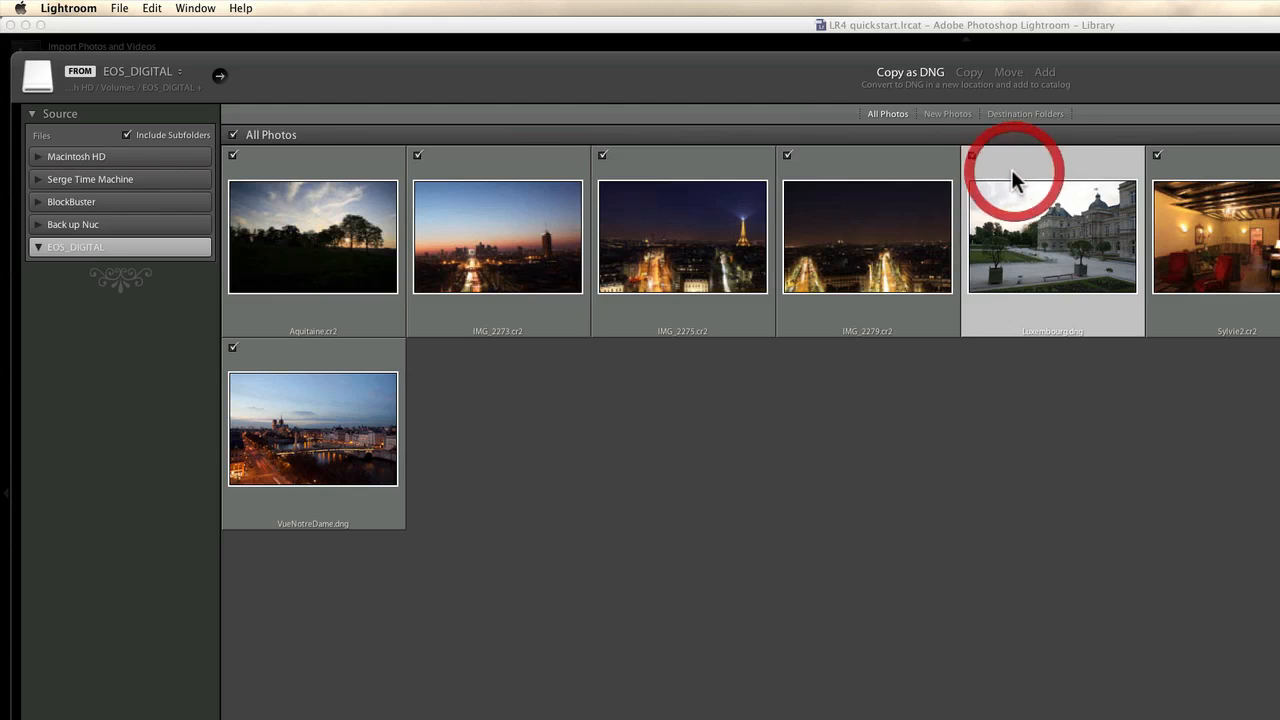
{"action": "left_click", "coordinate": [972, 156]}
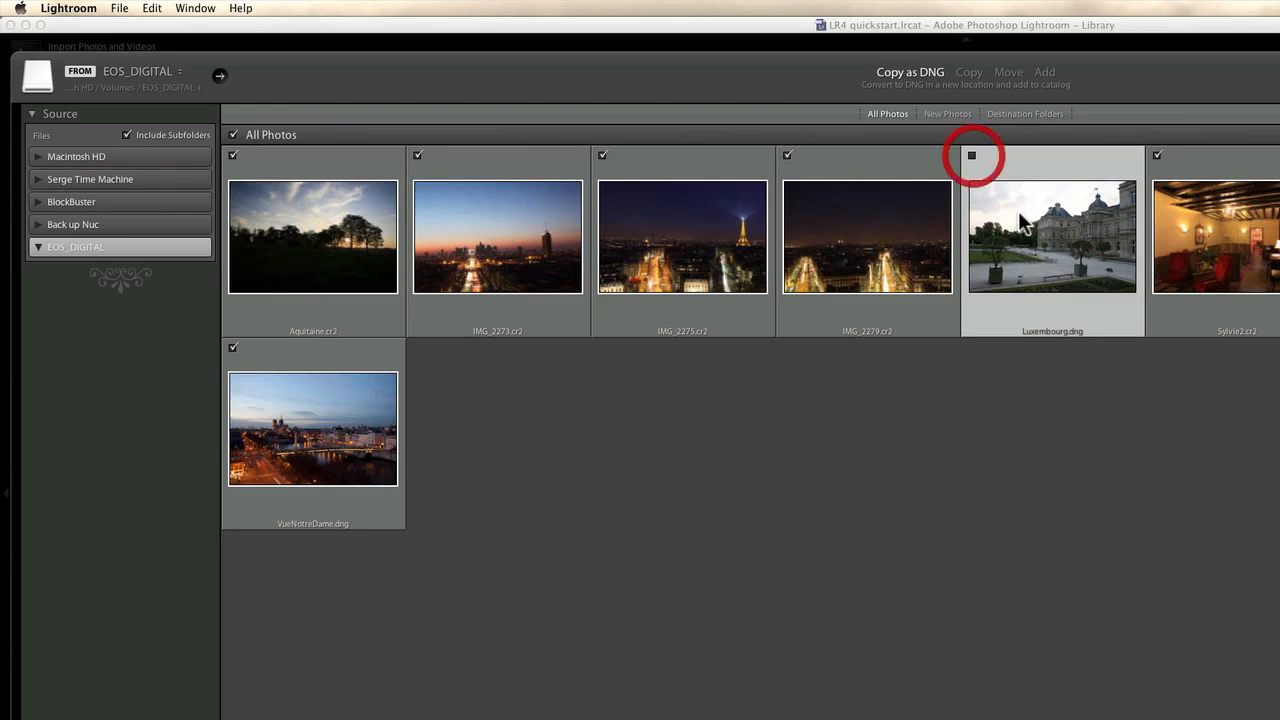
{"action": "left_click", "coordinate": [972, 156]}
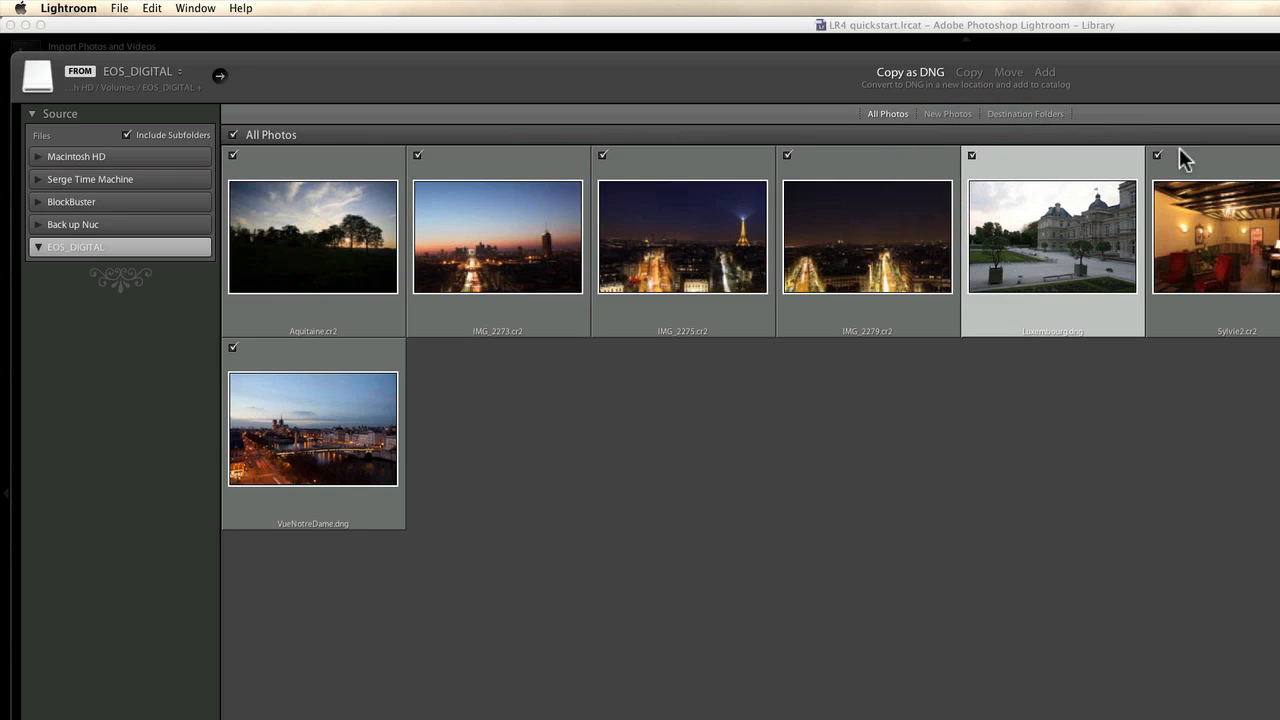
{"action": "mouse_move", "coordinate": [684, 690]}
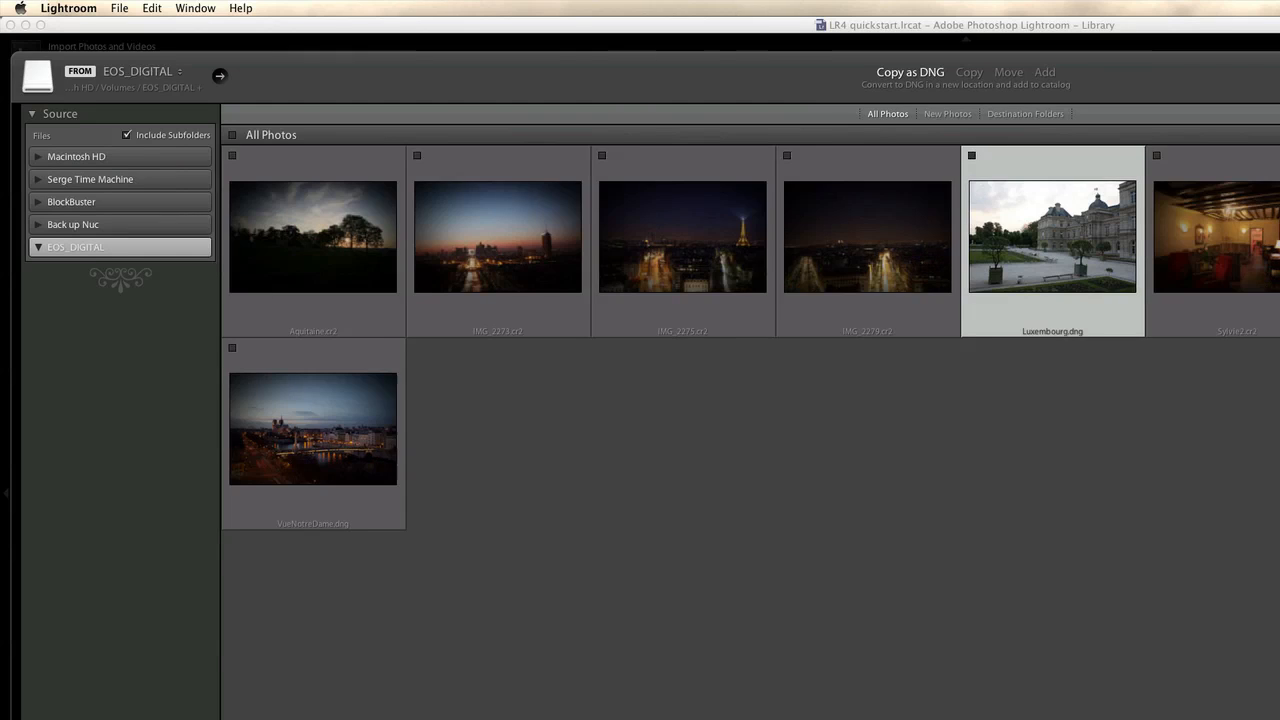
{"action": "left_click", "coordinate": [232, 134]}
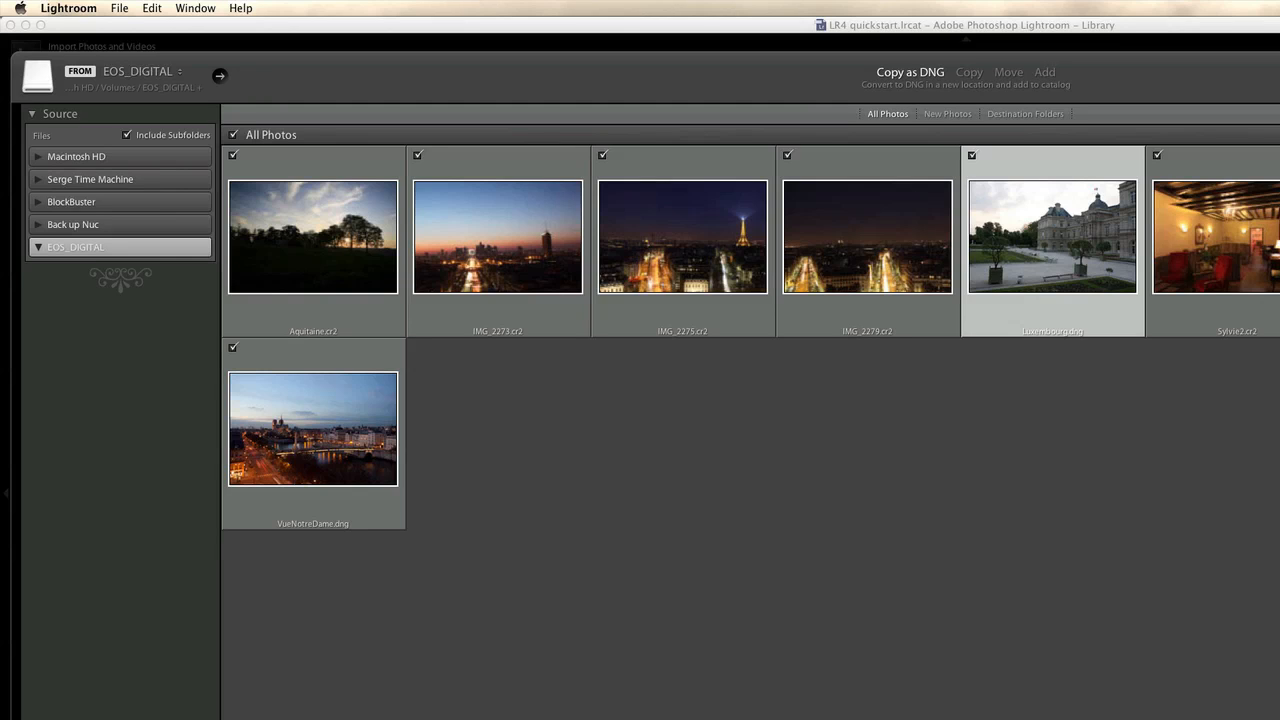
{"action": "mouse_move", "coordinate": [1196, 388]}
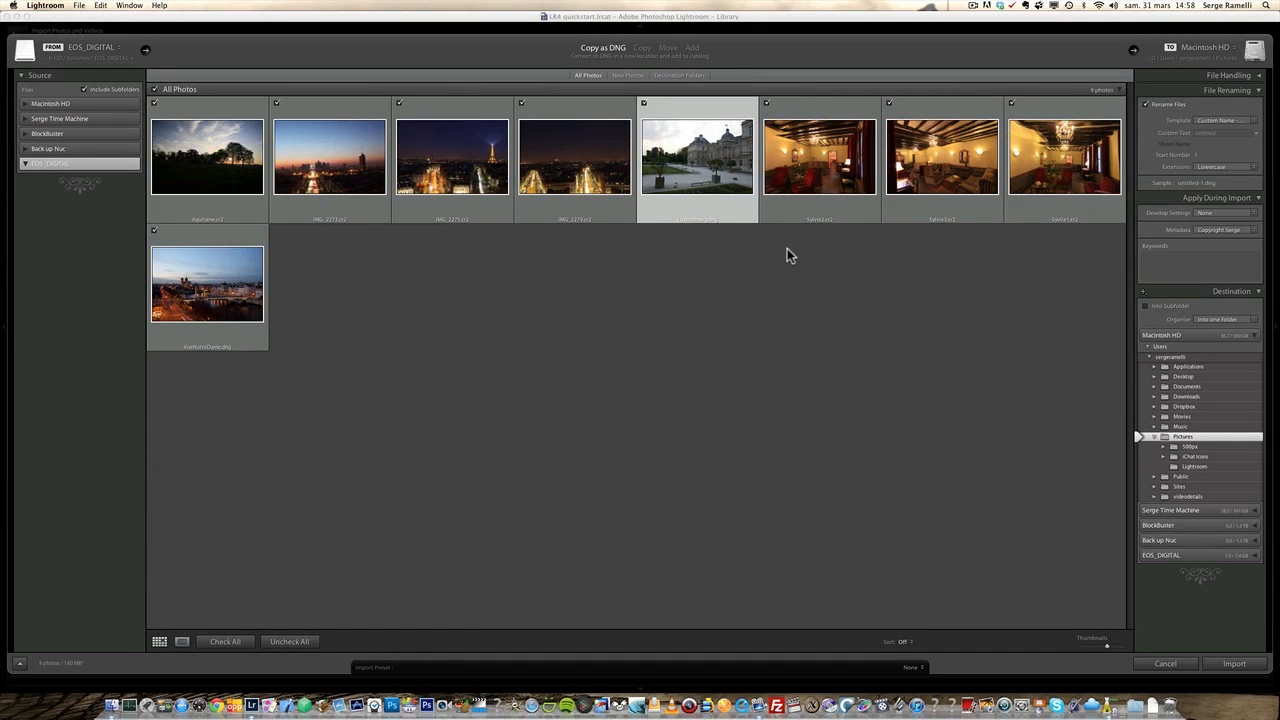
{"action": "mouse_move", "coordinate": [1152, 132]}
{"action": "type", "text": "L"}
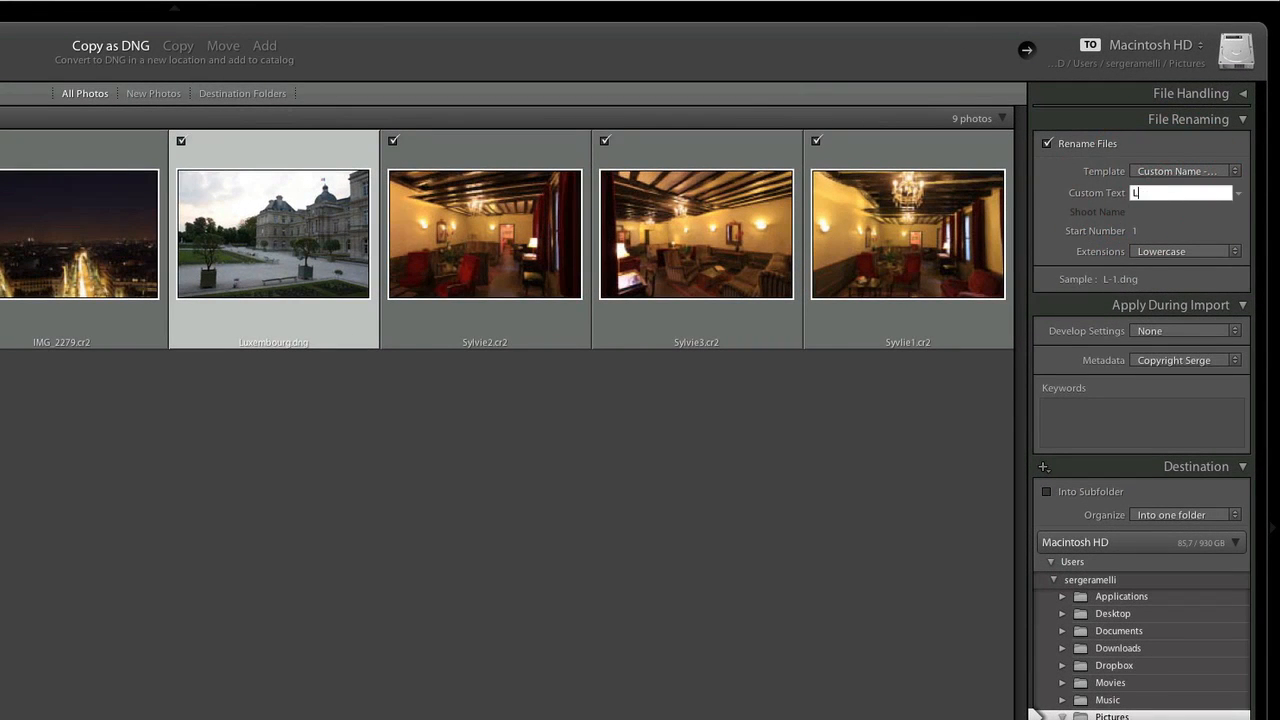
Finish the custom rename text LR4training and confirm it for numbered DNG names.
{"action": "type", "text": "R4training"}
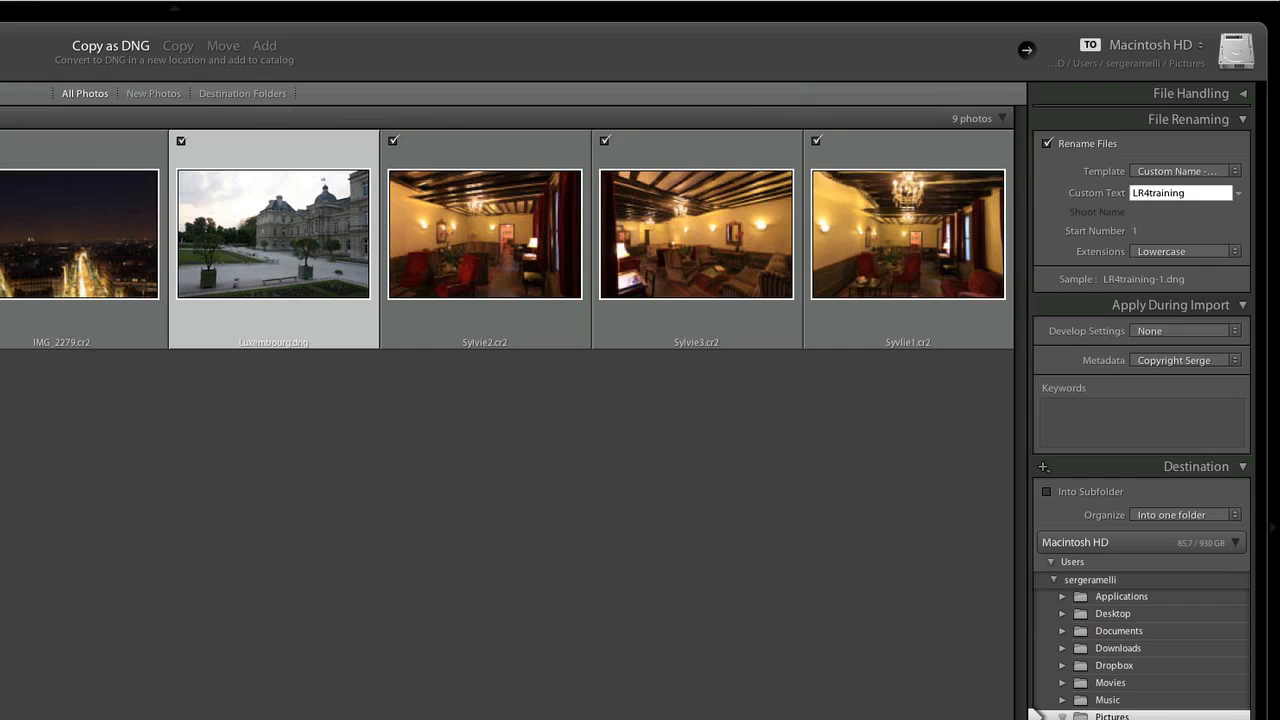
{"action": "mouse_move", "coordinate": [1164, 216]}
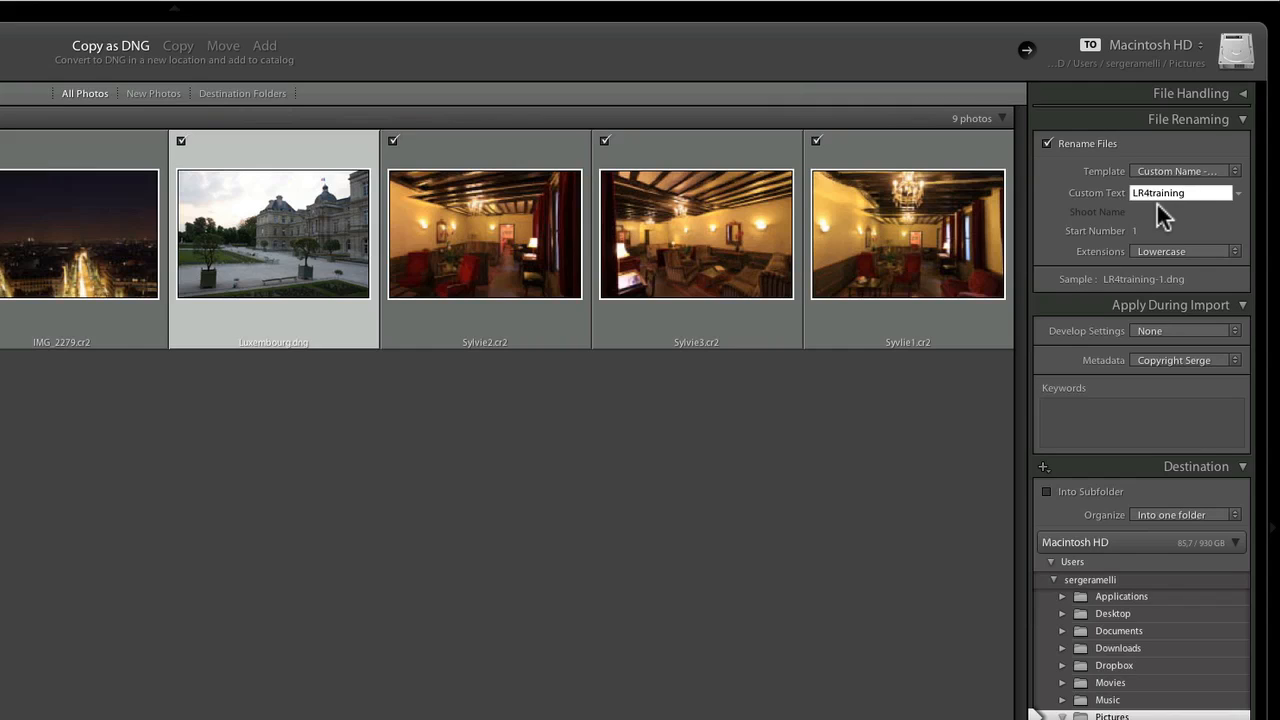
{"action": "left_click", "coordinate": [1184, 192]}
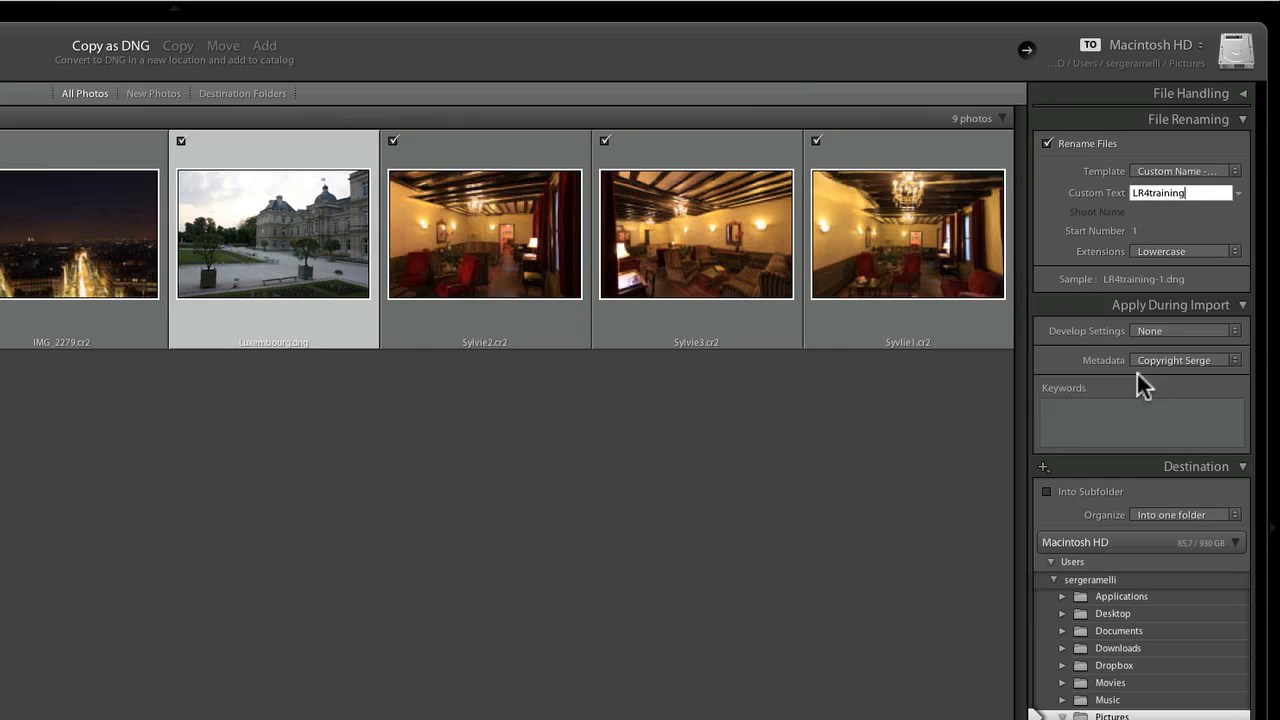
Enter the import keywords paris, south of france, apartment.
{"action": "left_click", "coordinate": [1140, 420]}
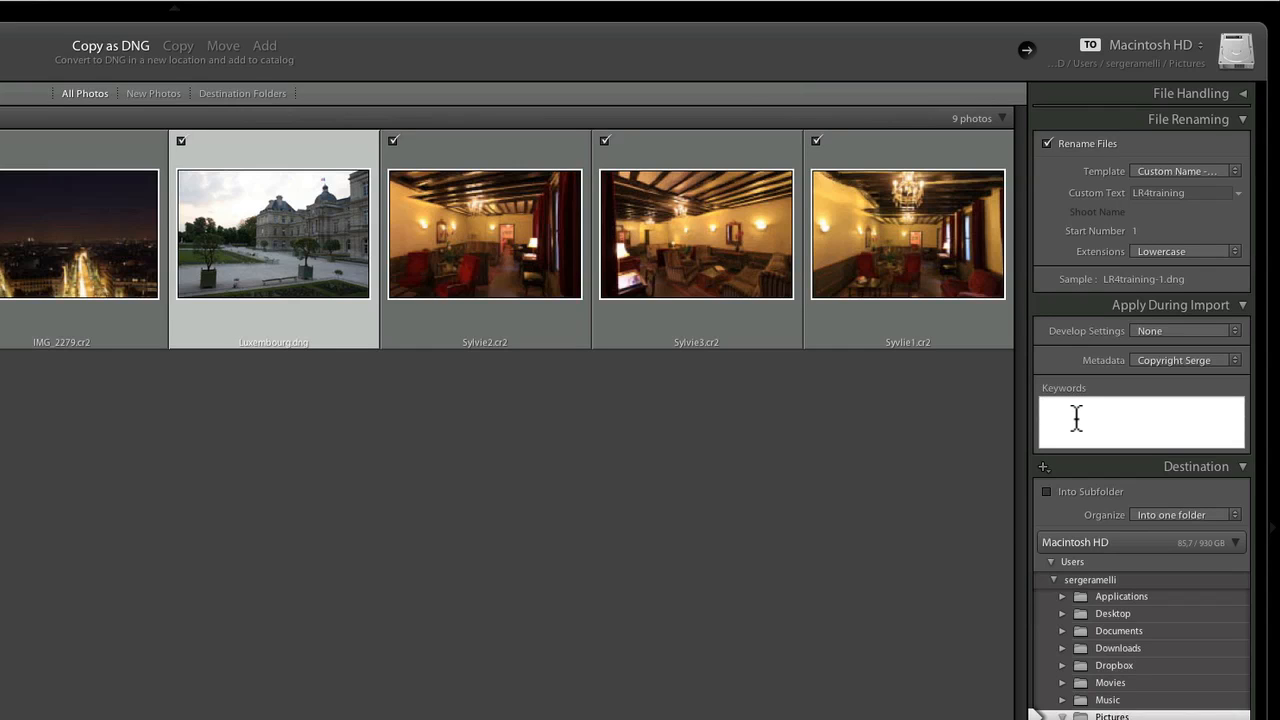
{"action": "mouse_move", "coordinate": [520, 418]}
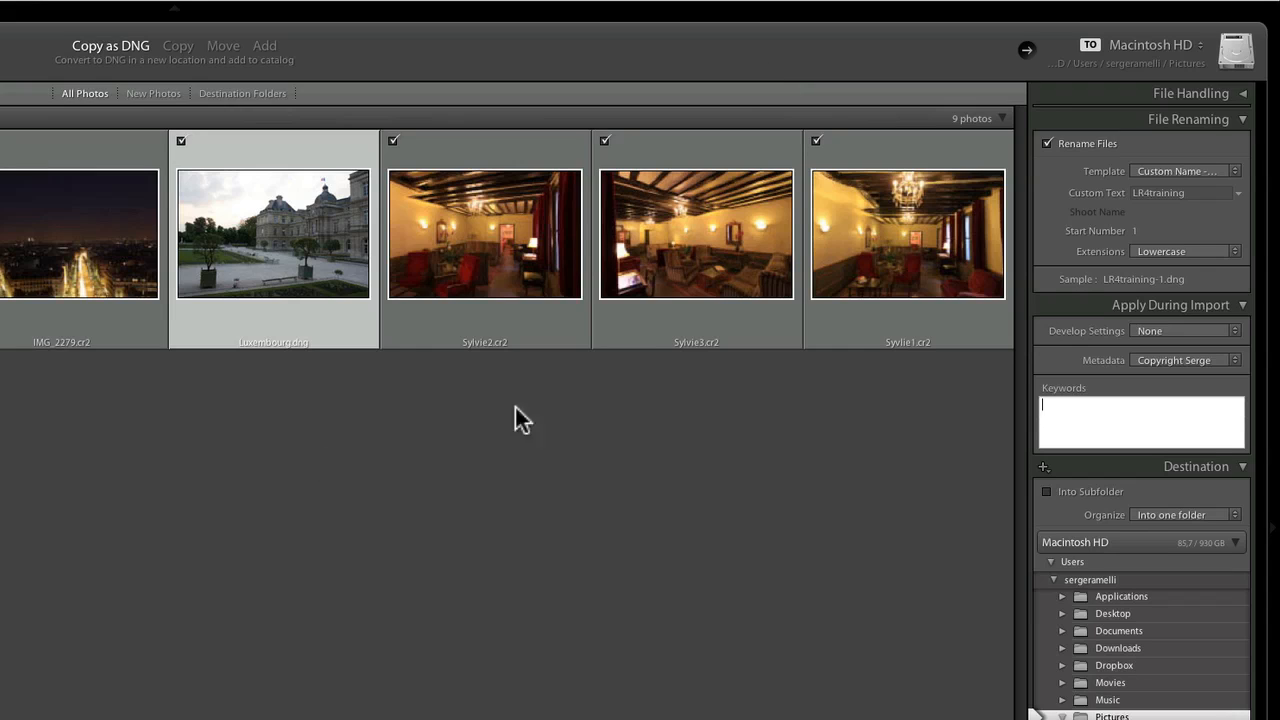
{"action": "mouse_move", "coordinate": [96, 236]}
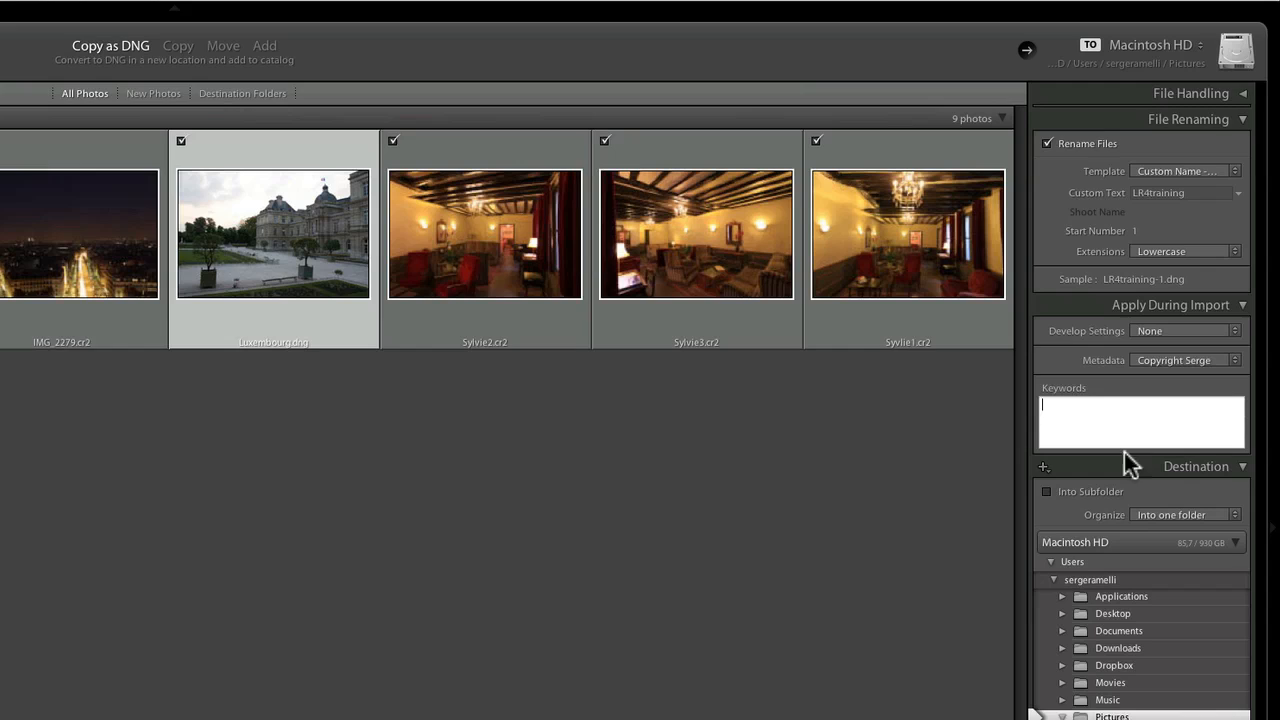
{"action": "type", "text": "p"}
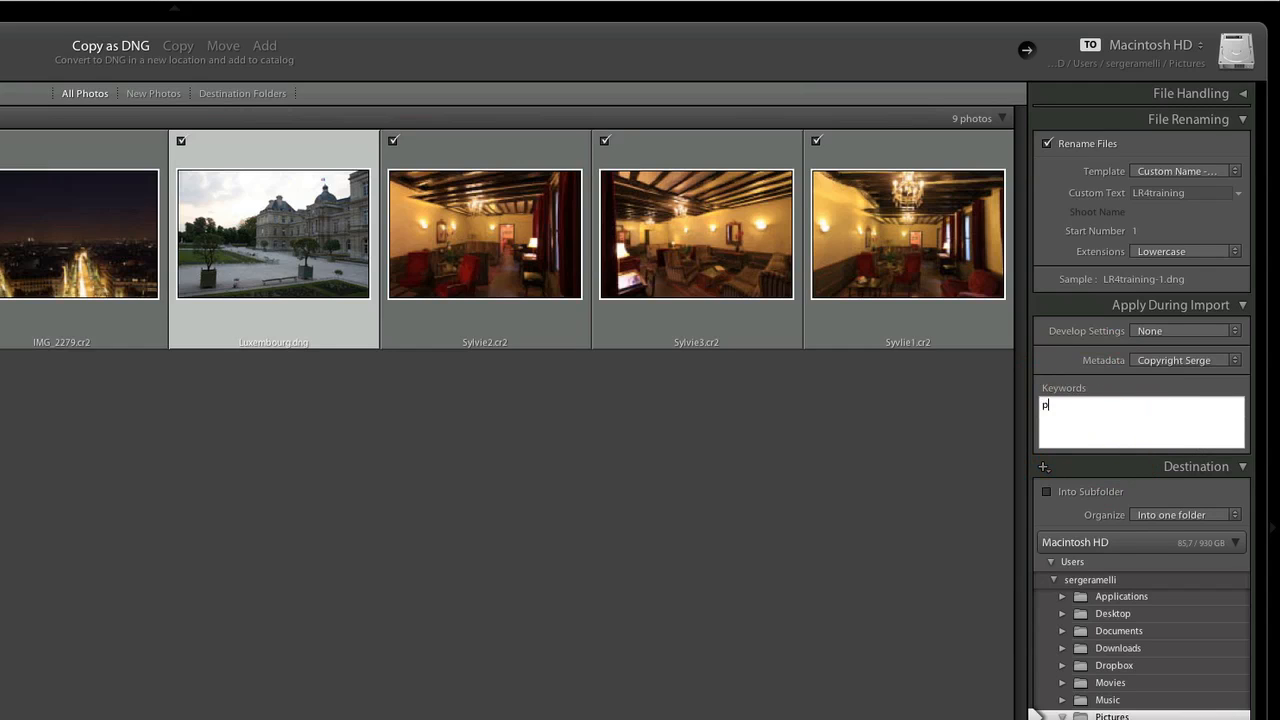
{"action": "type", "text": "aris,"}
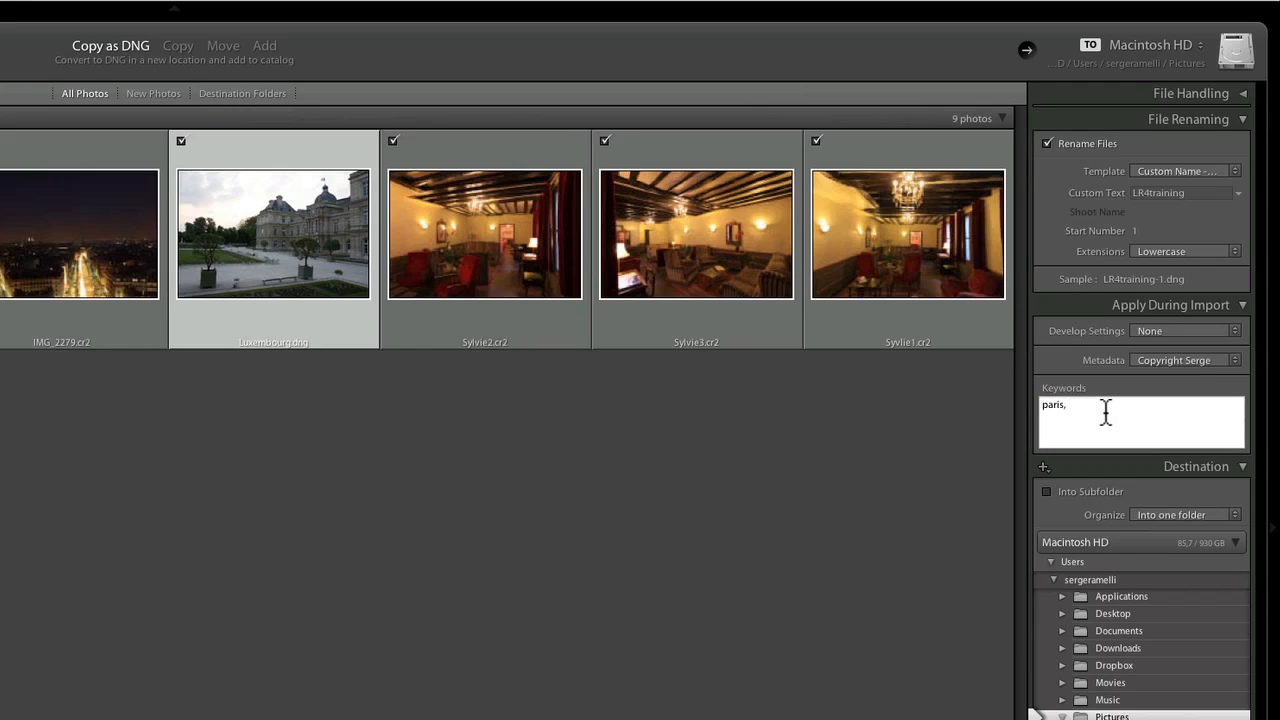
{"action": "type", "text": "south of france,"}
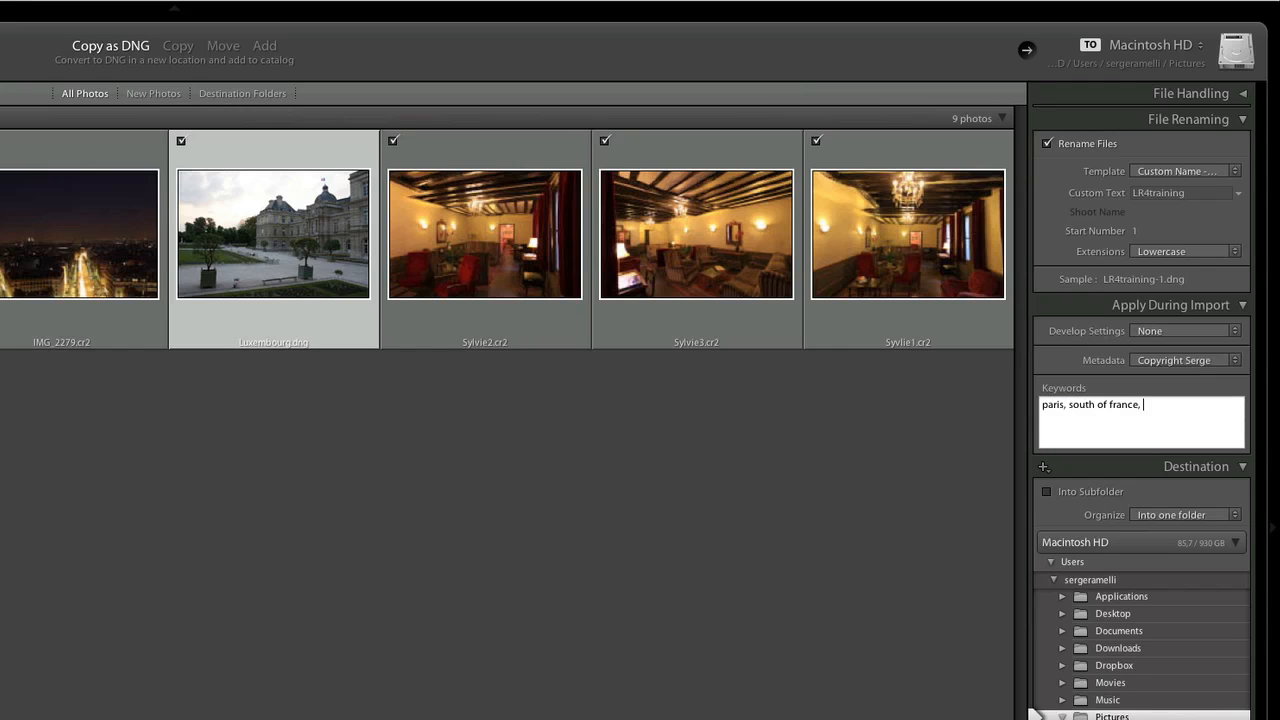
{"action": "type", "text": "apartment"}
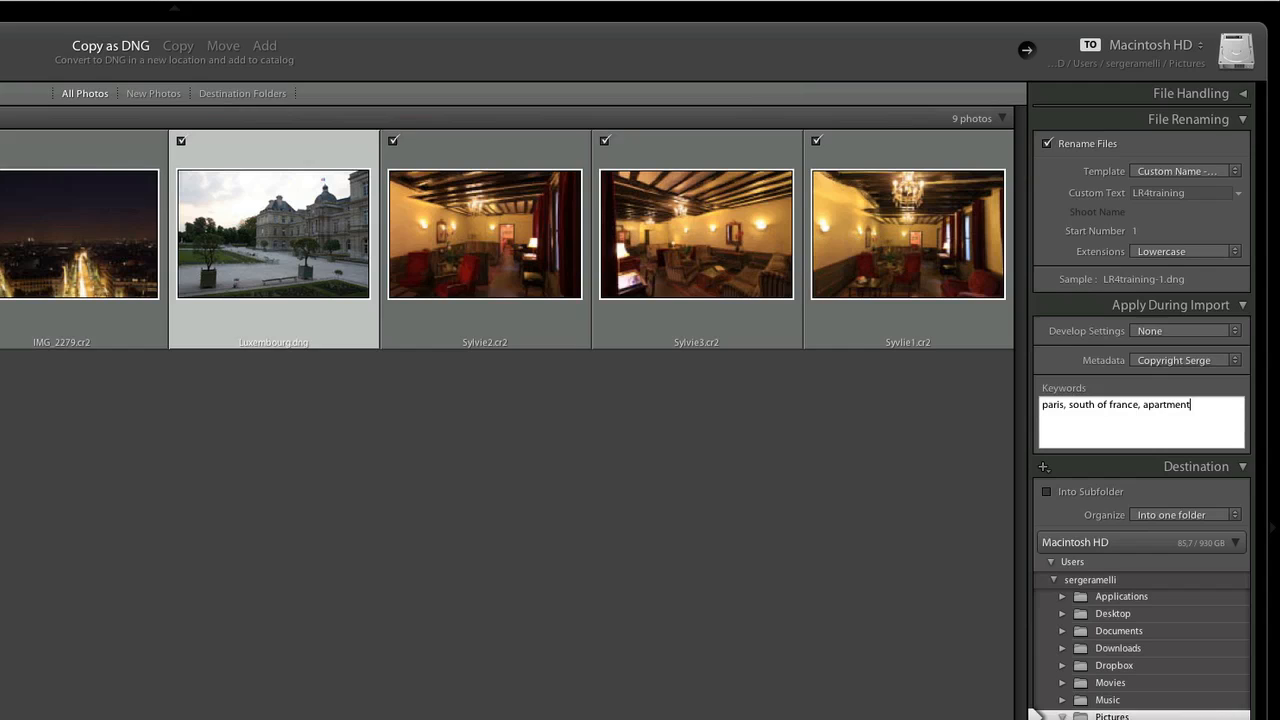
{"action": "mouse_move", "coordinate": [1030, 414]}
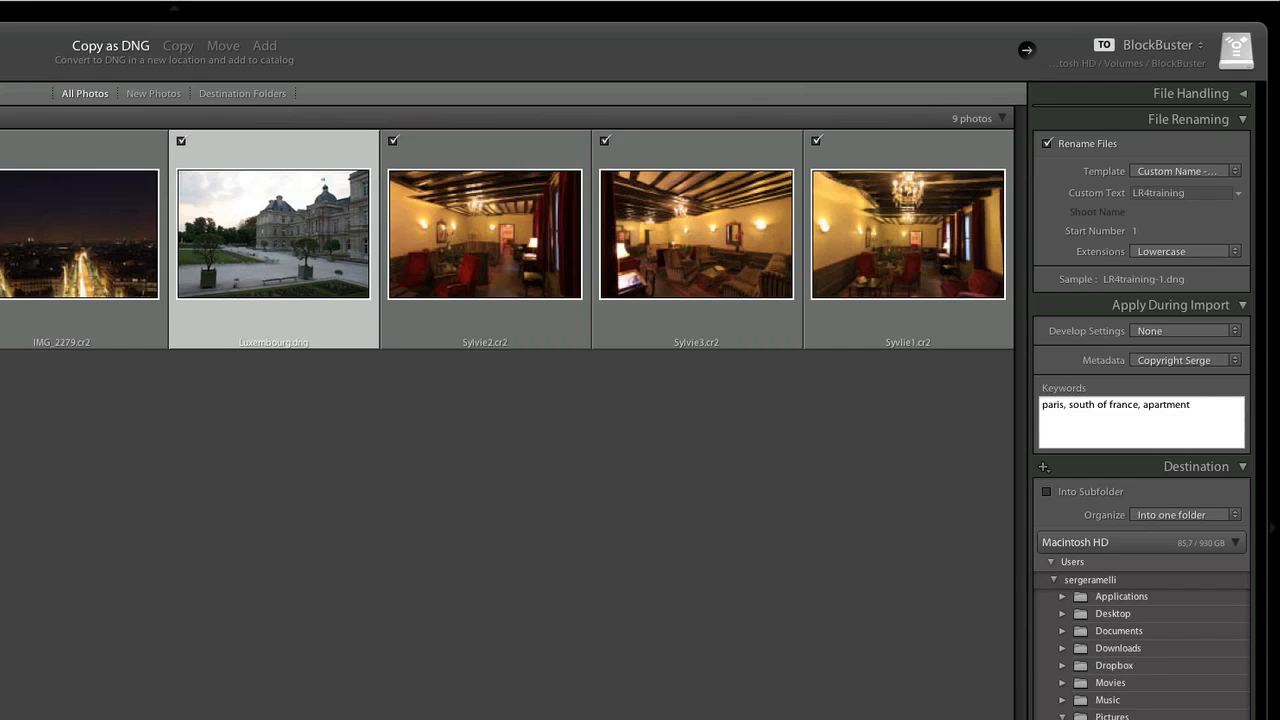
Scroll the Destination panel to reach the Tutorial Lightroom folder on BlockBuster.
{"action": "scroll", "scroll_direction": "down", "scroll_amount": 3}
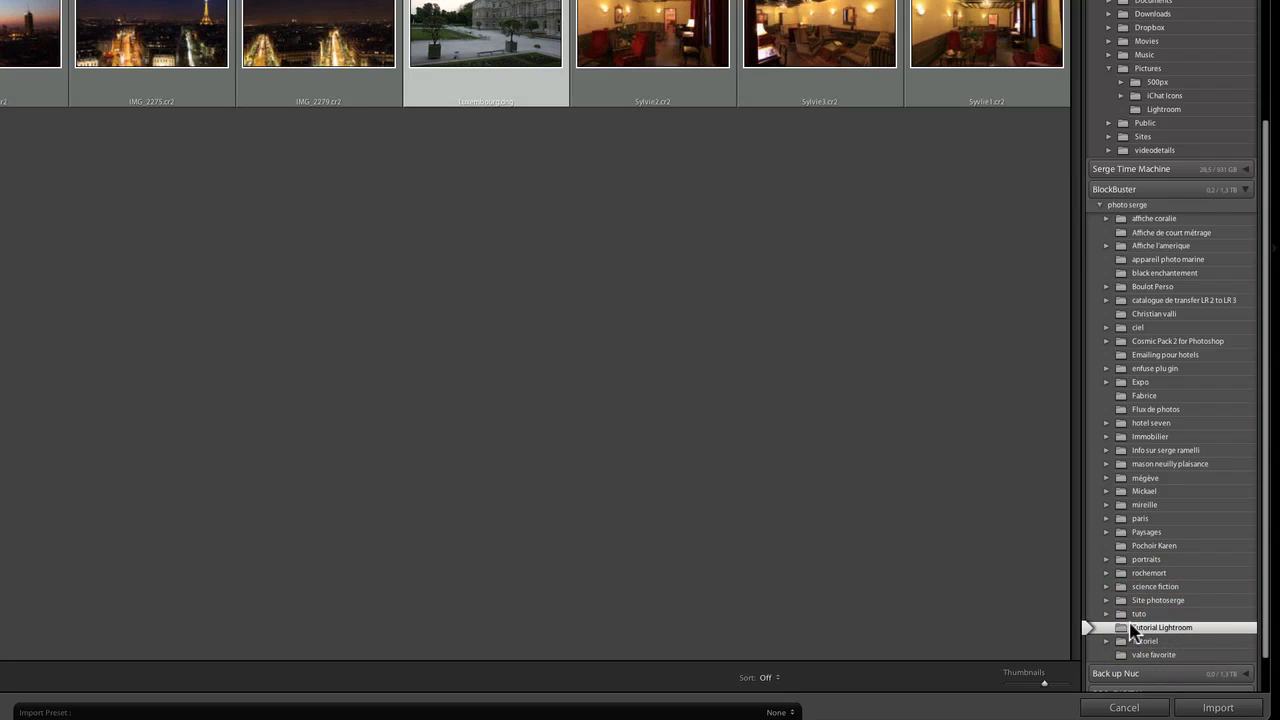
Create a new LR4quickstart subfolder inside Tutorial Lightroom as the destination.
{"action": "right_click", "coordinate": [1160, 628]}
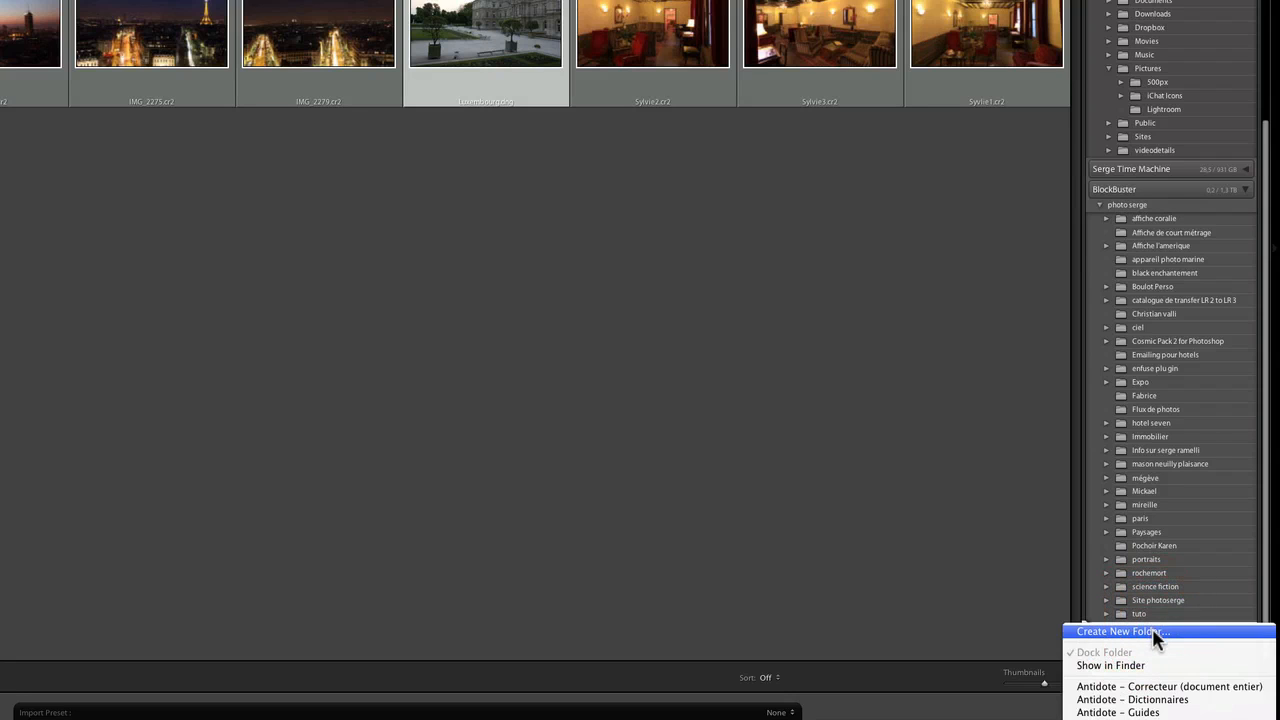
{"action": "left_click", "coordinate": [1124, 632]}
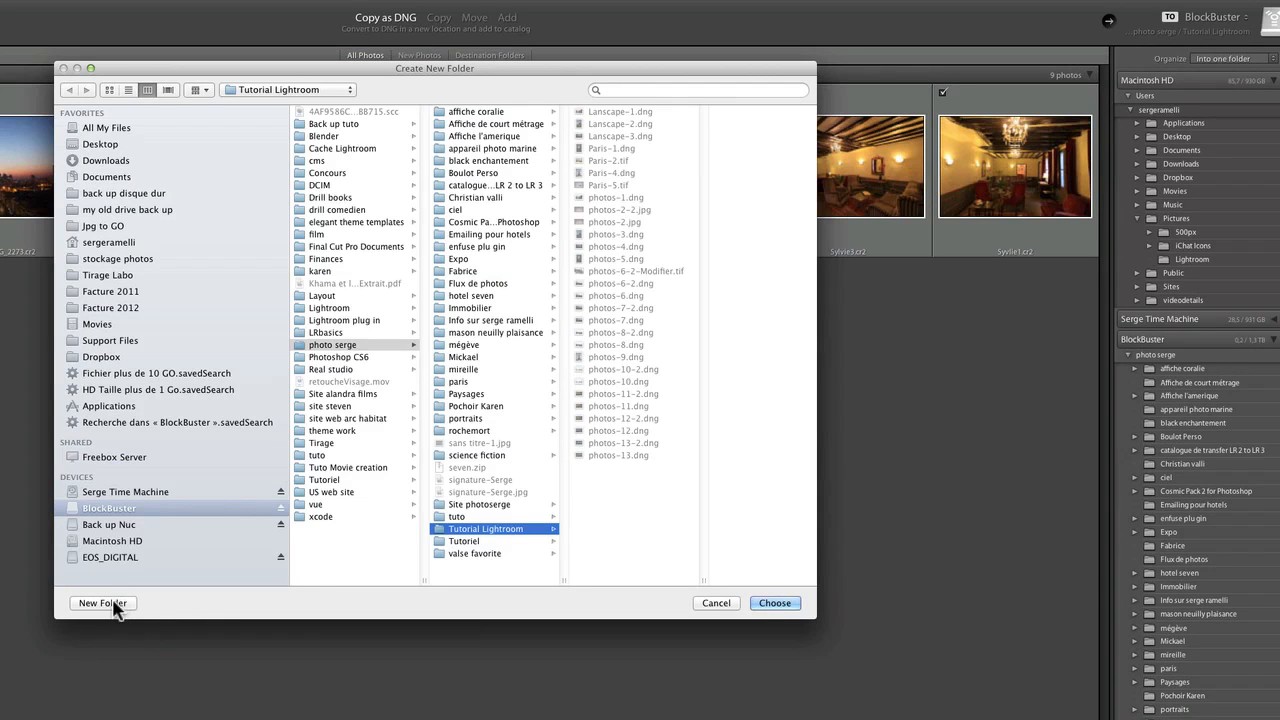
{"action": "left_click", "coordinate": [104, 604]}
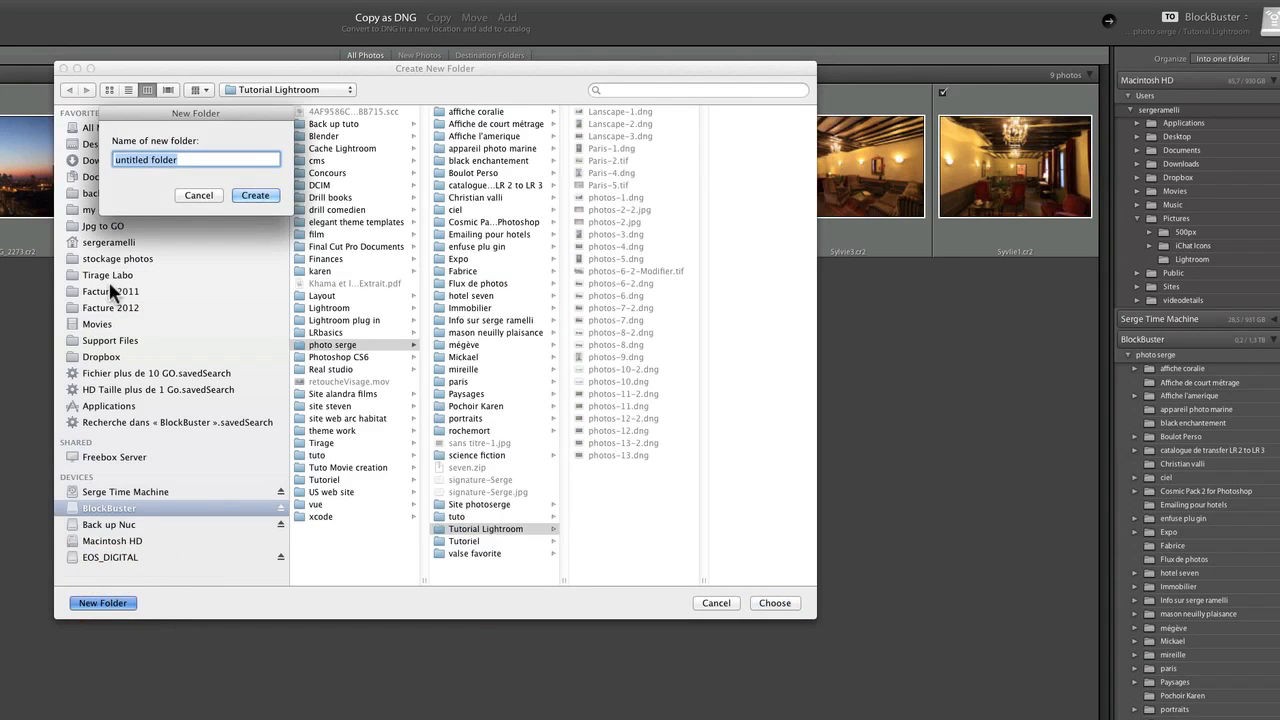
{"action": "type", "text": "LR4quickstart"}
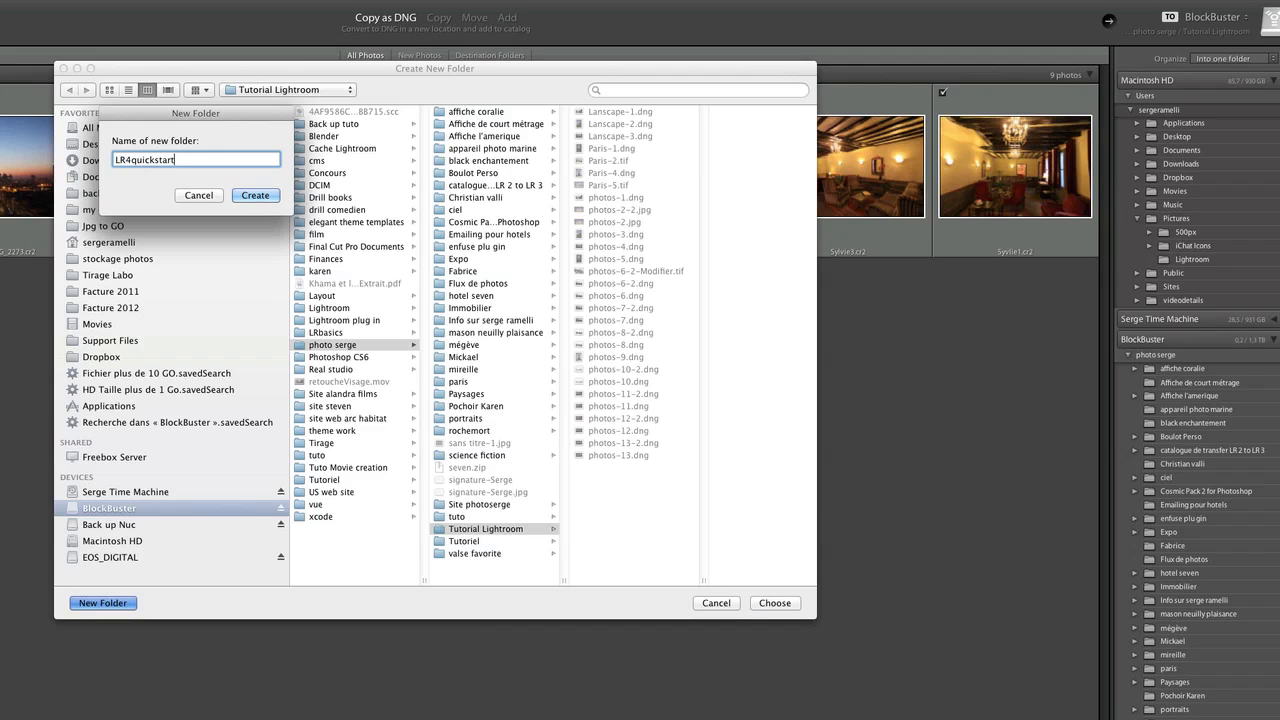
{"action": "left_click", "coordinate": [256, 196]}
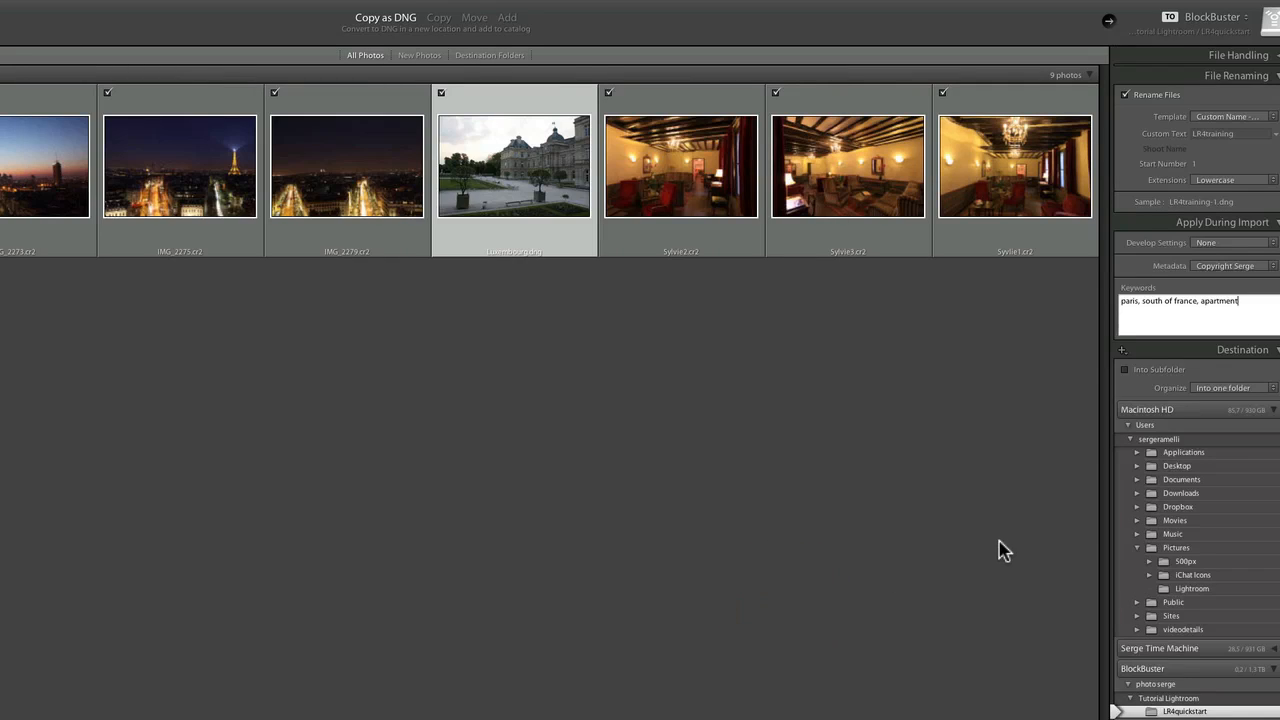
{"action": "mouse_move", "coordinate": [544, 608]}
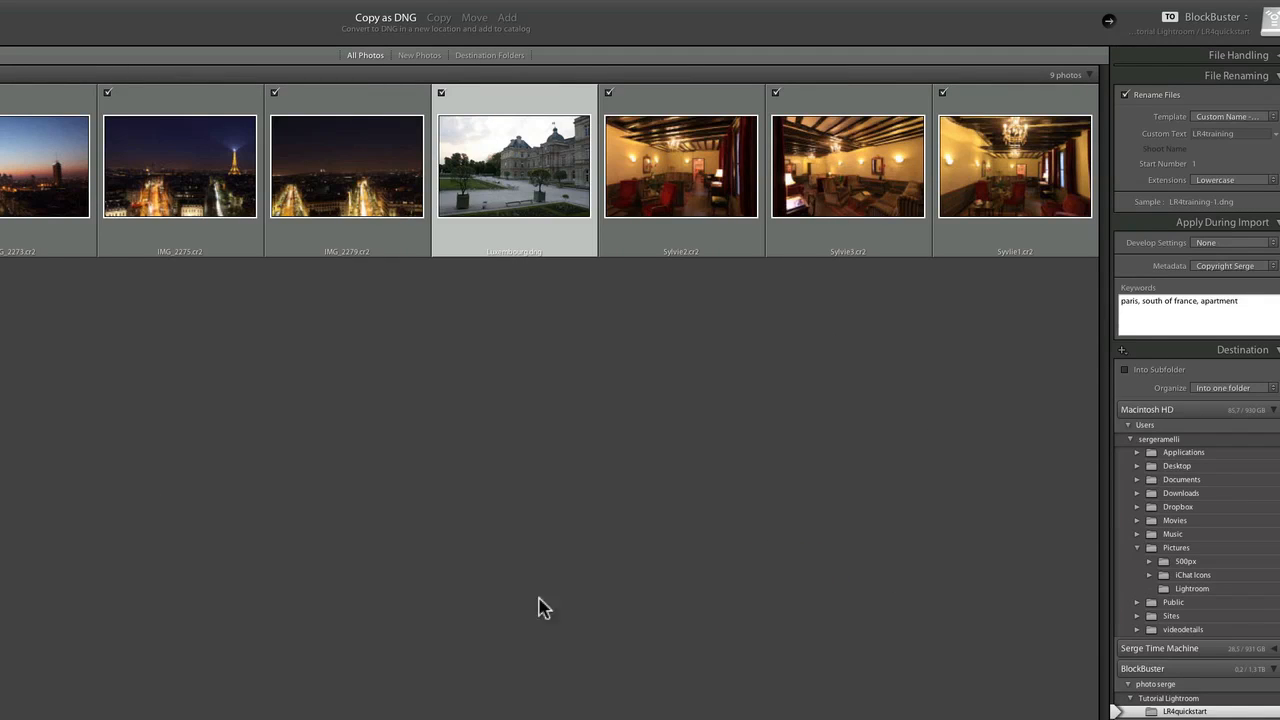
{"action": "mouse_move", "coordinate": [536, 230]}
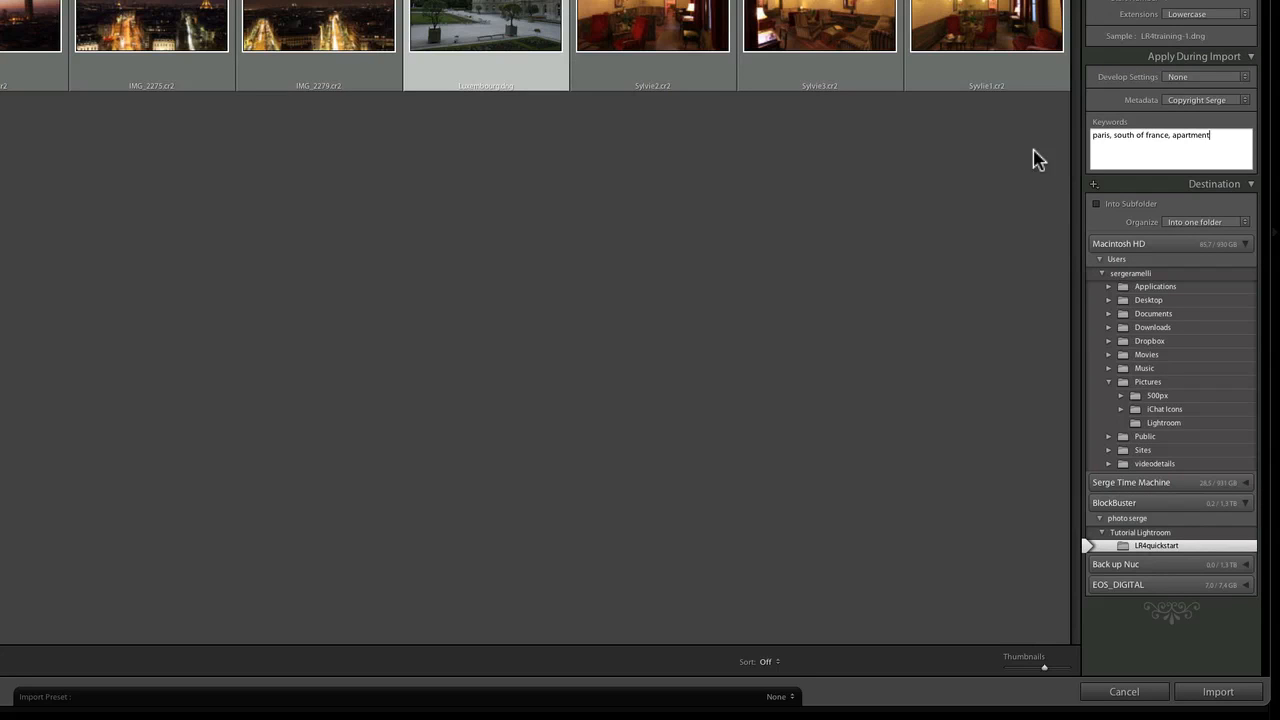
{"action": "mouse_move", "coordinate": [650, 420]}
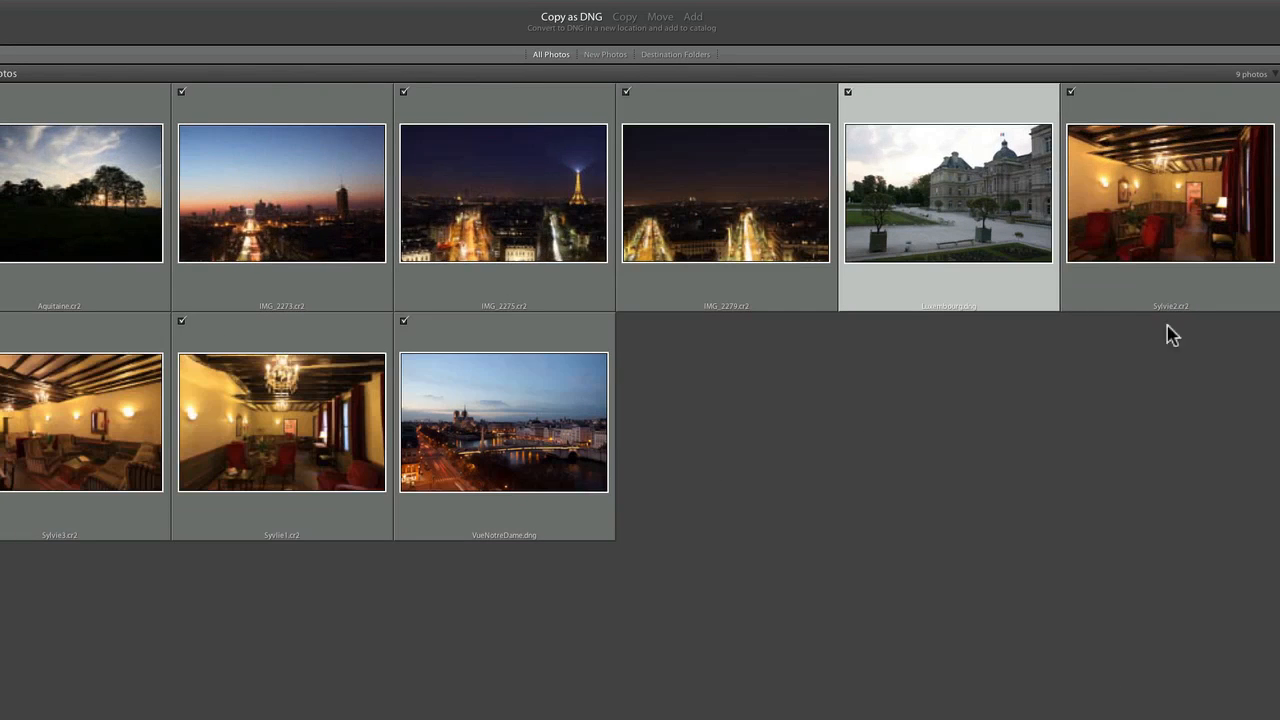
{"action": "mouse_move", "coordinate": [438, 224]}
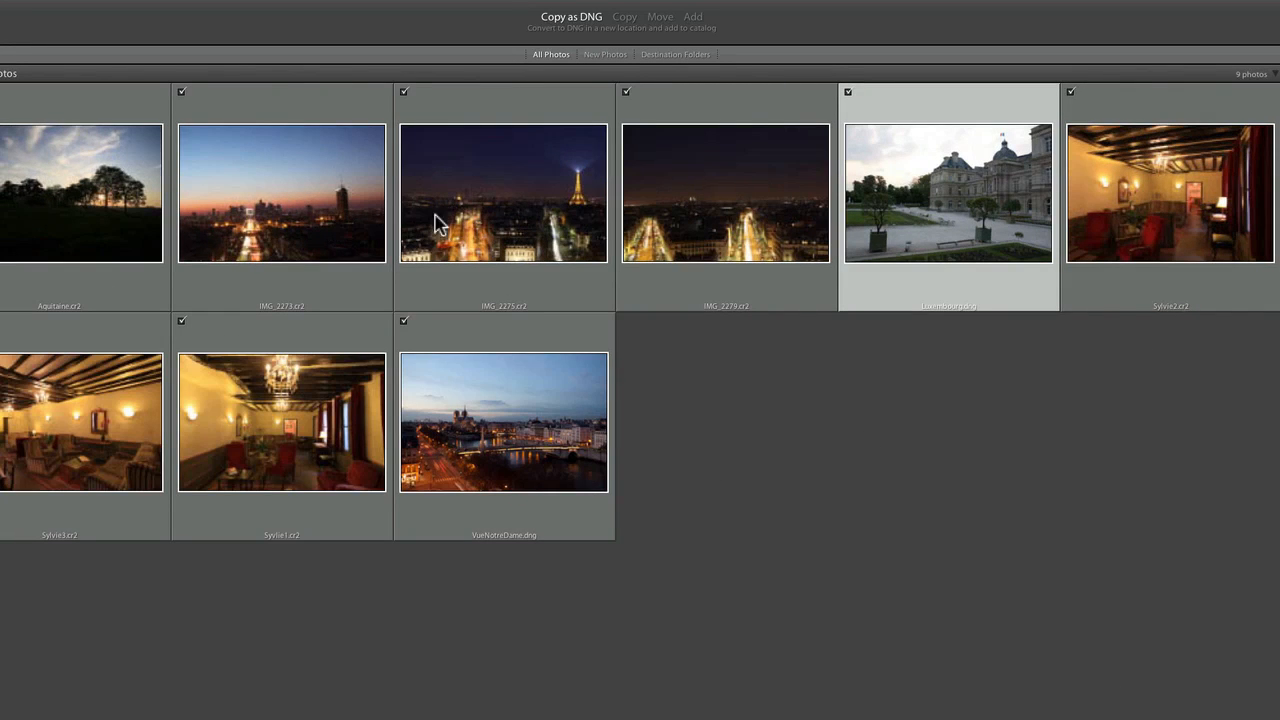
{"action": "mouse_move", "coordinate": [308, 244]}
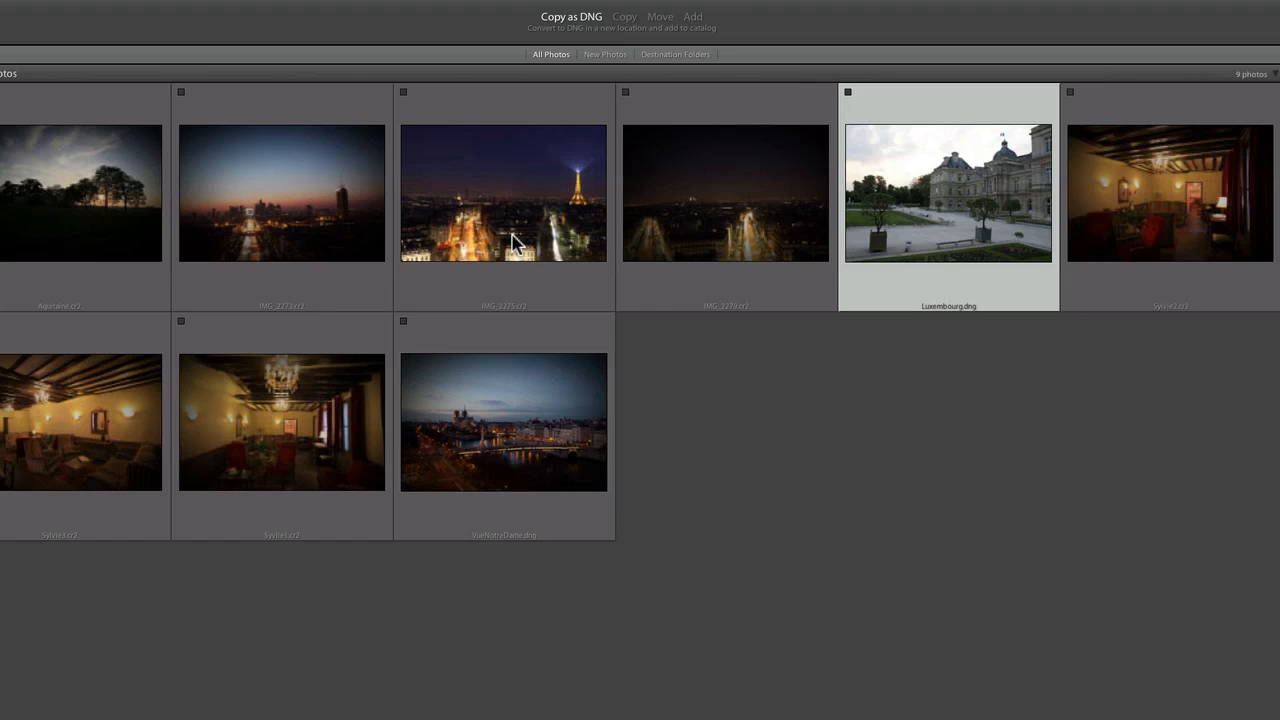
{"action": "mouse_move", "coordinate": [520, 210]}
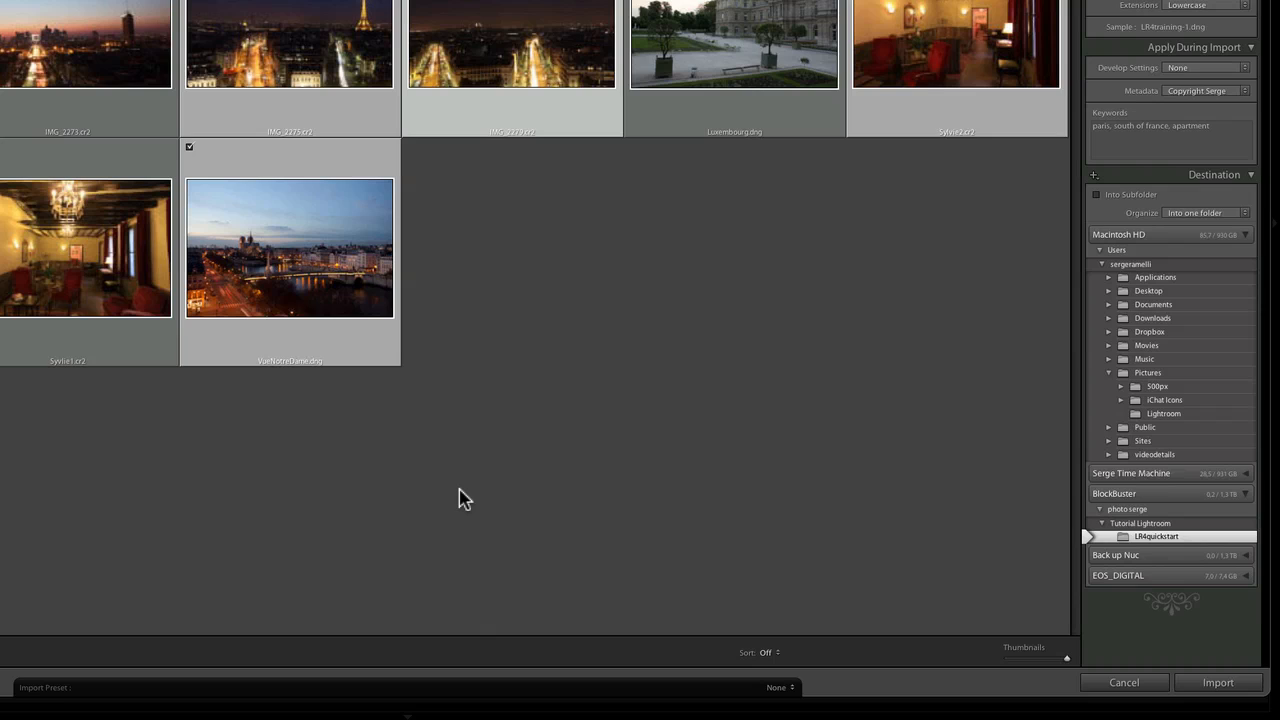
{"action": "mouse_move", "coordinate": [350, 204]}
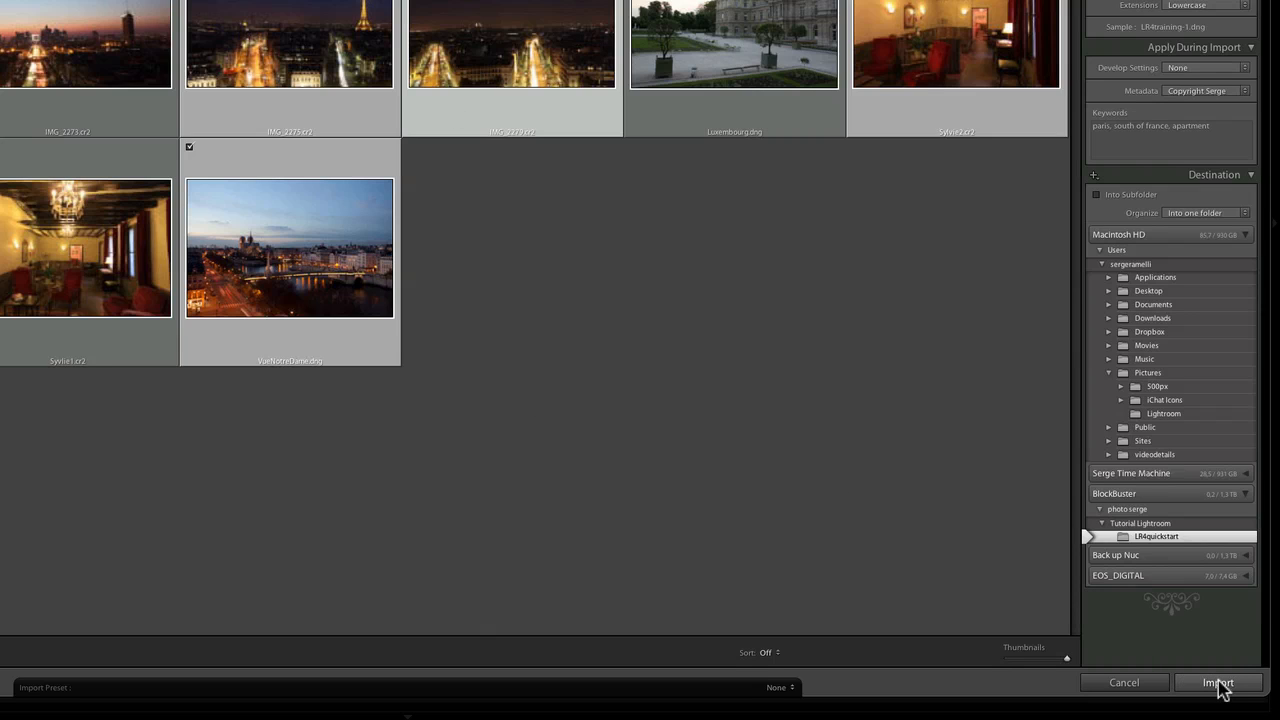
Run the import, returning to the Library as files begin importing.
{"action": "left_click", "coordinate": [1218, 682]}
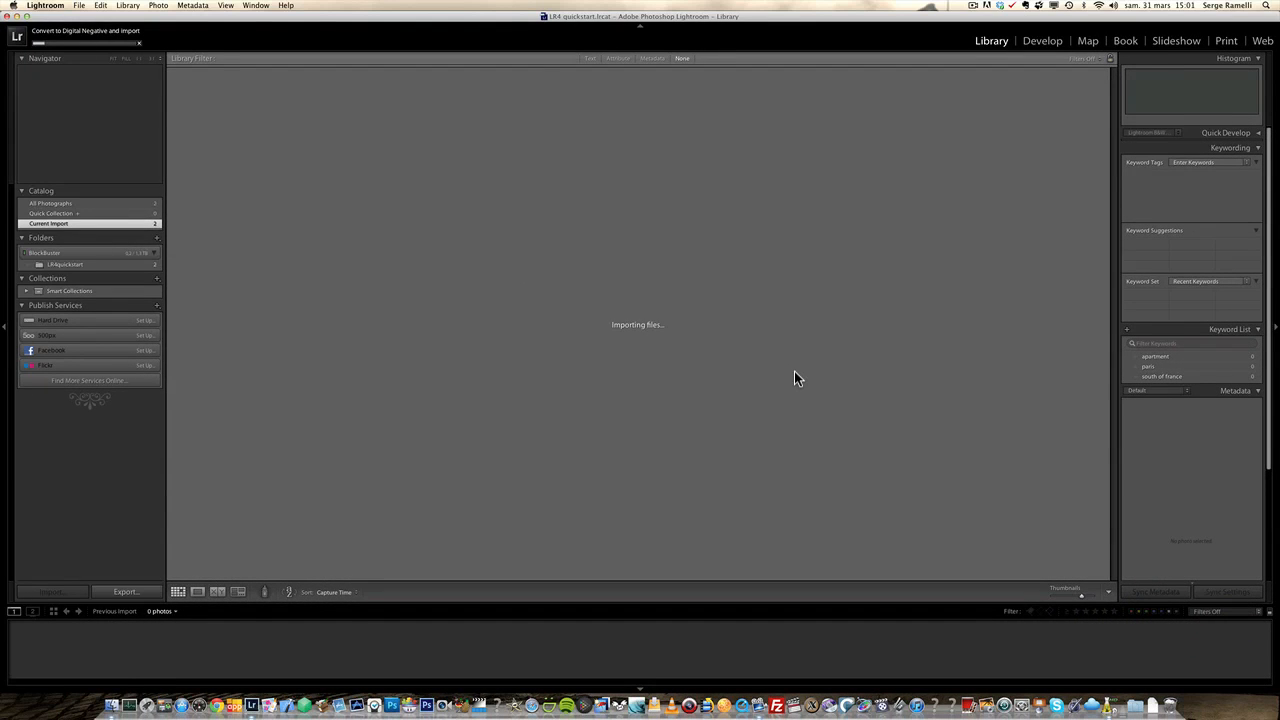